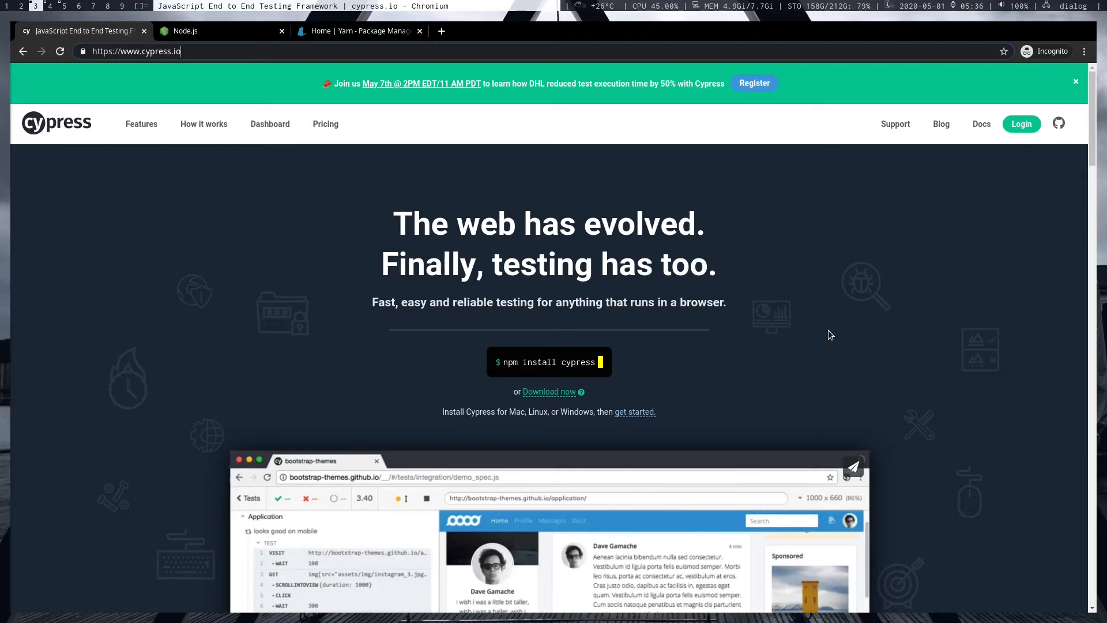
Browse the Cypress homepage, then visit the Node.js download page and the Yarn homepage.
scroll("down", 3)
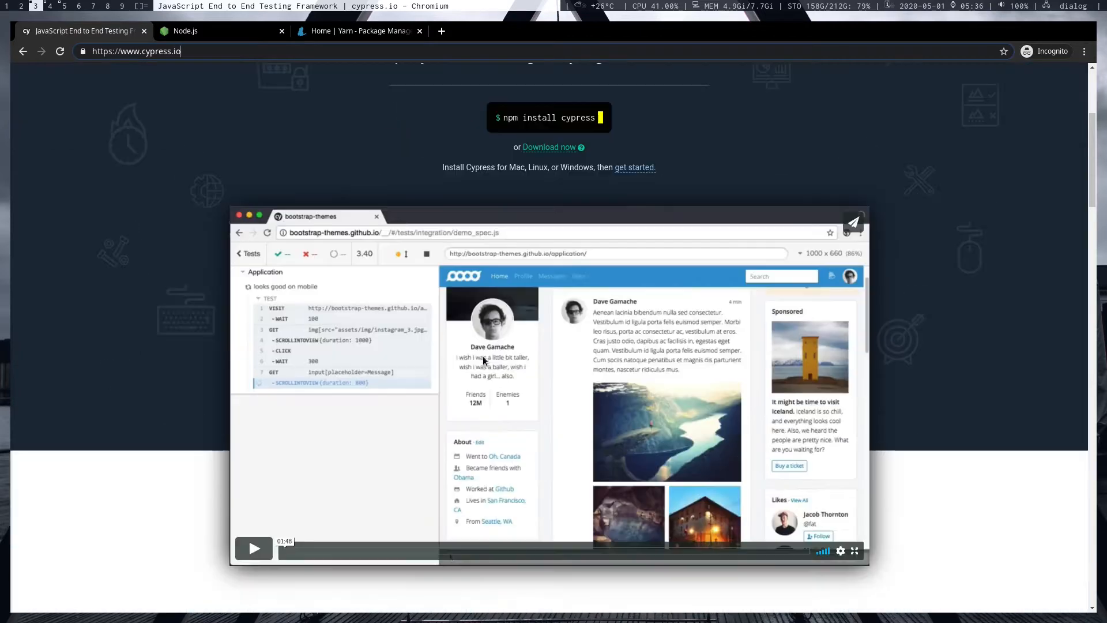
left_click(253, 549)
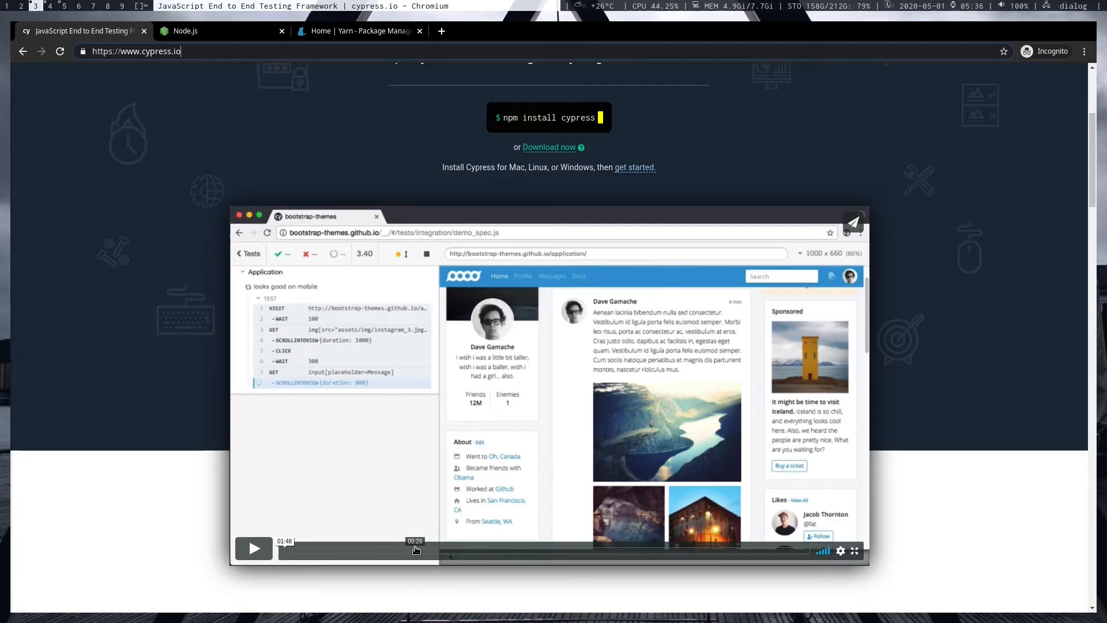
scroll("up", 3)
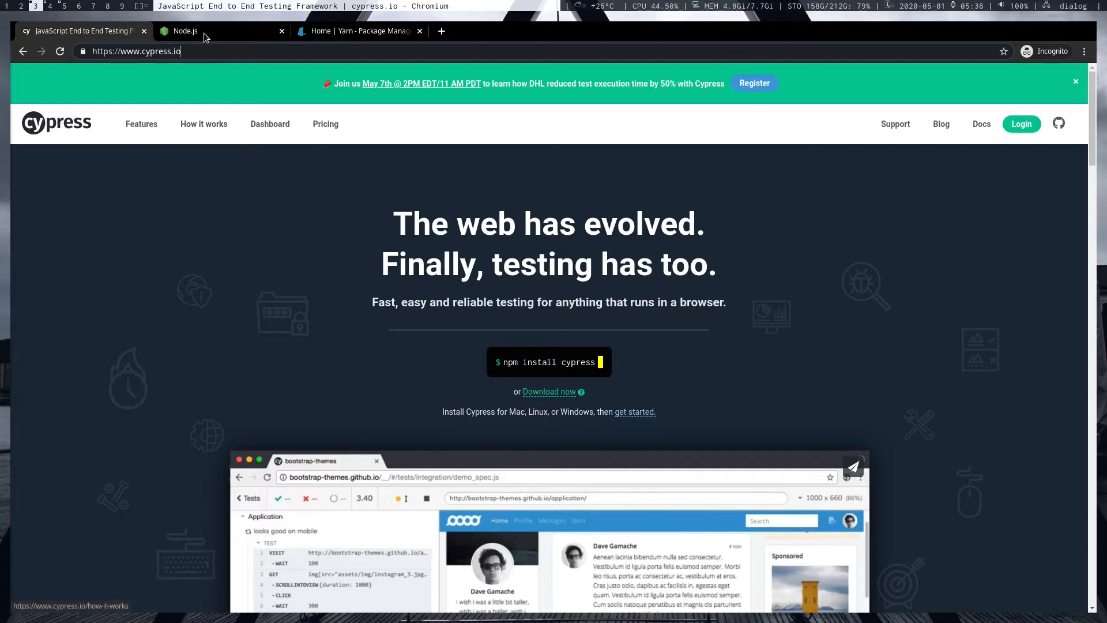
left_click(185, 31)
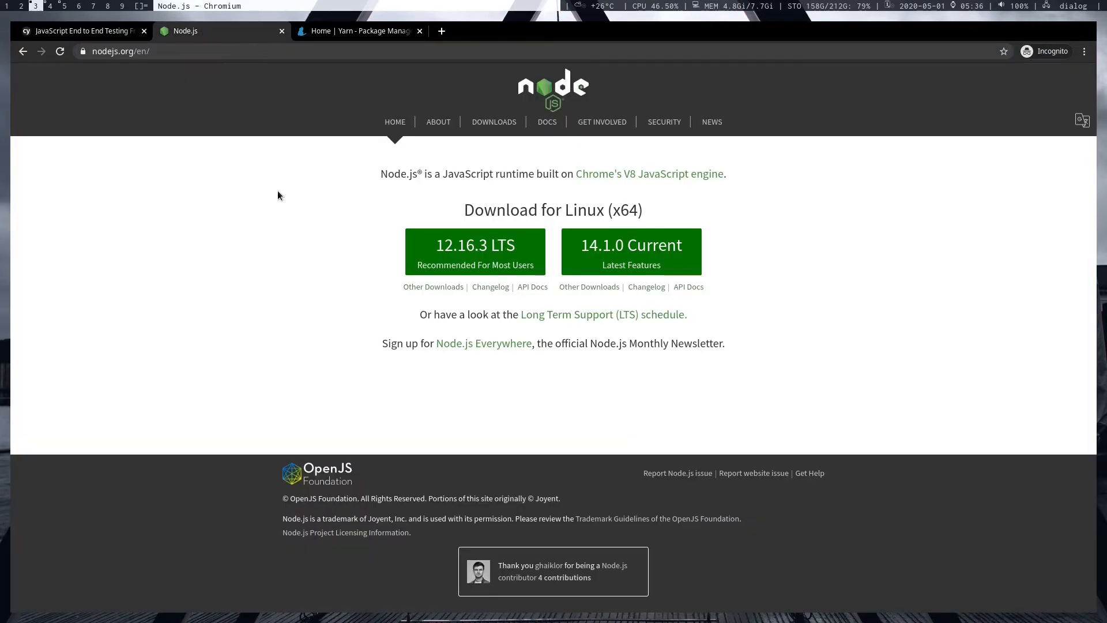
mouse_move(109, 88)
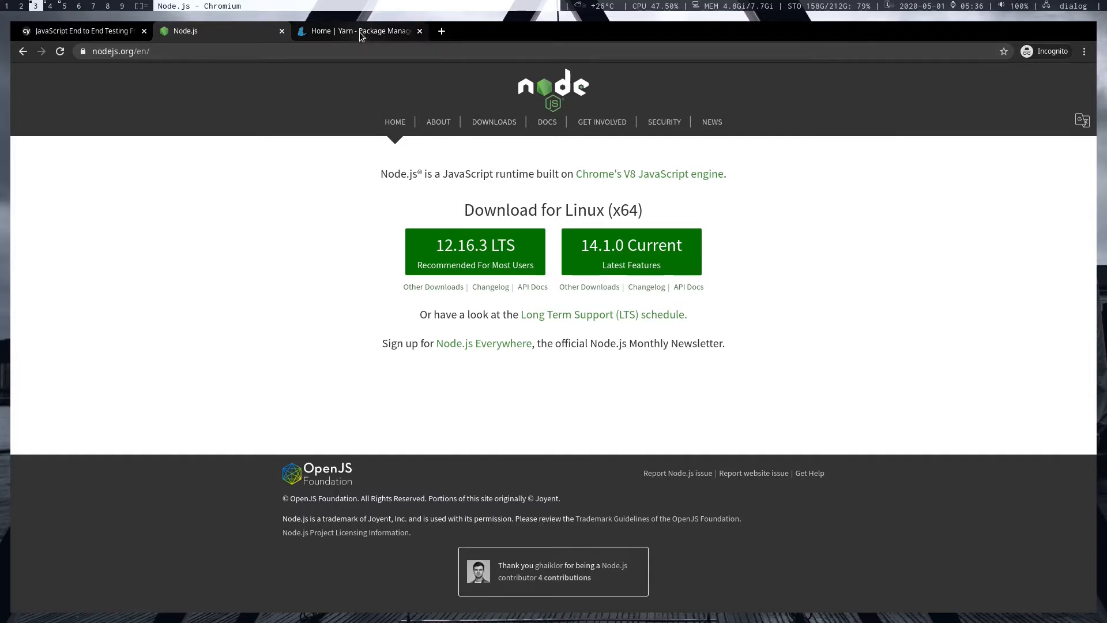
left_click(360, 30)
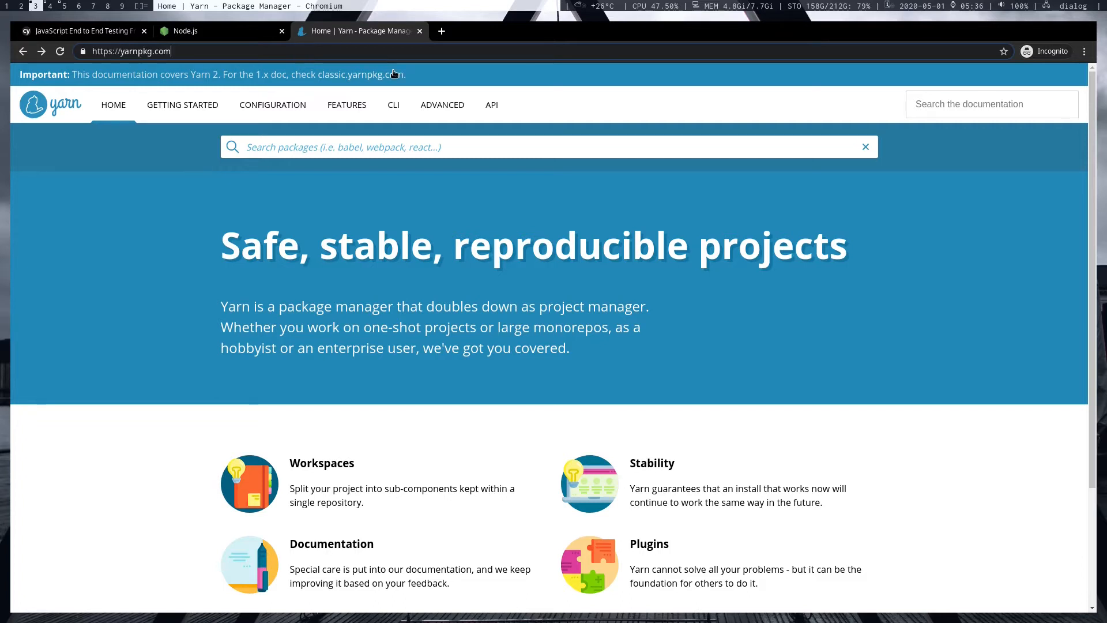
mouse_move(362, 74)
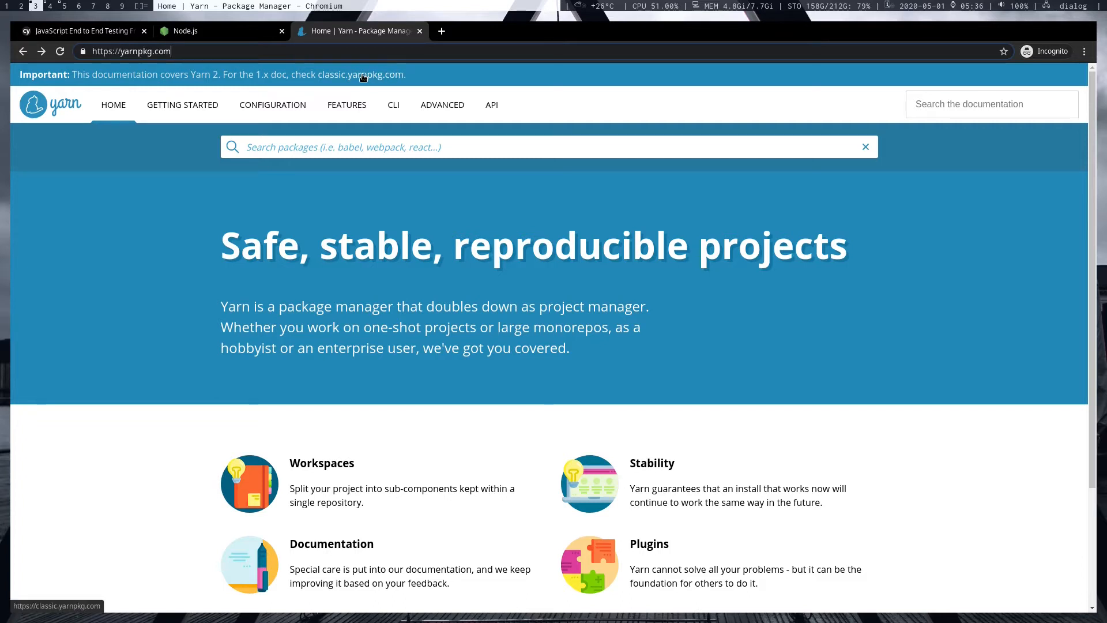
mouse_move(321, 85)
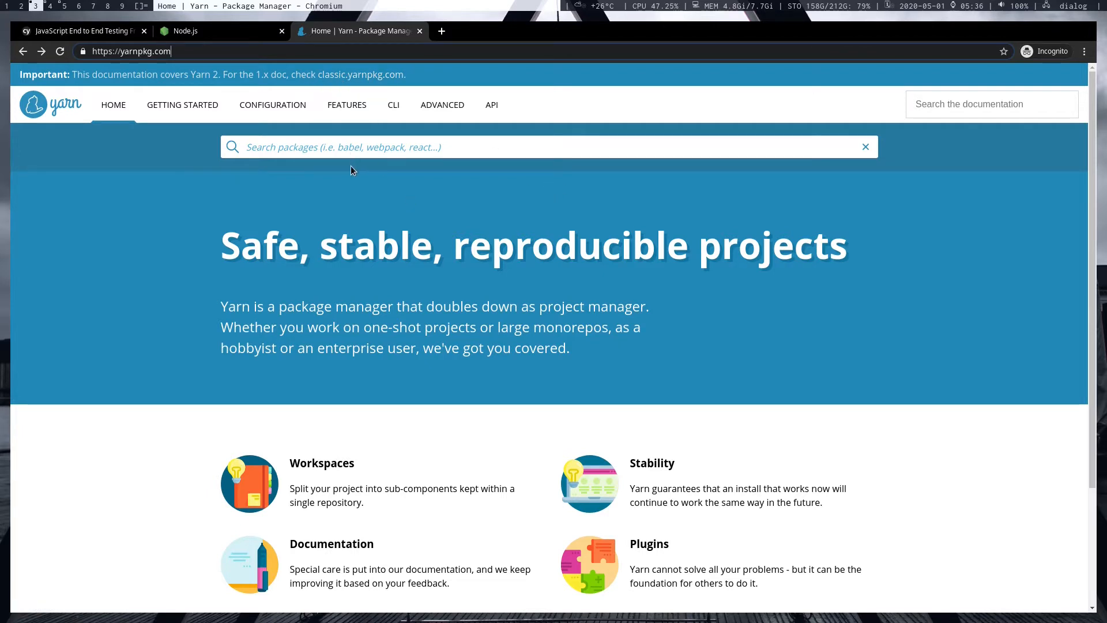
mouse_move(358, 80)
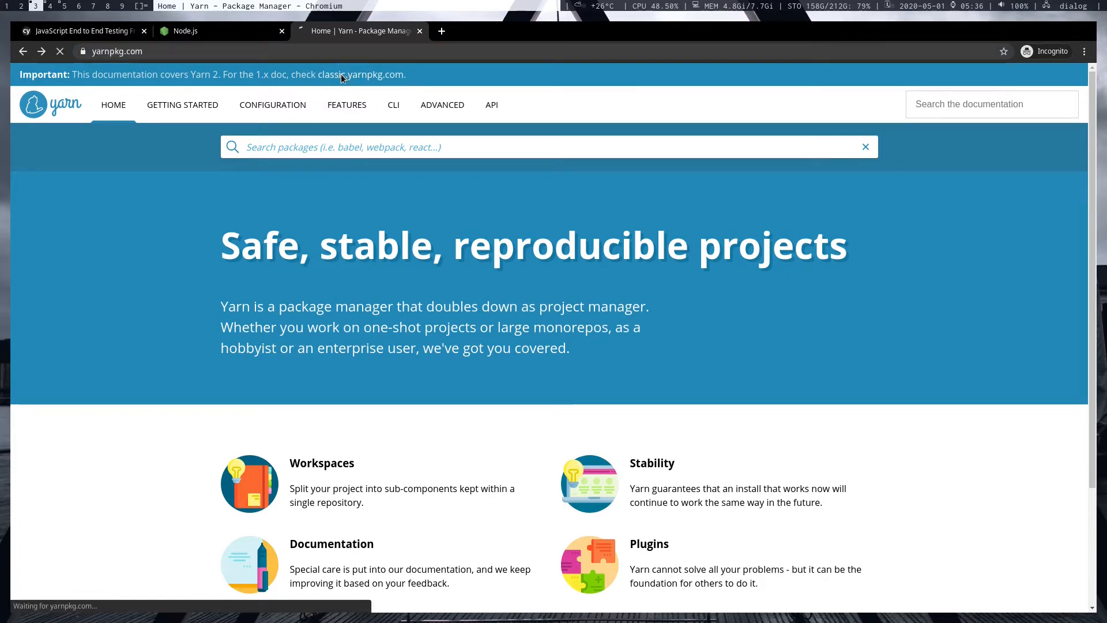
Open the classic Yarn 1 install instructions and choose an operating system.
left_click(362, 74)
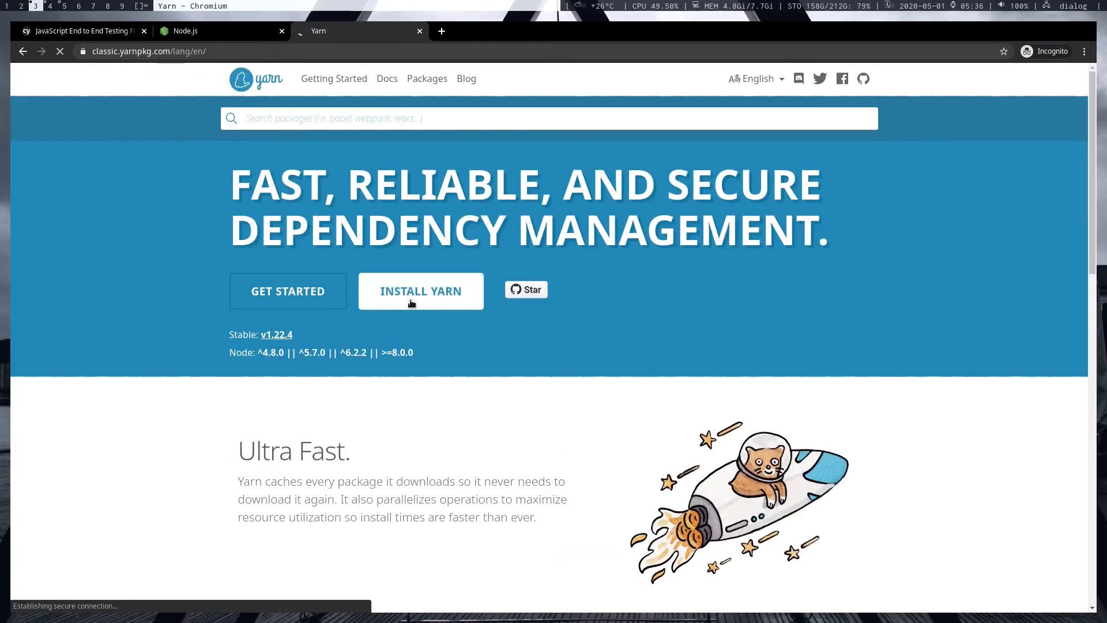
left_click(420, 290)
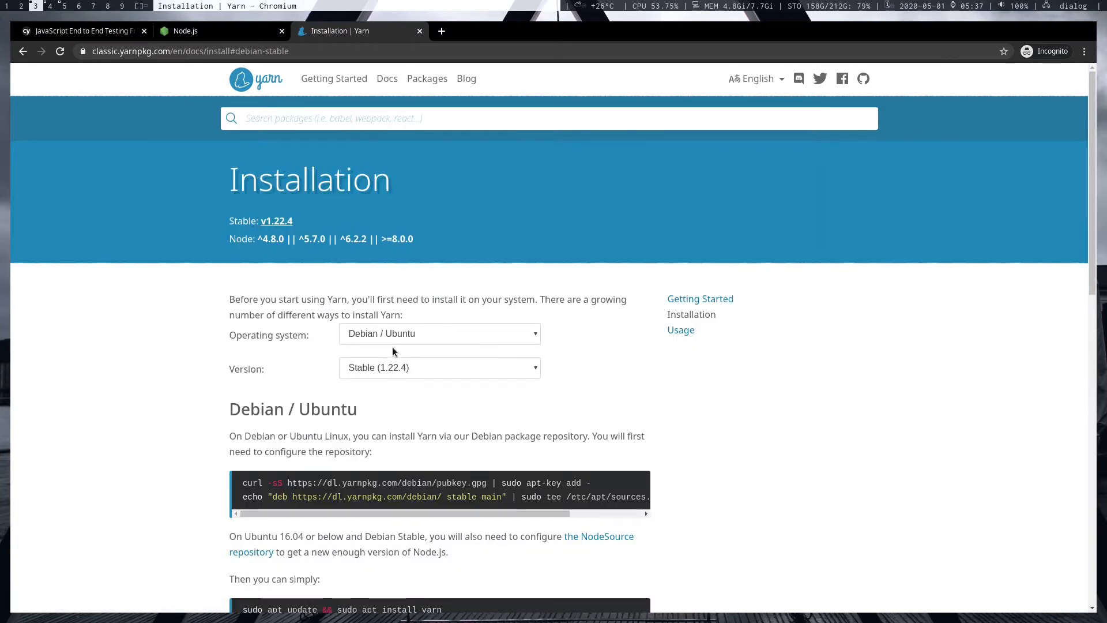
left_click(438, 333)
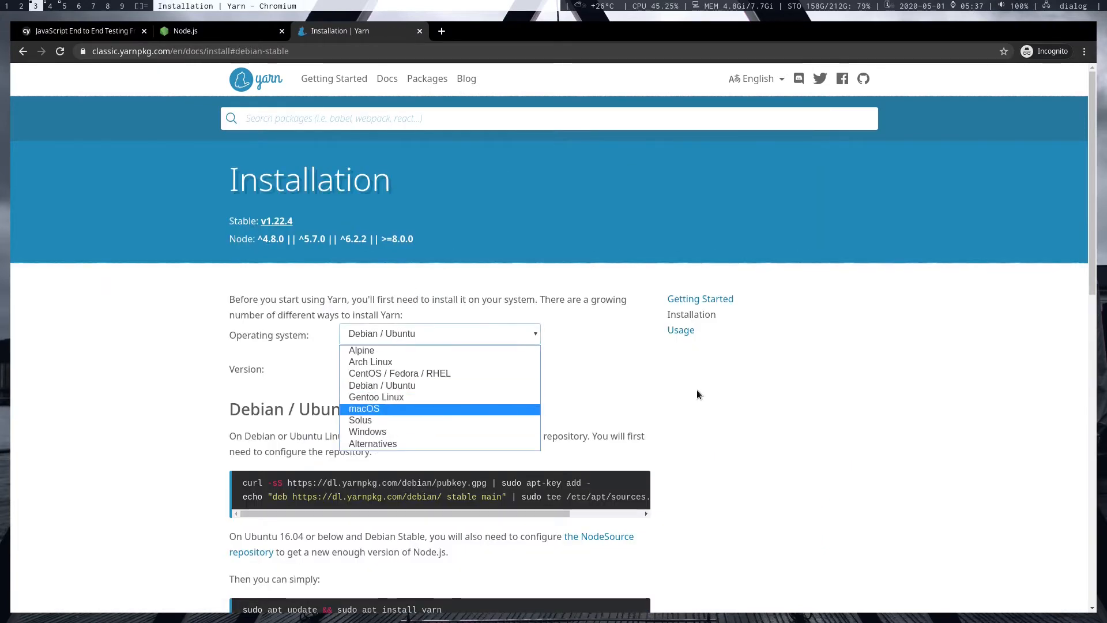
left_click(381, 384)
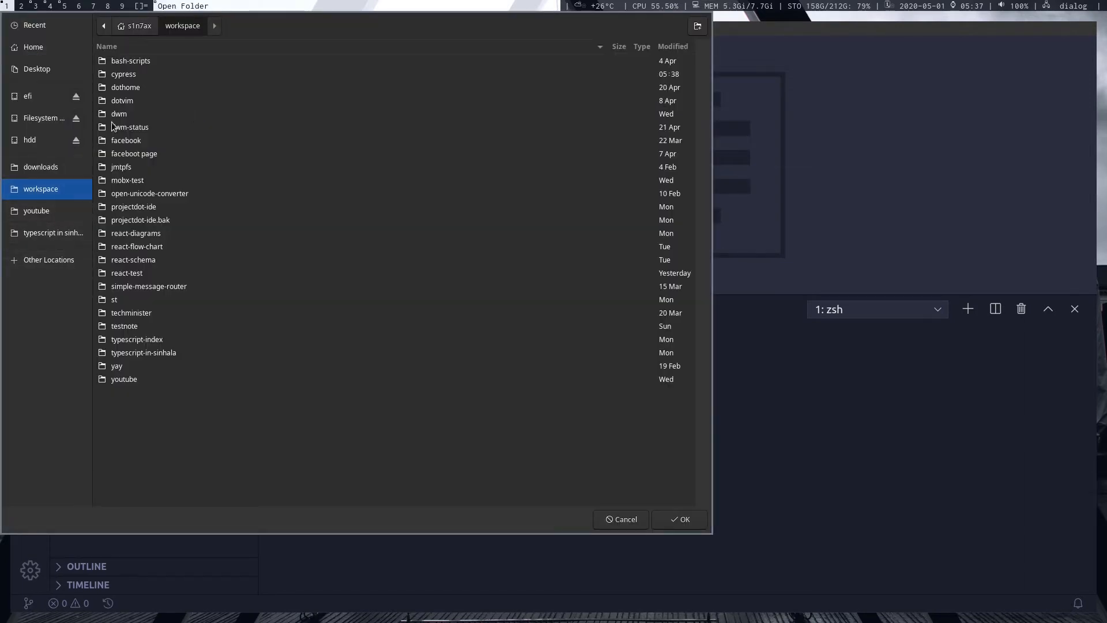
Open the cypress folder and run yarn init with default answers.
left_click(122, 73)
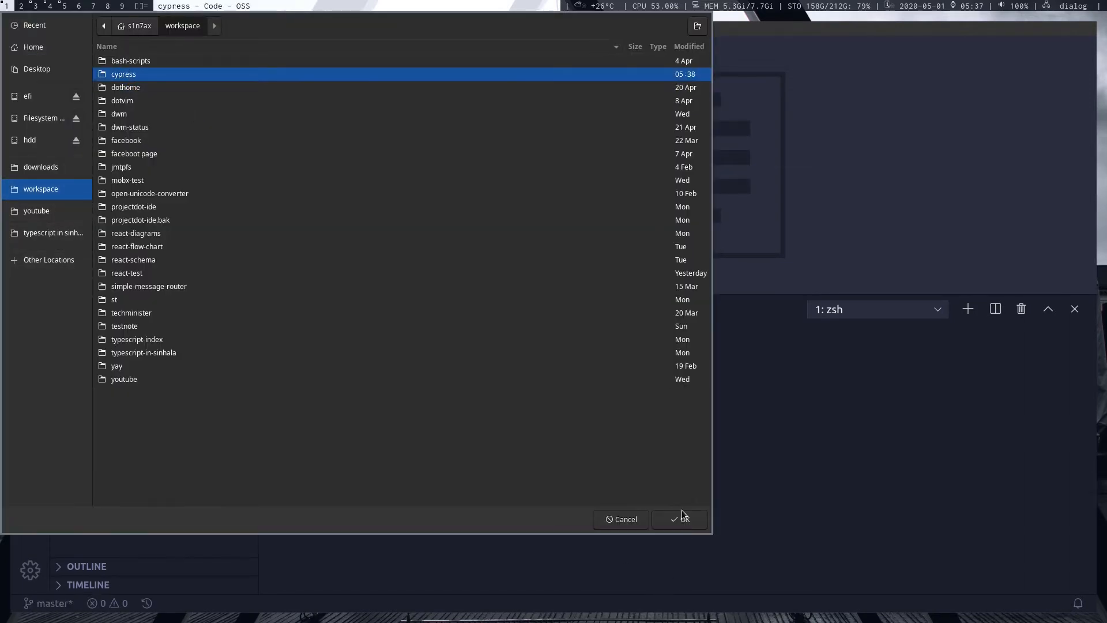
left_click(679, 519)
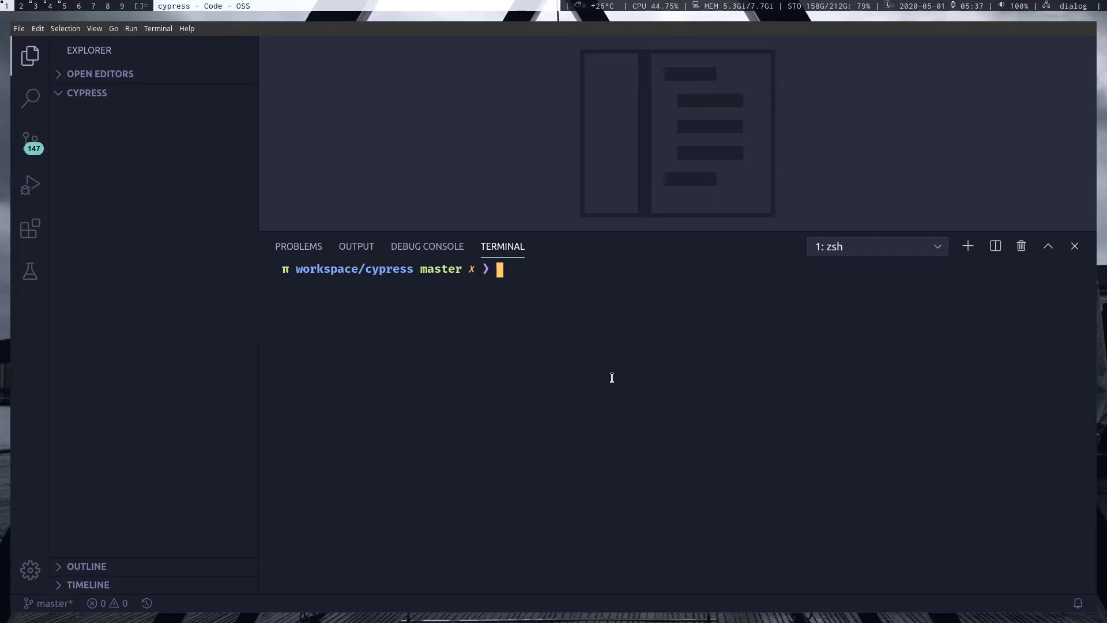
type("yarn")
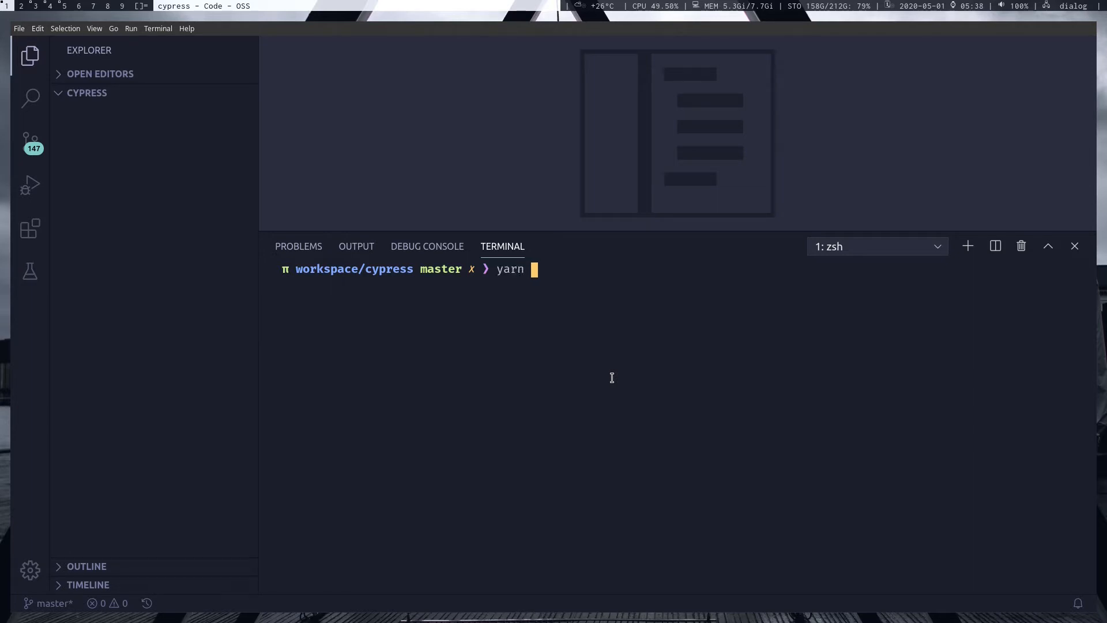
type("init")
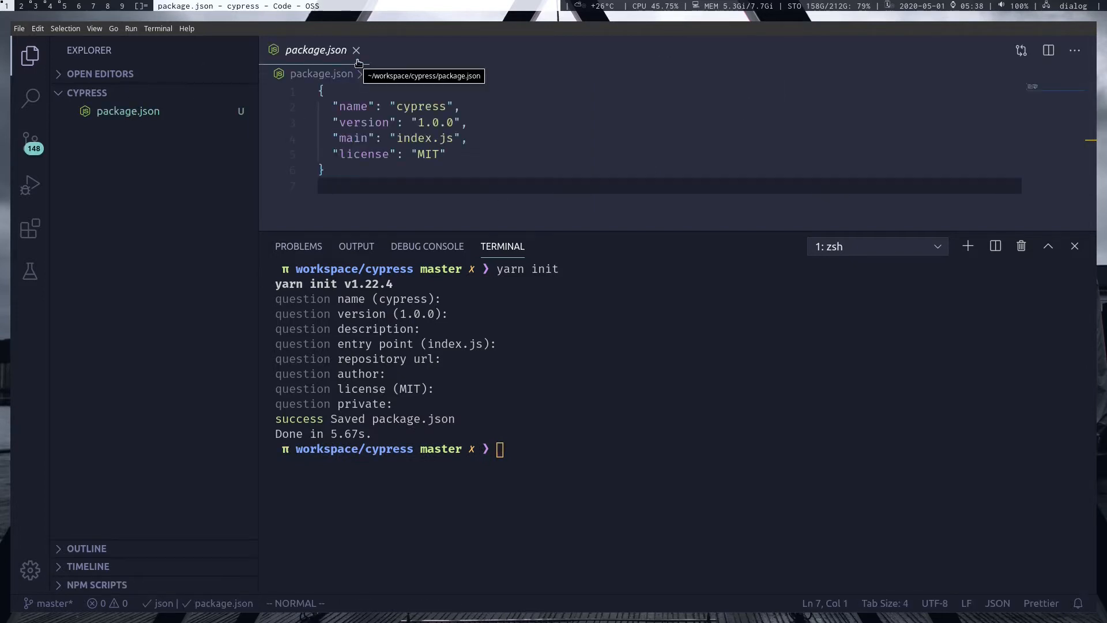
mouse_move(409, 106)
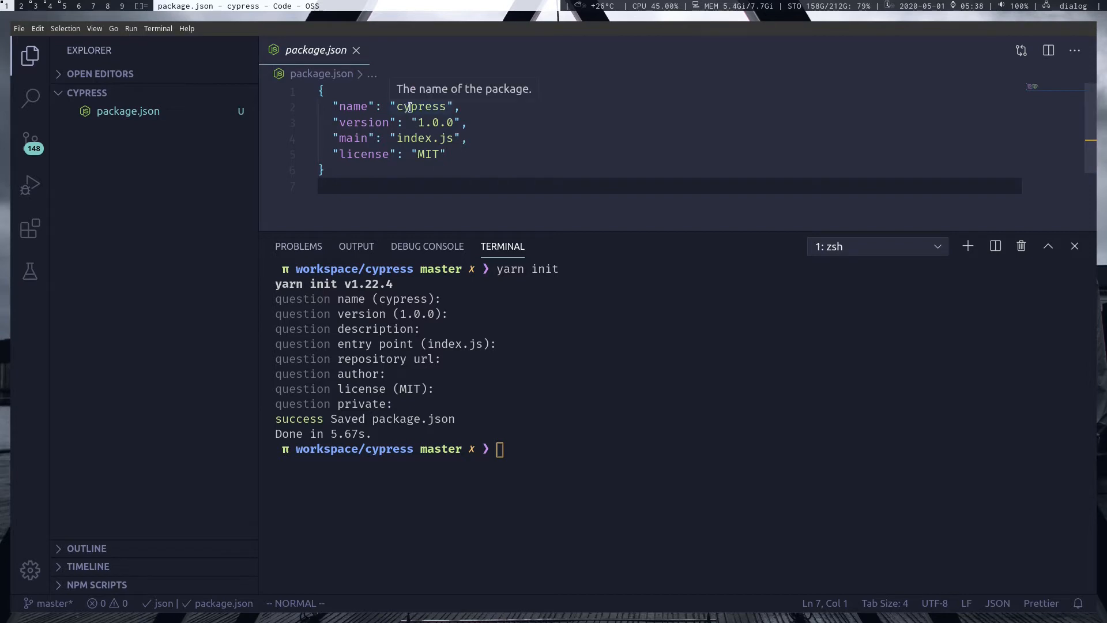
mouse_move(593, 238)
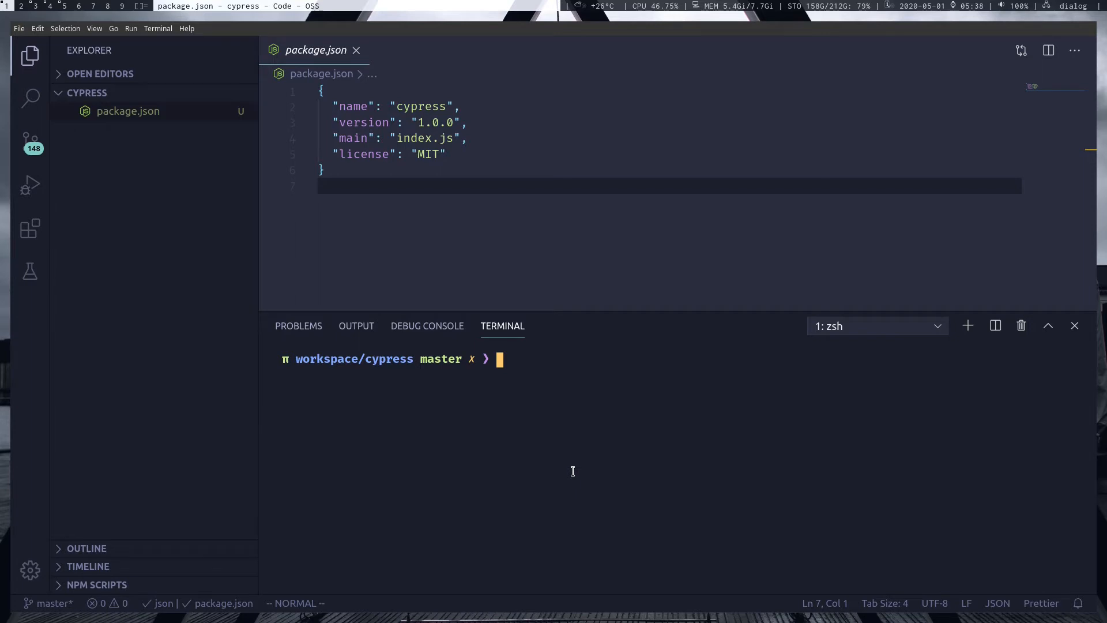
Run git init and yarn add for Cypress, then peek inside node_modules.
type("git init")
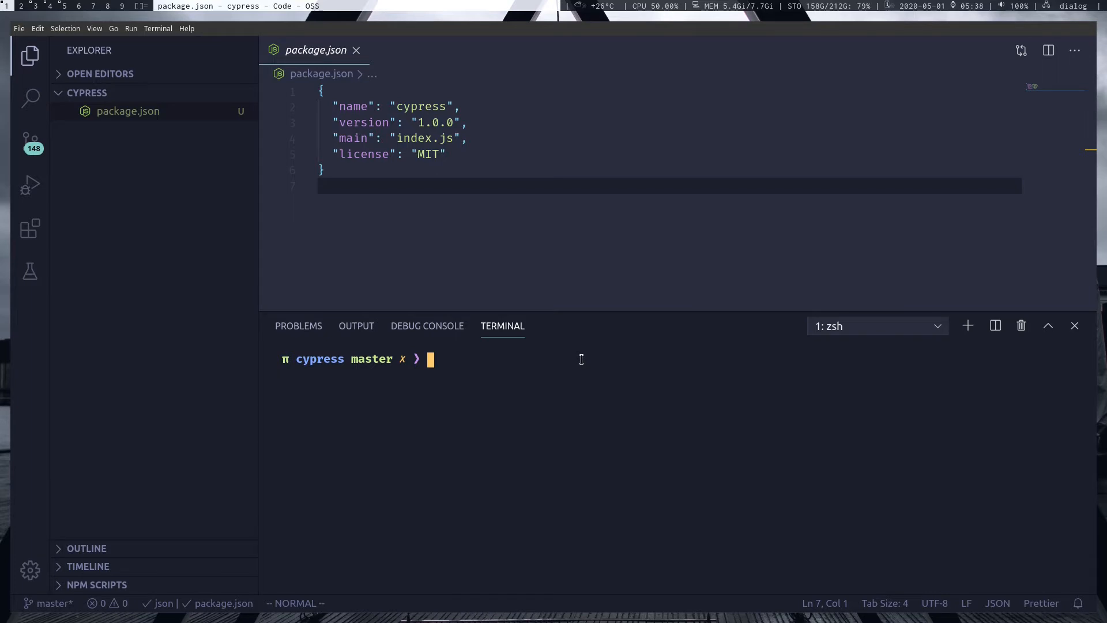
type("yarn add")
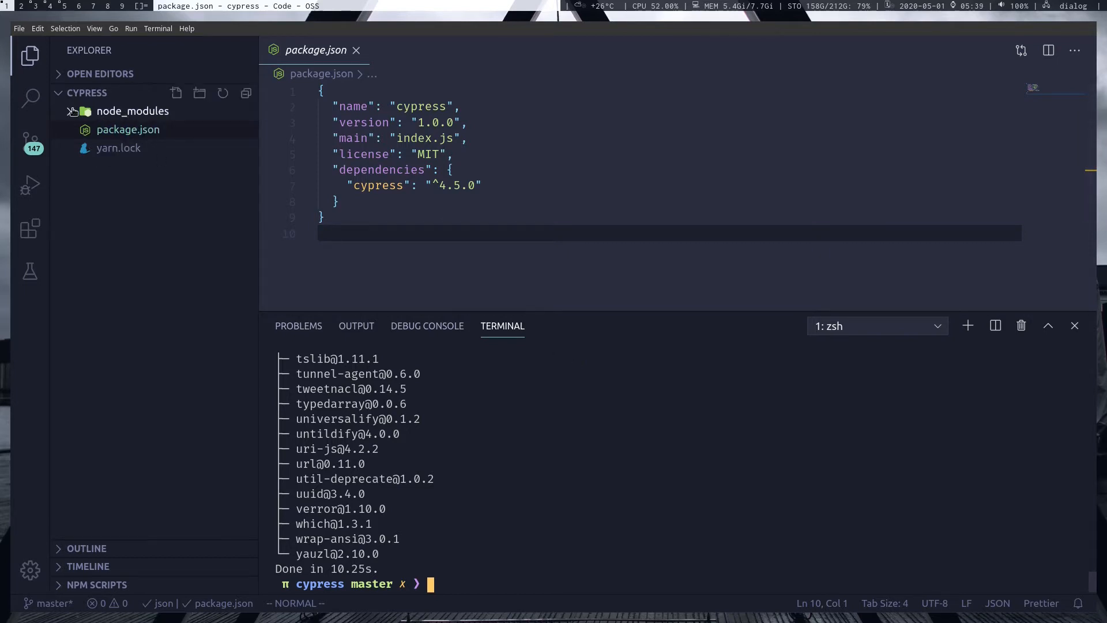
left_click(132, 111)
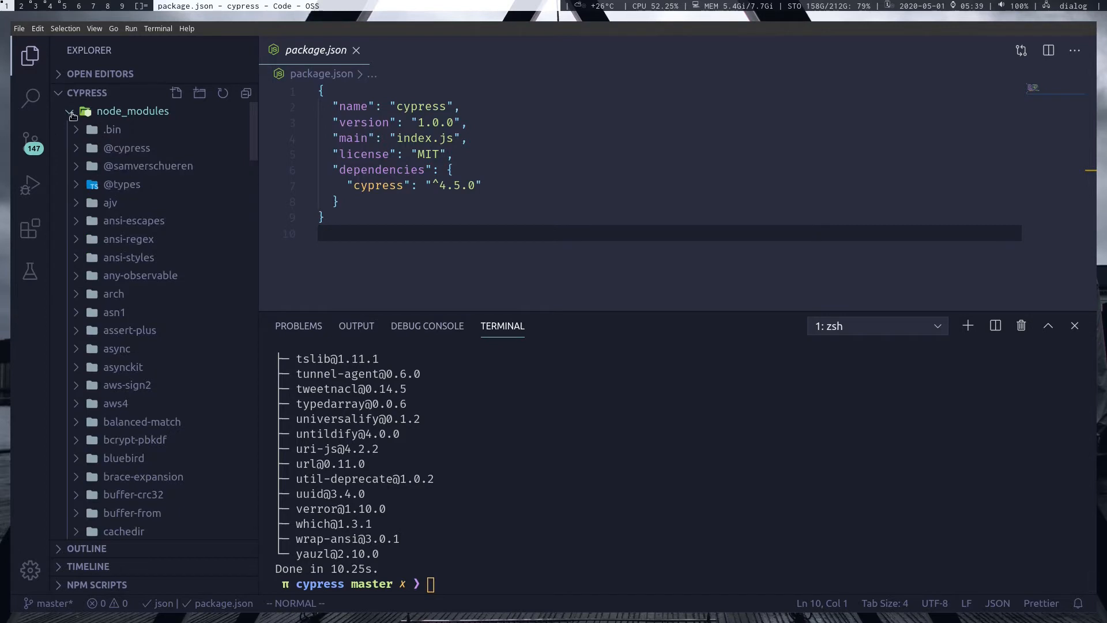
left_click(70, 110)
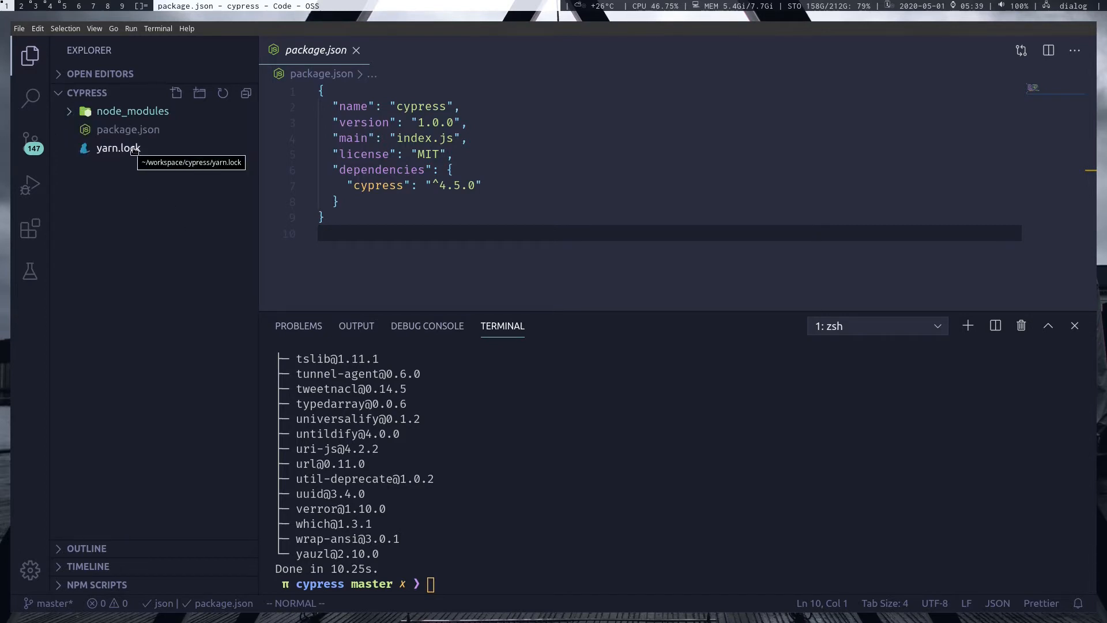
mouse_move(100, 178)
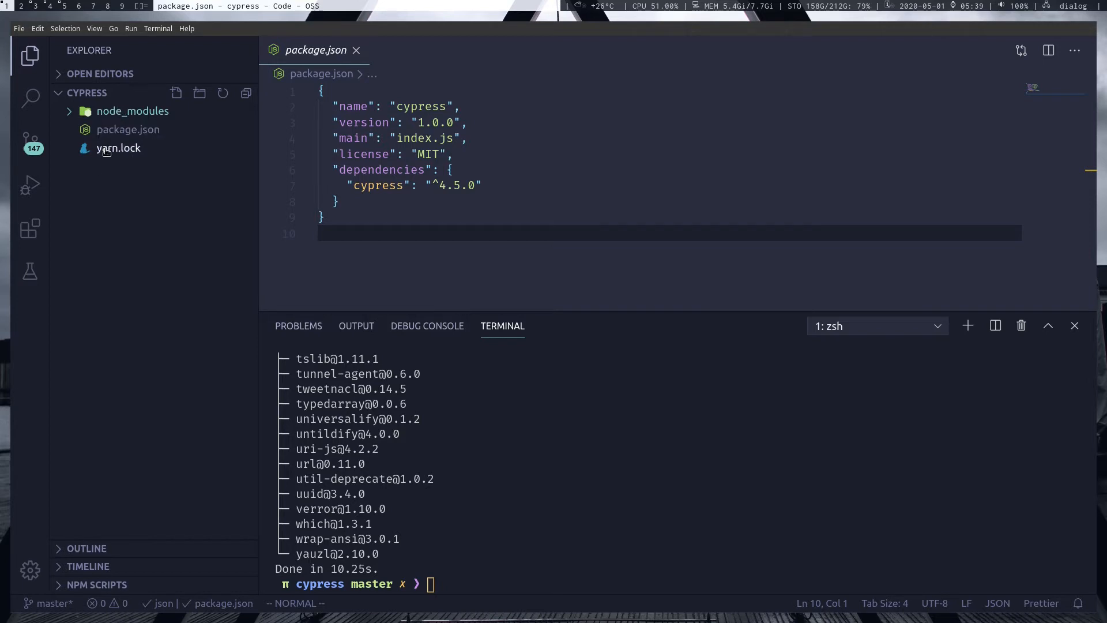
mouse_move(132, 111)
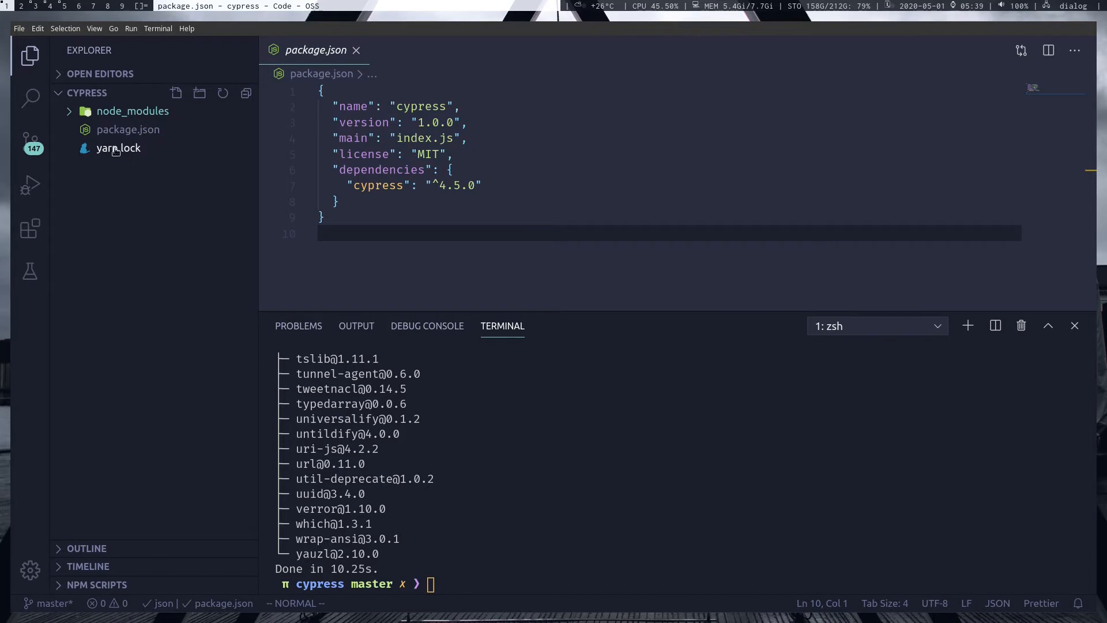
Inspect yarn.lock and select the cypress dependency entry.
left_click(118, 147)
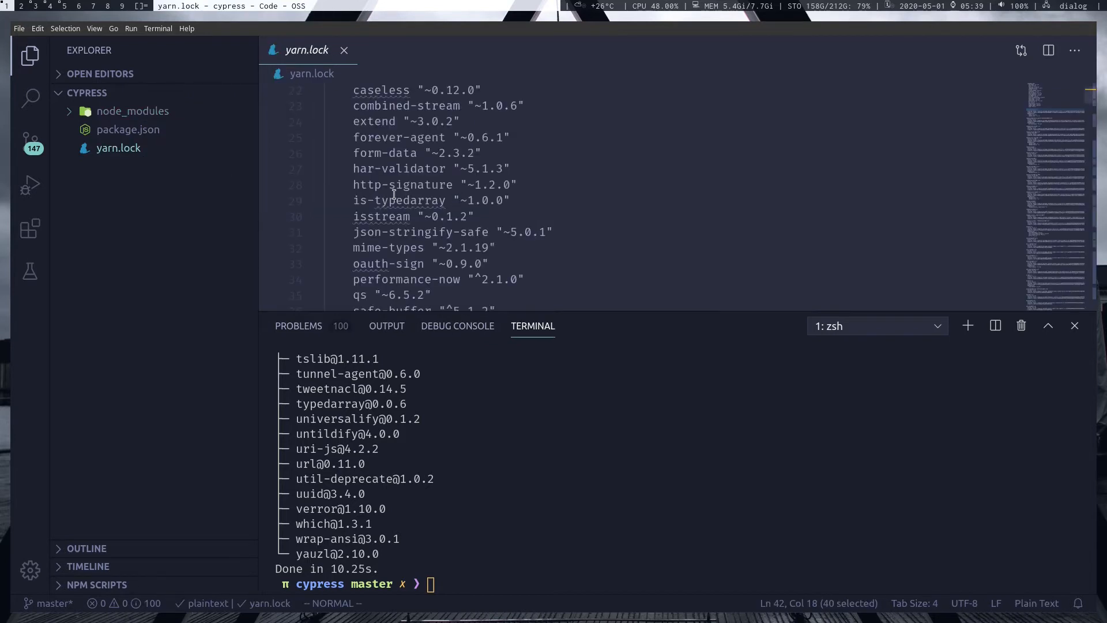
mouse_move(306, 49)
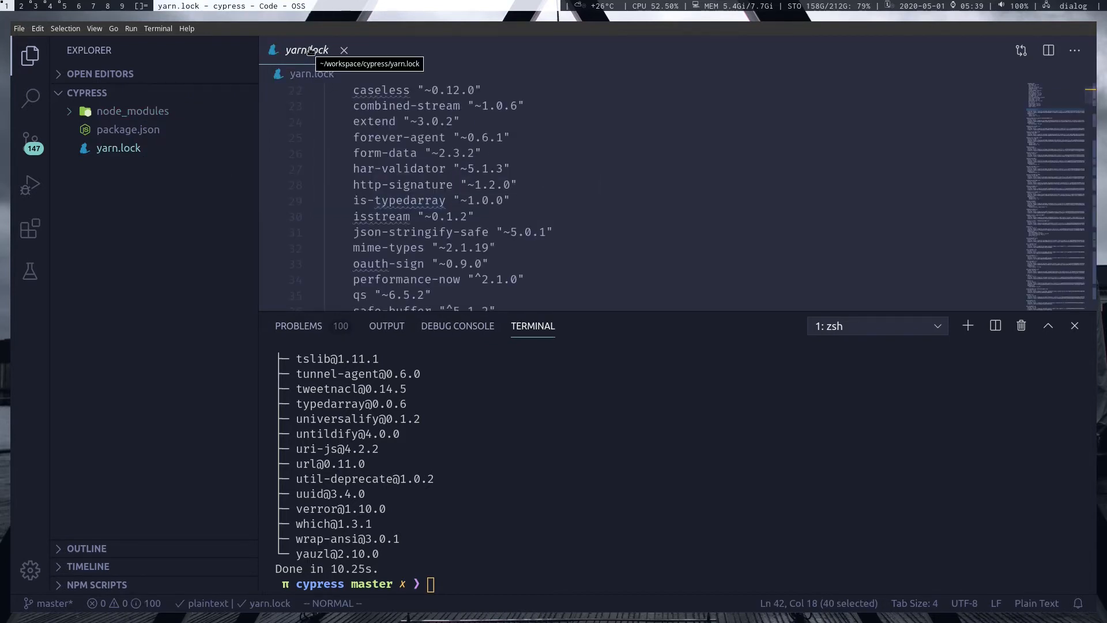
left_click(128, 129)
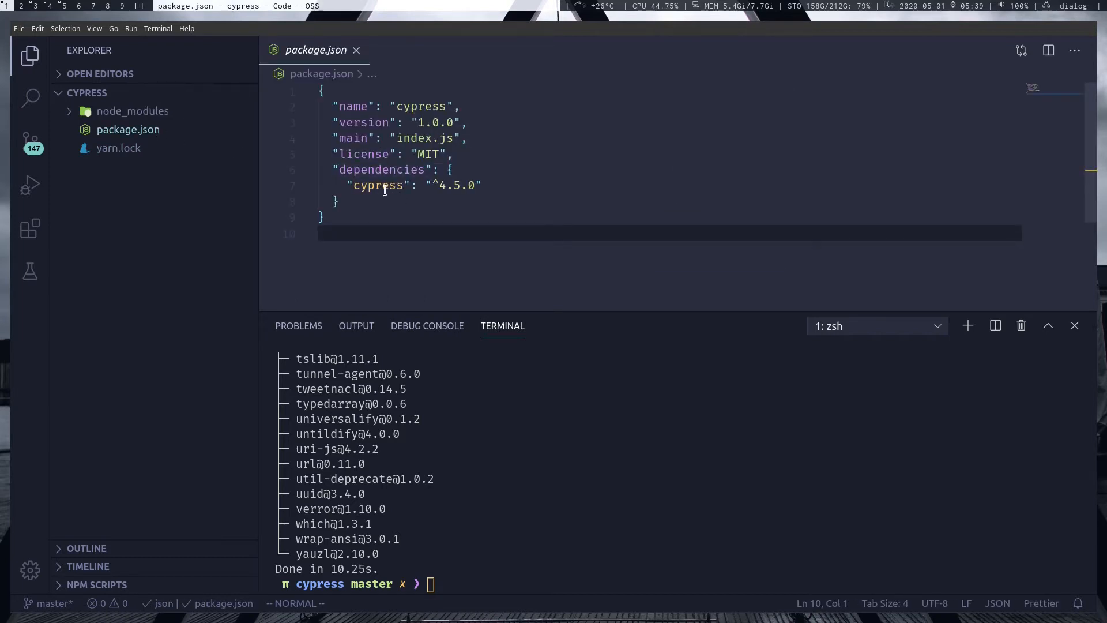
double_click(377, 185)
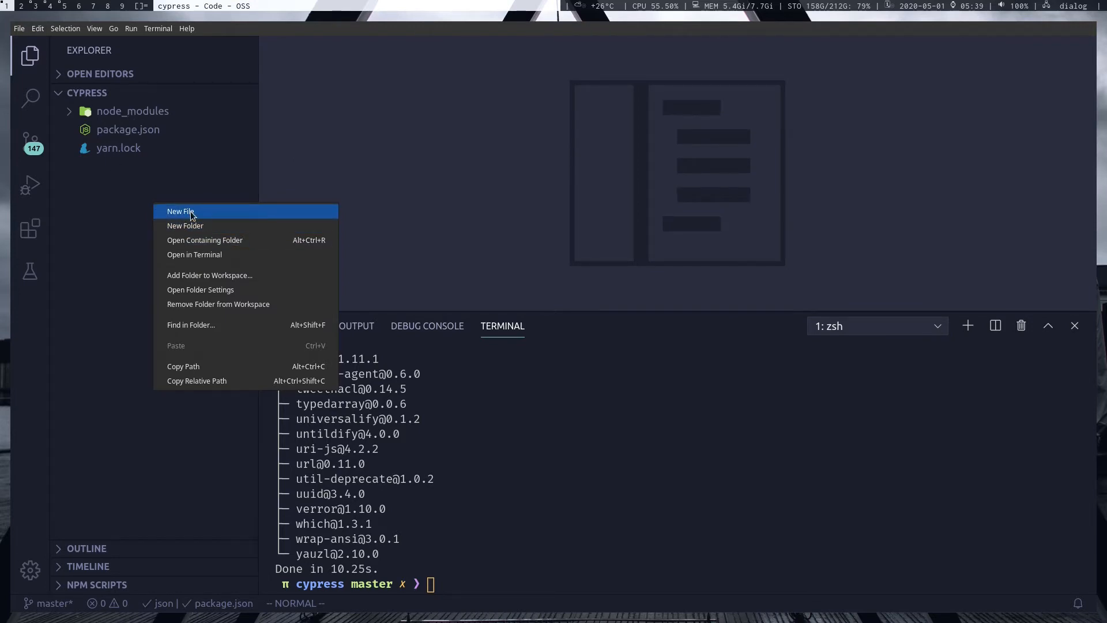
Create a .gitignore file in the project root containing node_modules.
left_click(180, 211)
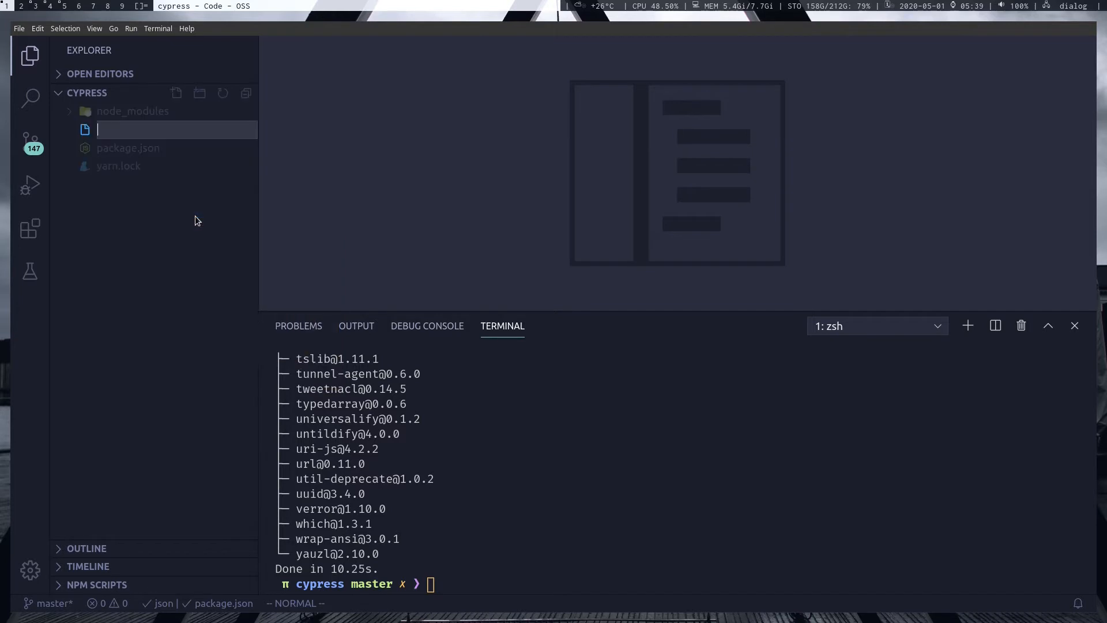
type(".gitignore")
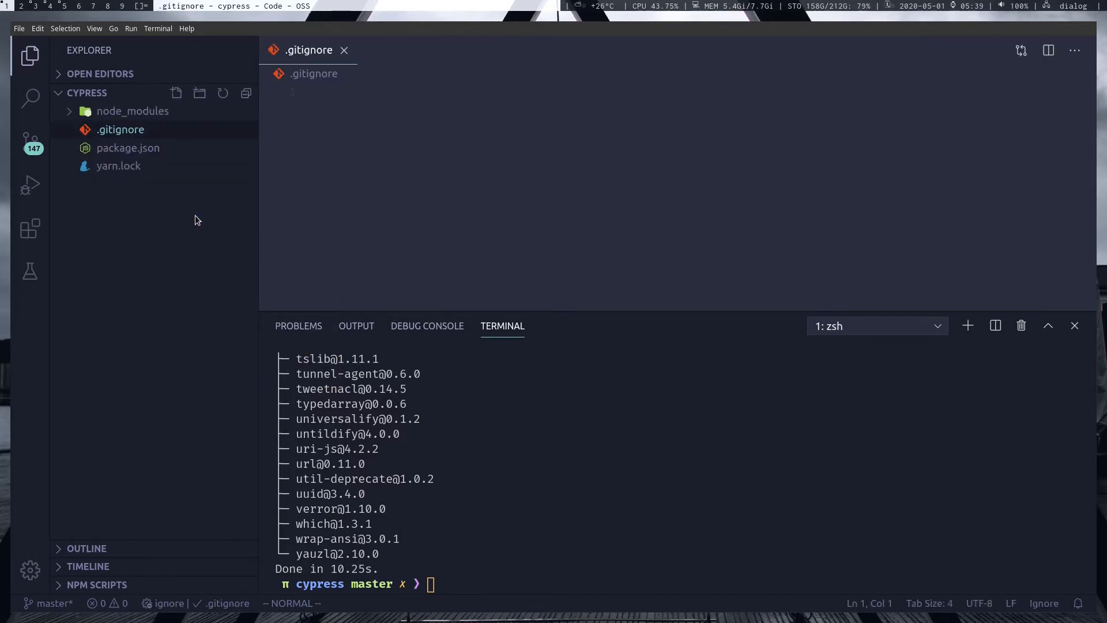
type("node_")
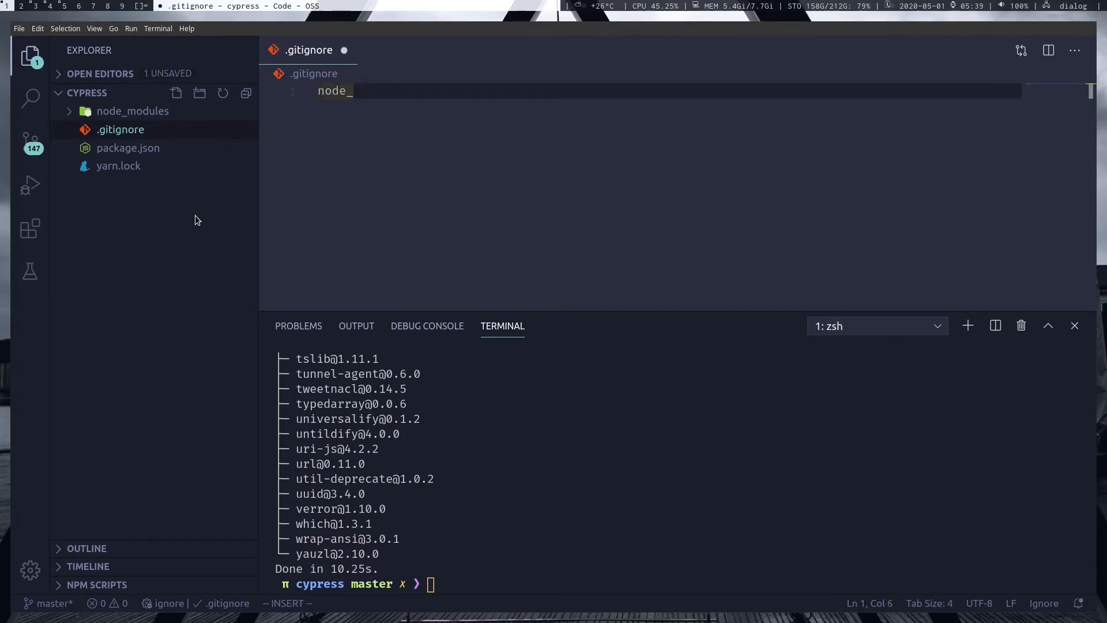
type("modl")
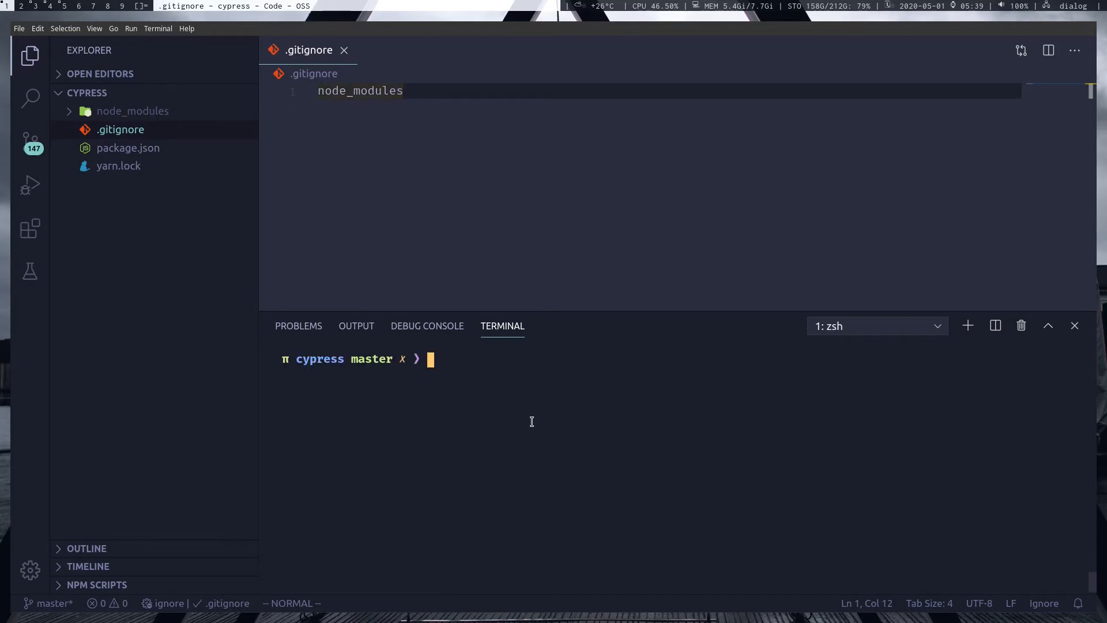
Check git status, stage everything, commit as '[ADD] init project', and close .gitignore.
type("git status")
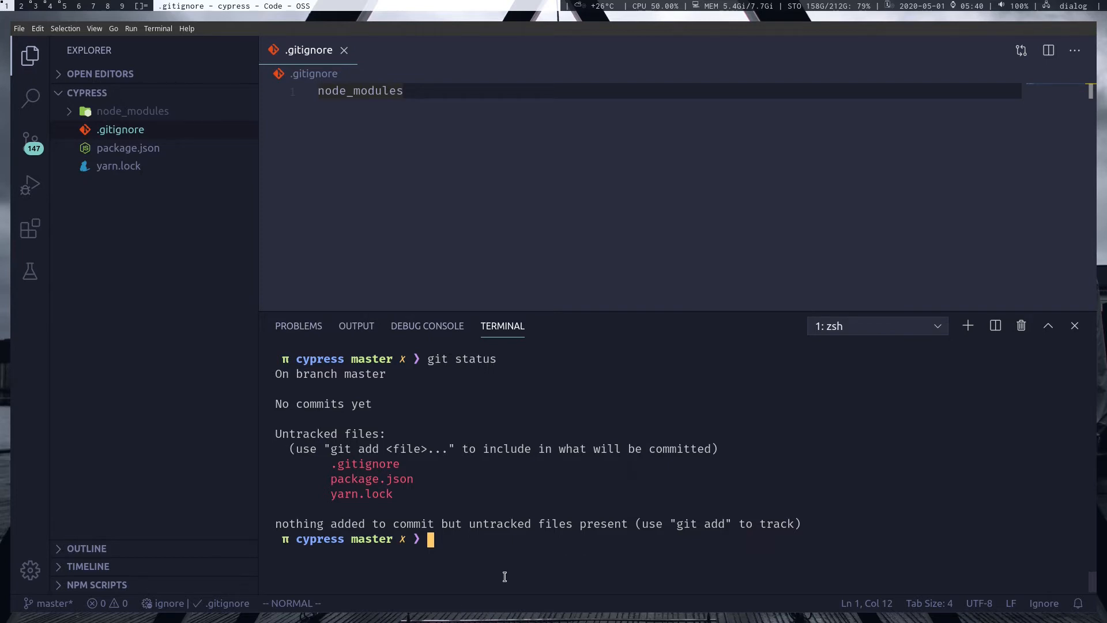
type("git add .")
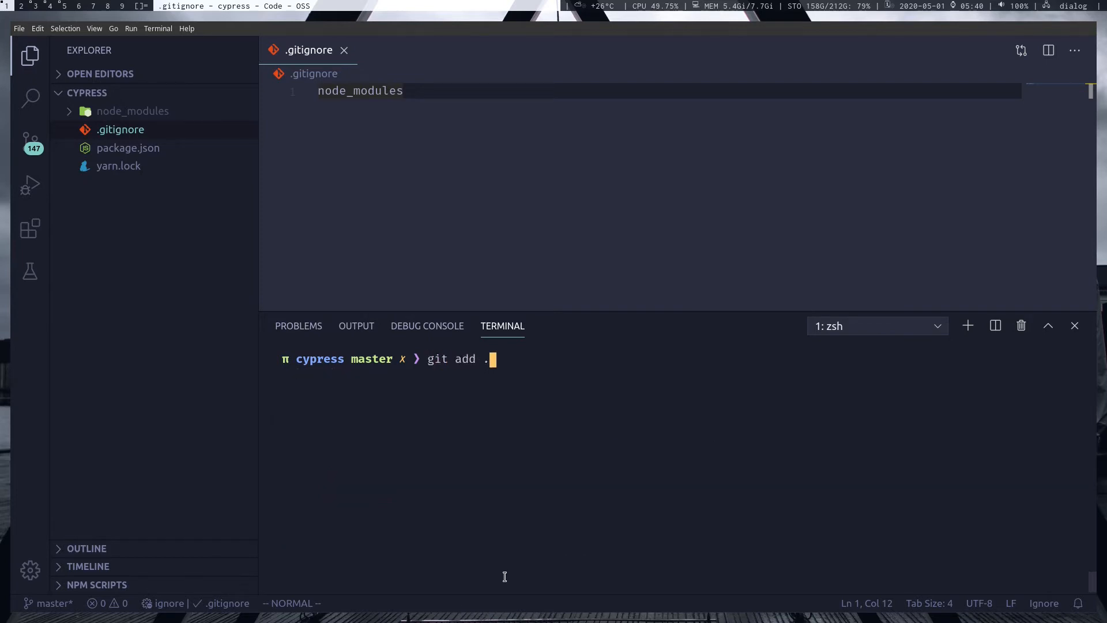
type("git commit -m \"[")
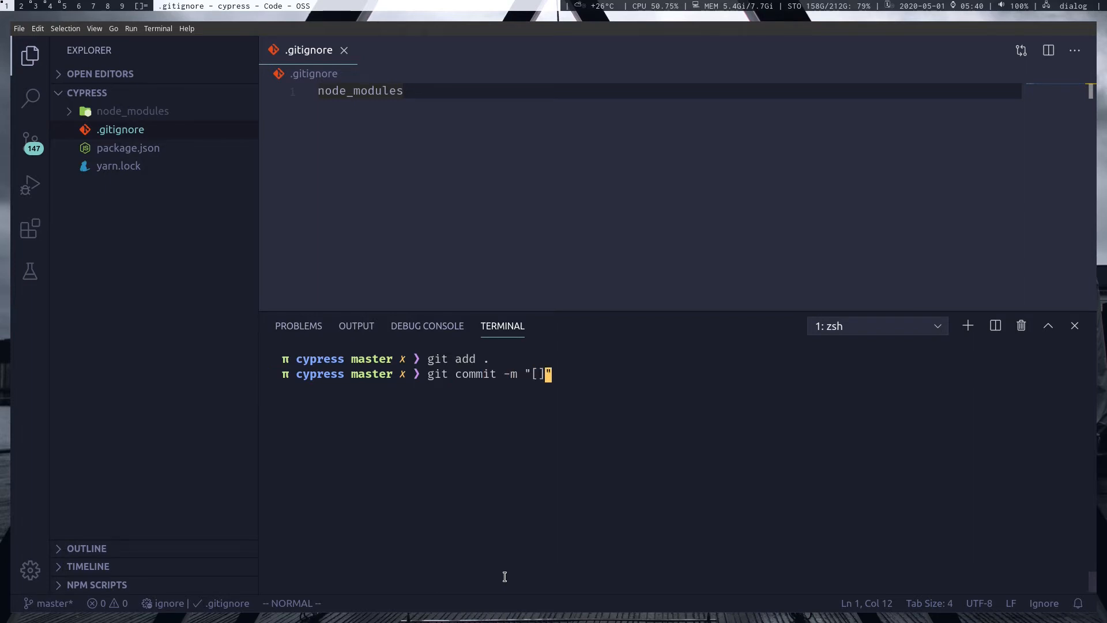
type("ADD")
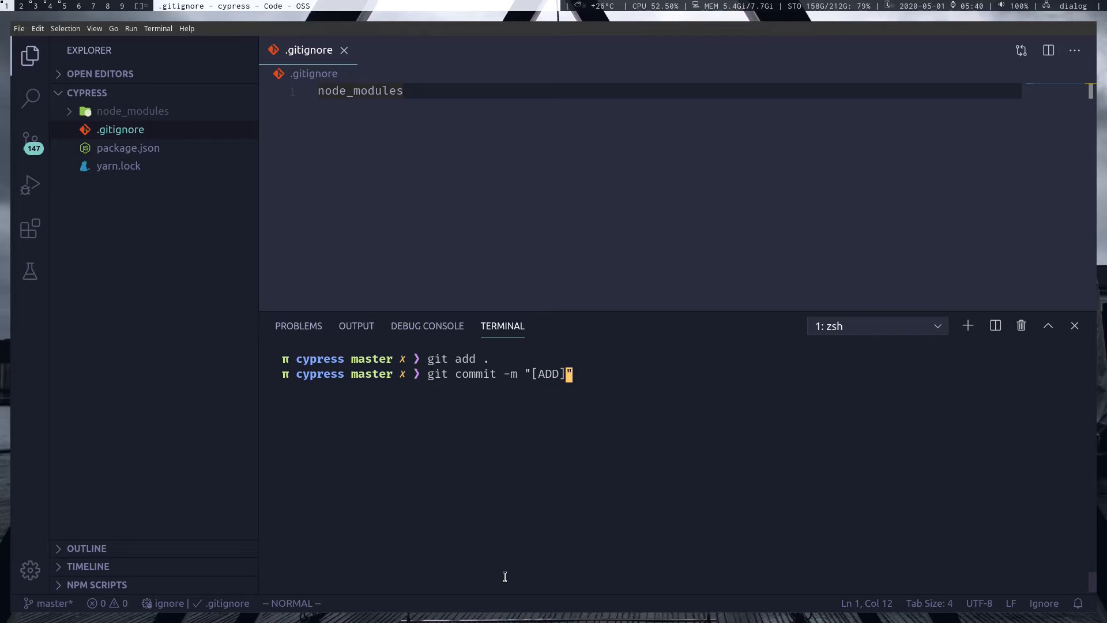
type("init")
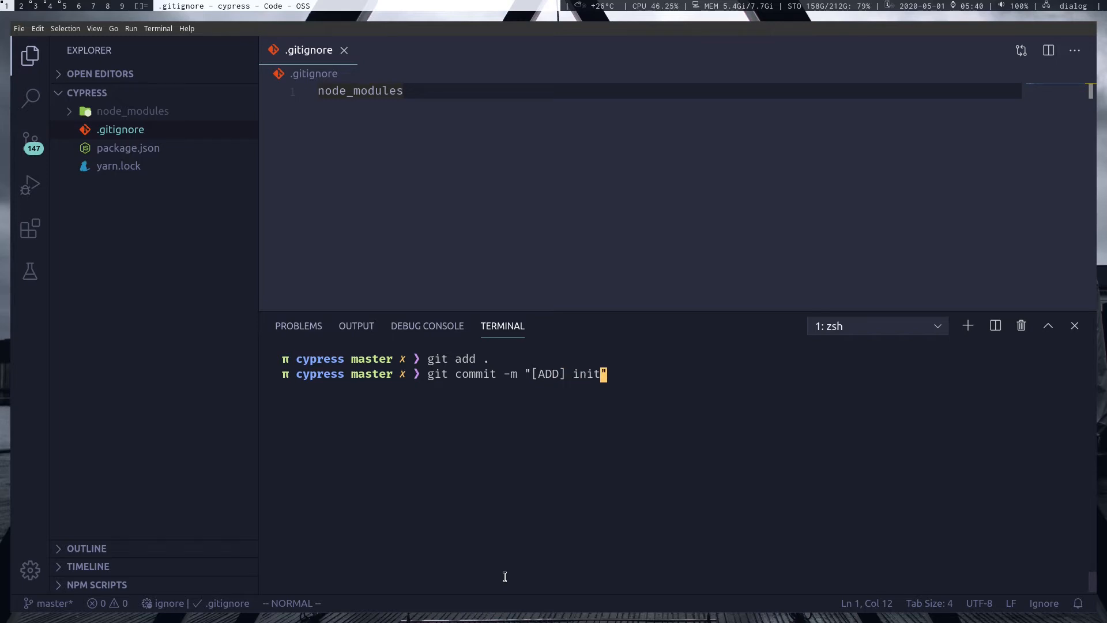
type("project")
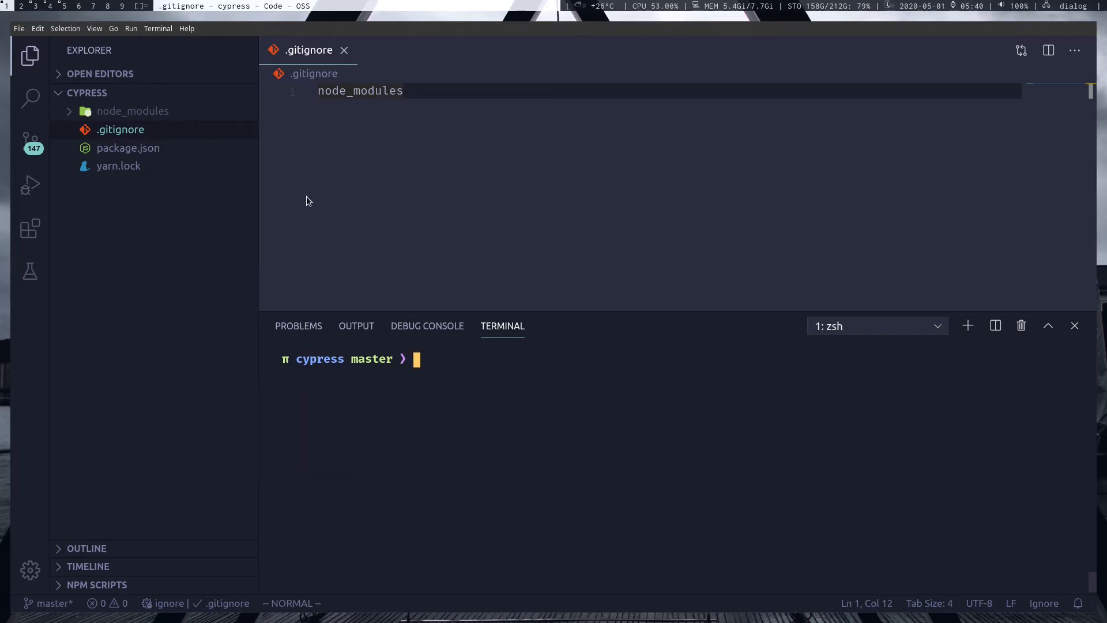
mouse_move(431, 85)
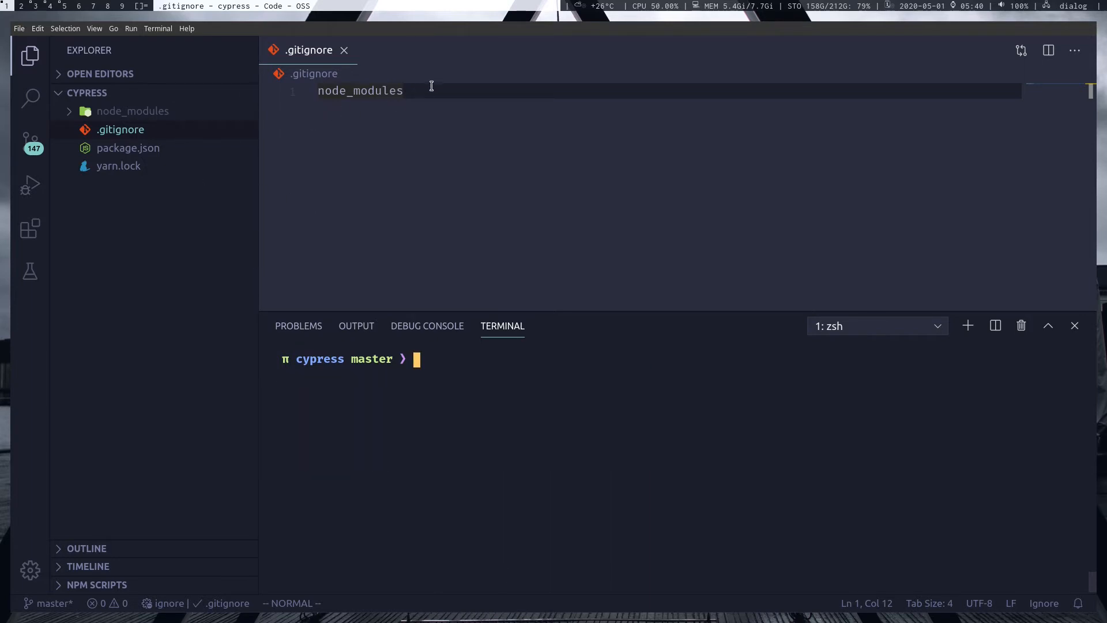
left_click(345, 50)
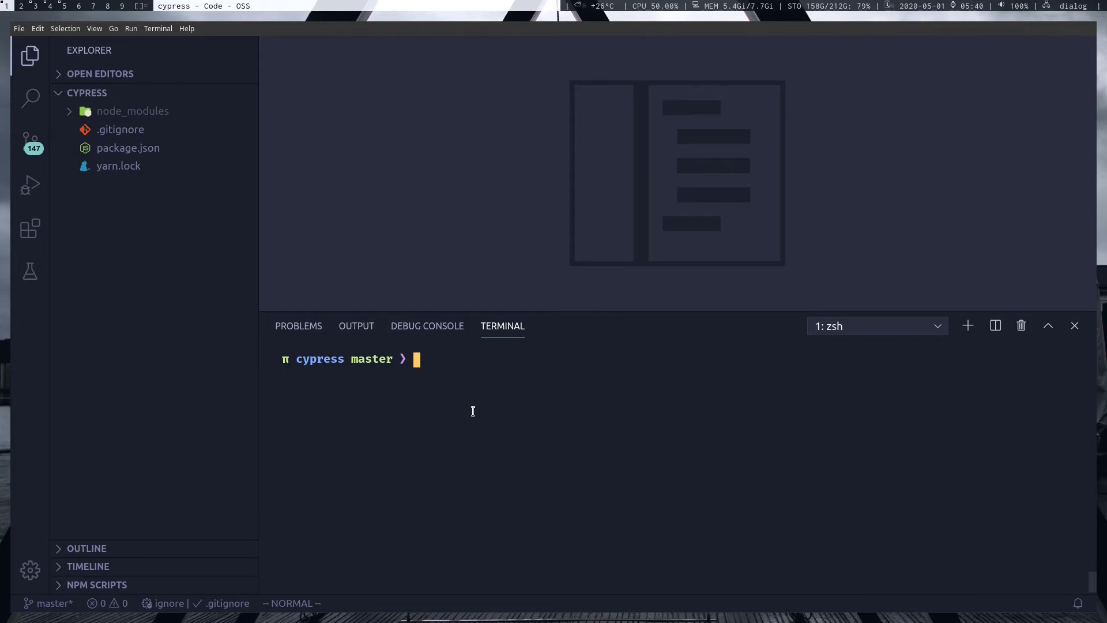
Run yarn cypress to print CLI help and find the cypress binary in node_modules/.bin.
type("yarn cypress")
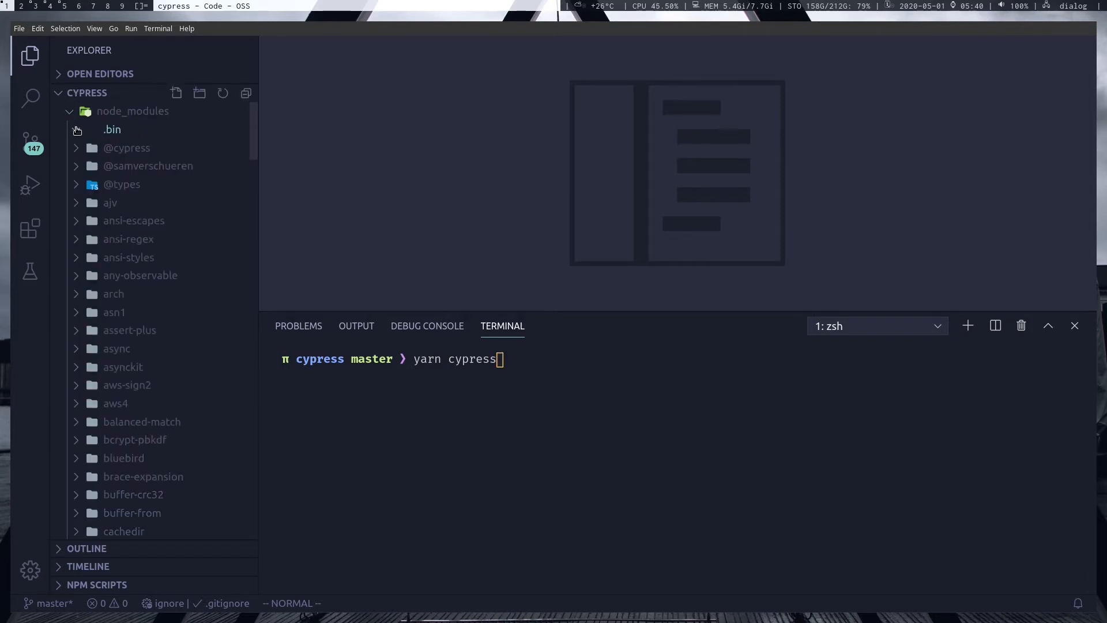
left_click(111, 130)
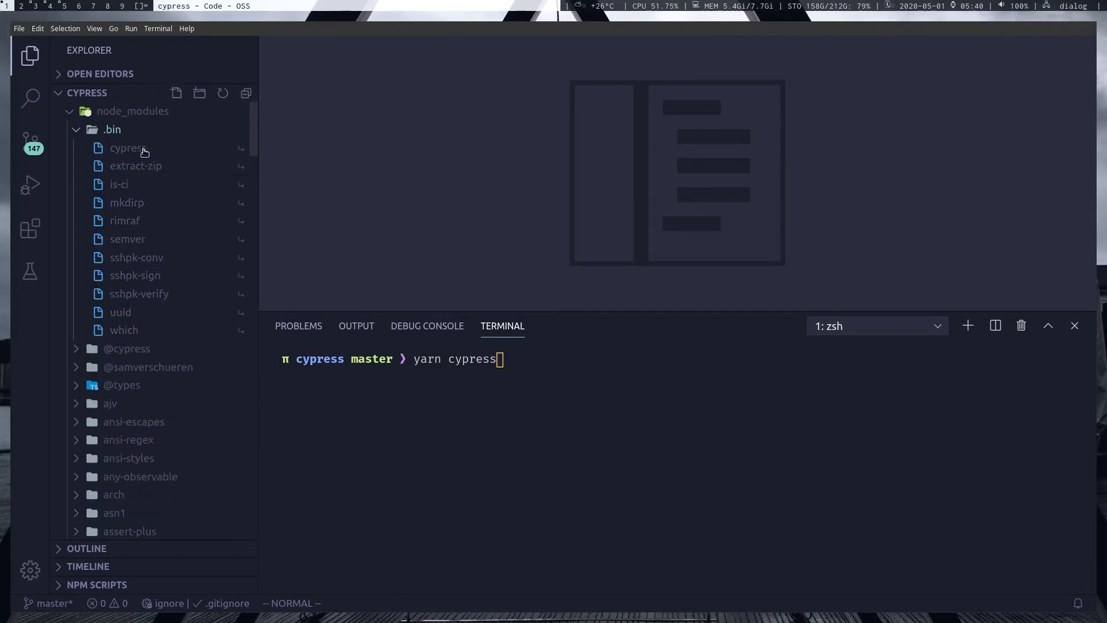
mouse_move(128, 148)
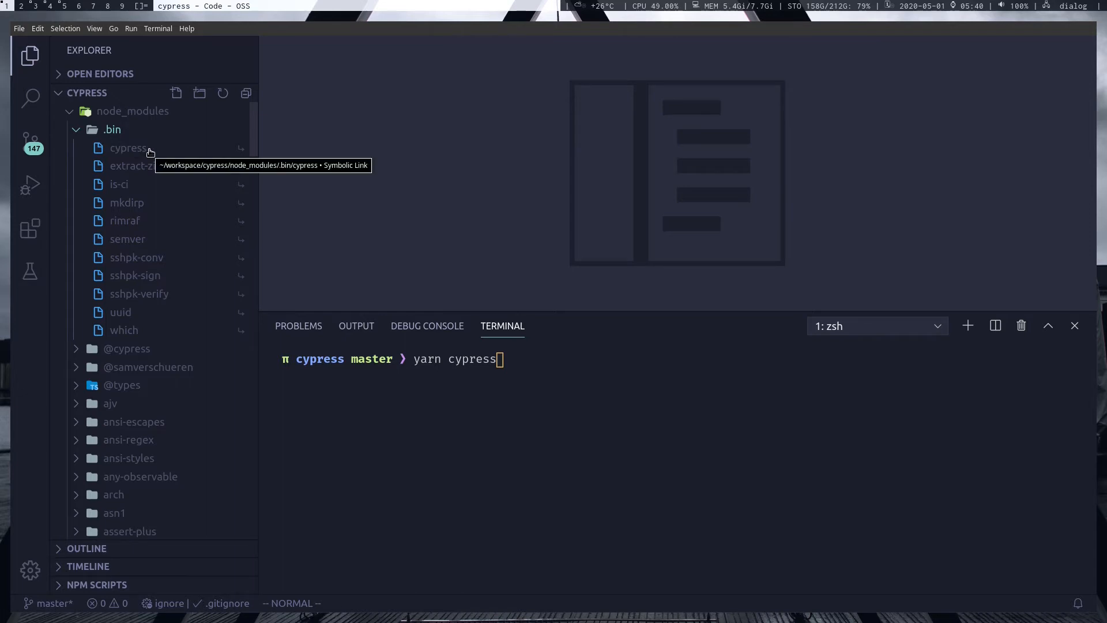
left_click(132, 111)
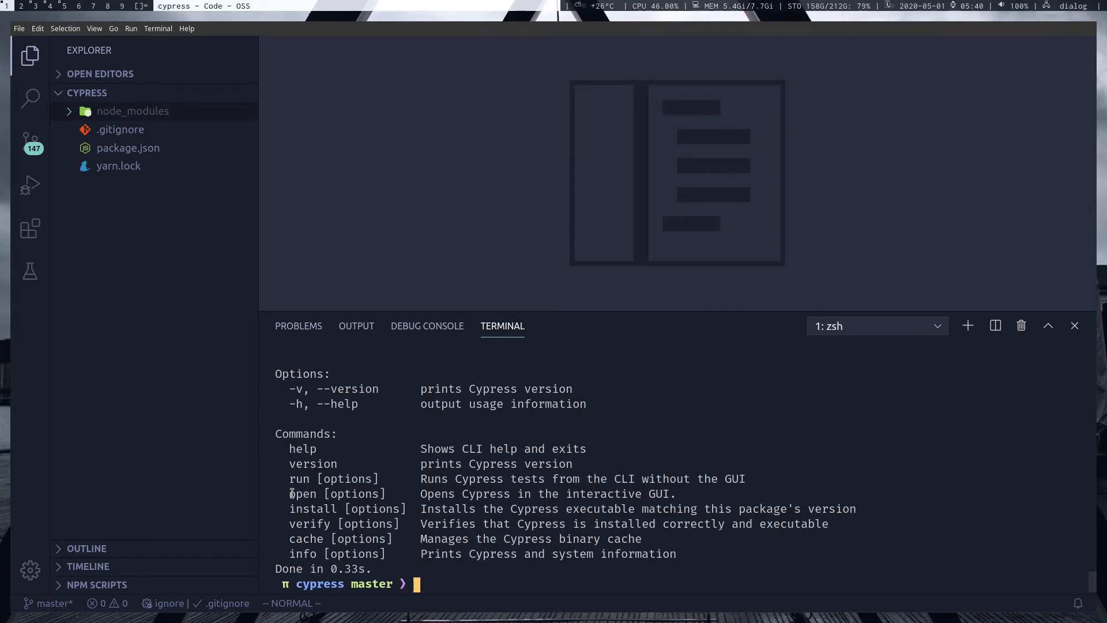
double_click(302, 493)
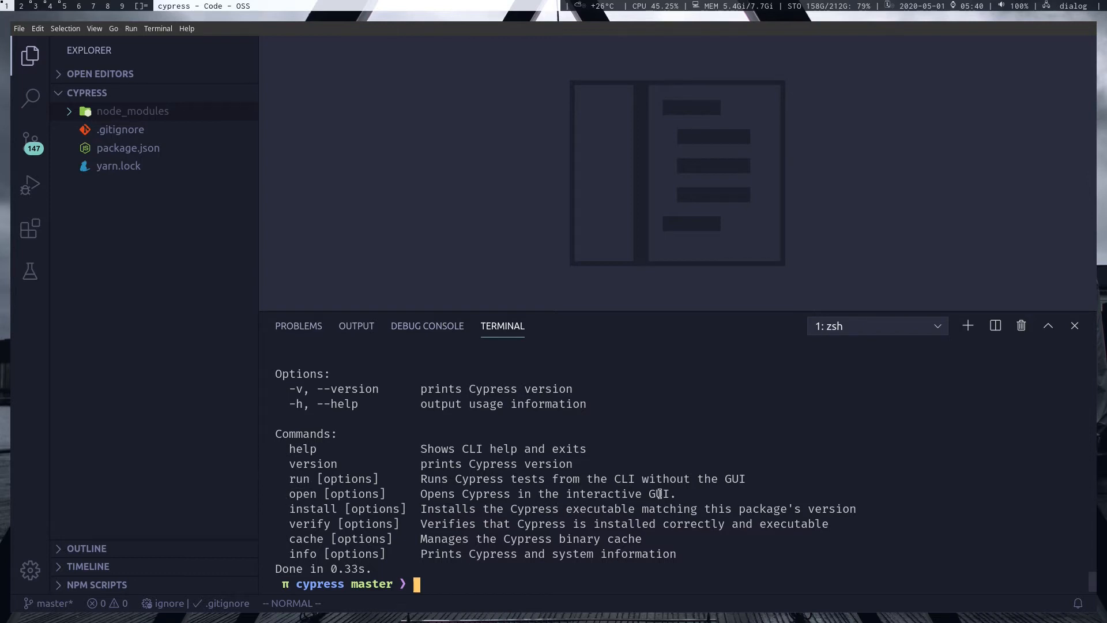
mouse_move(542, 578)
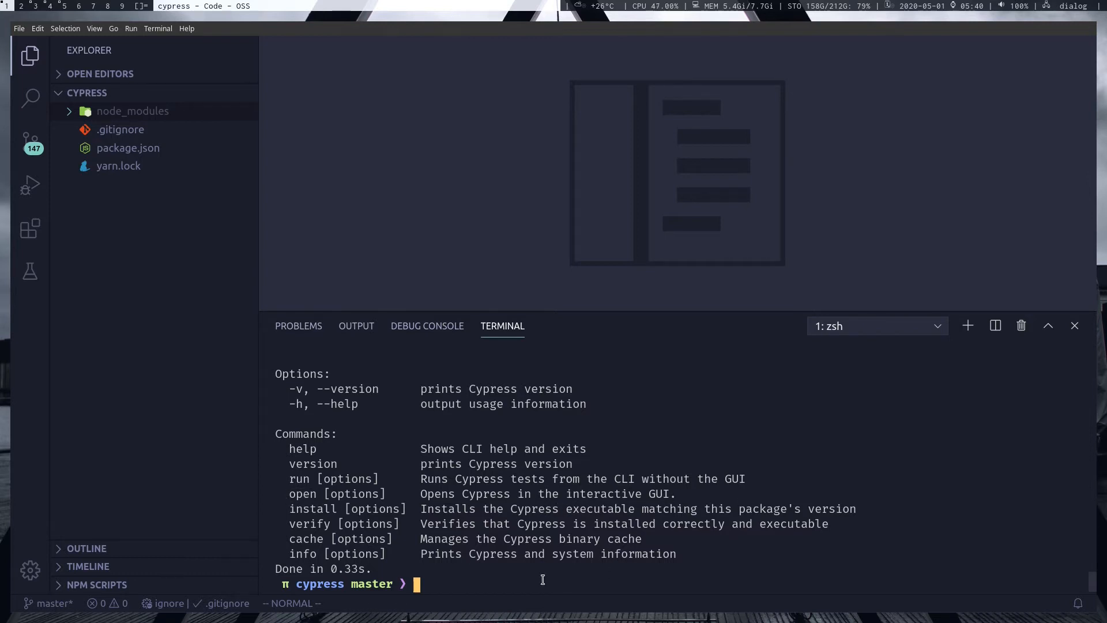
type("yarn cypress open")
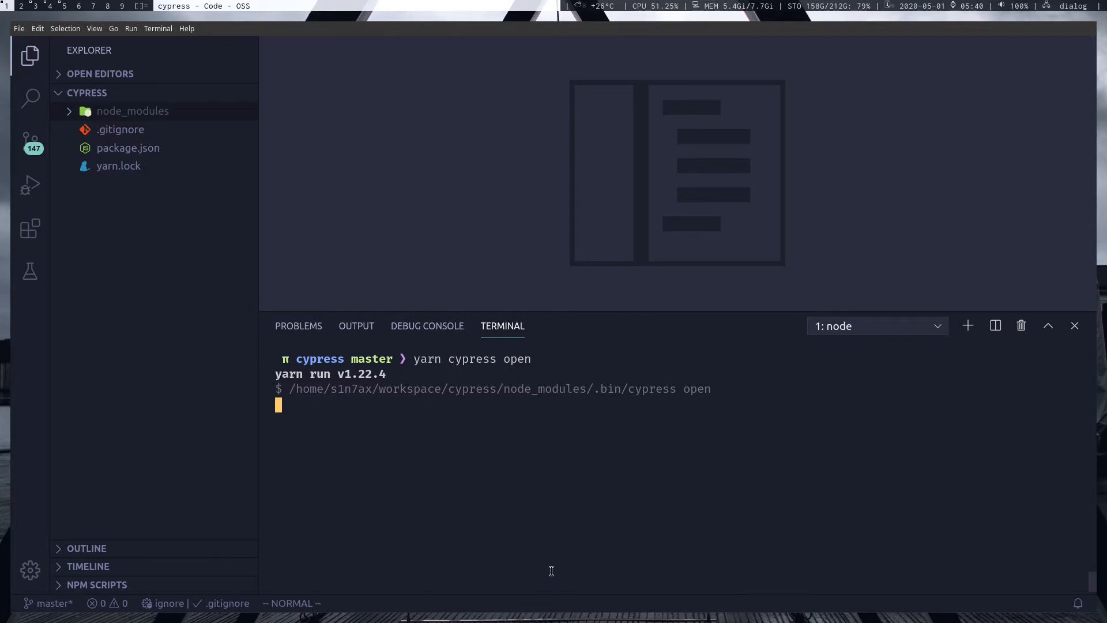
mouse_move(554, 560)
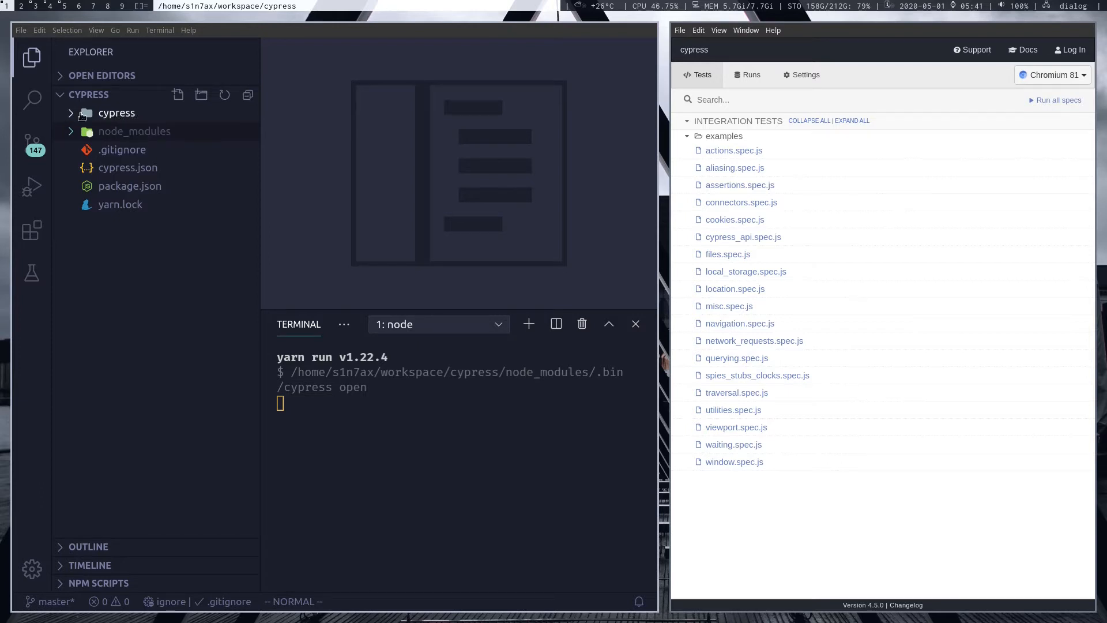
Expand the generated cypress folder to browse the integration/examples spec files.
left_click(116, 112)
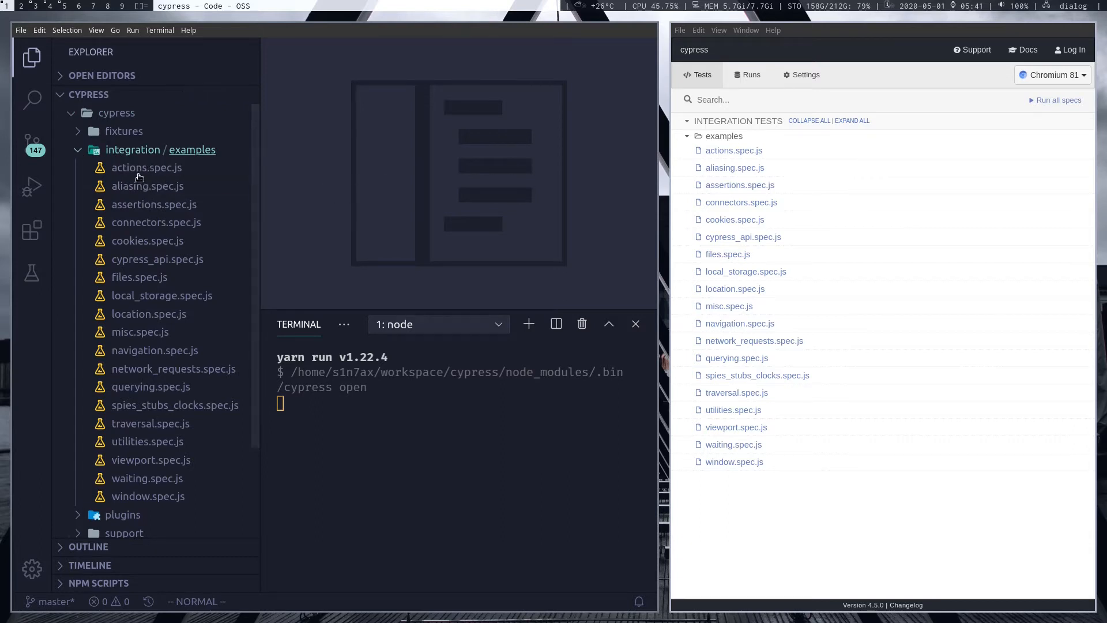
mouse_move(146, 167)
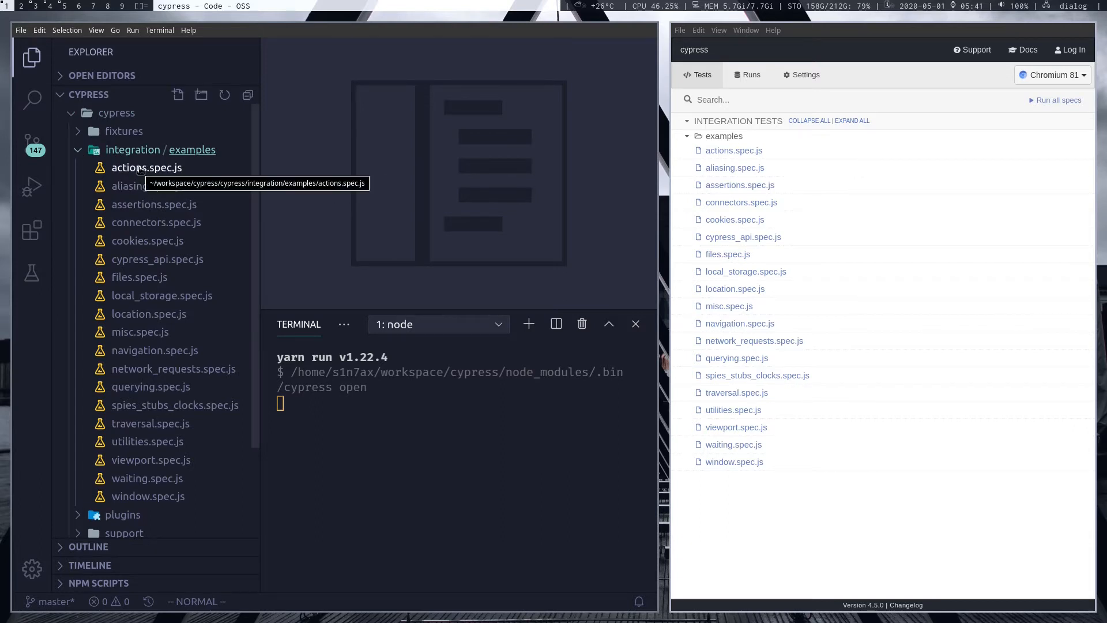
left_click(132, 149)
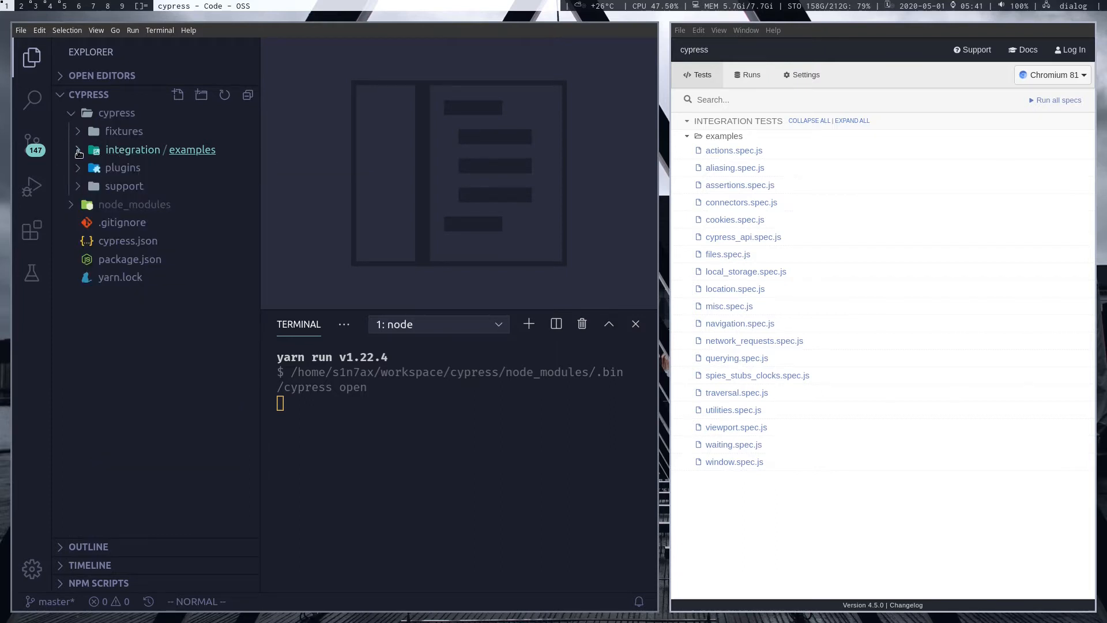
left_click(132, 150)
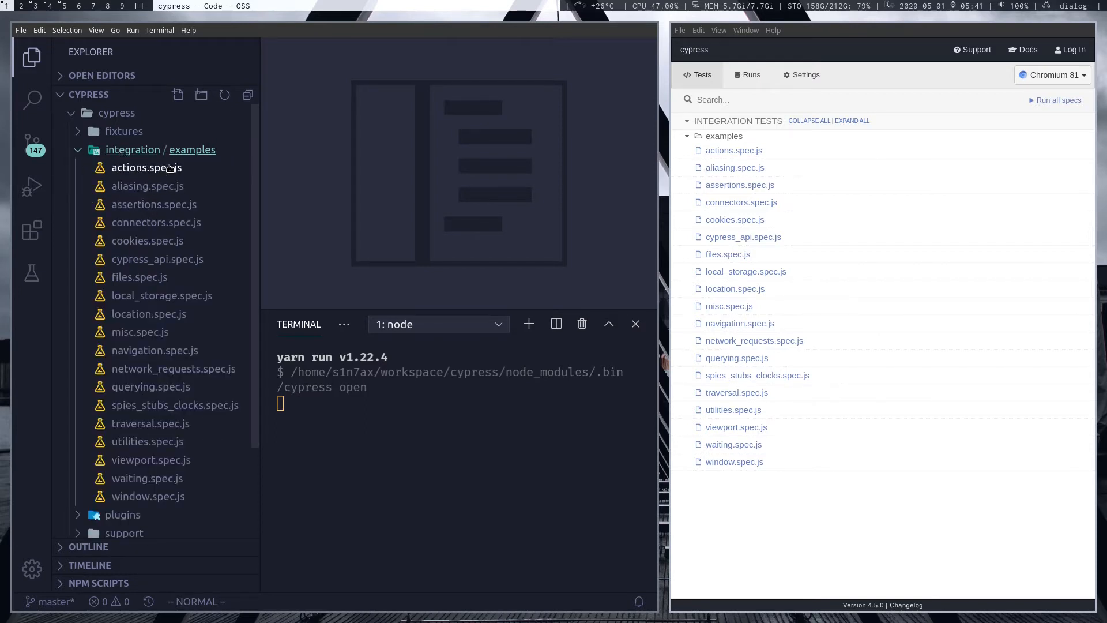
mouse_move(147, 167)
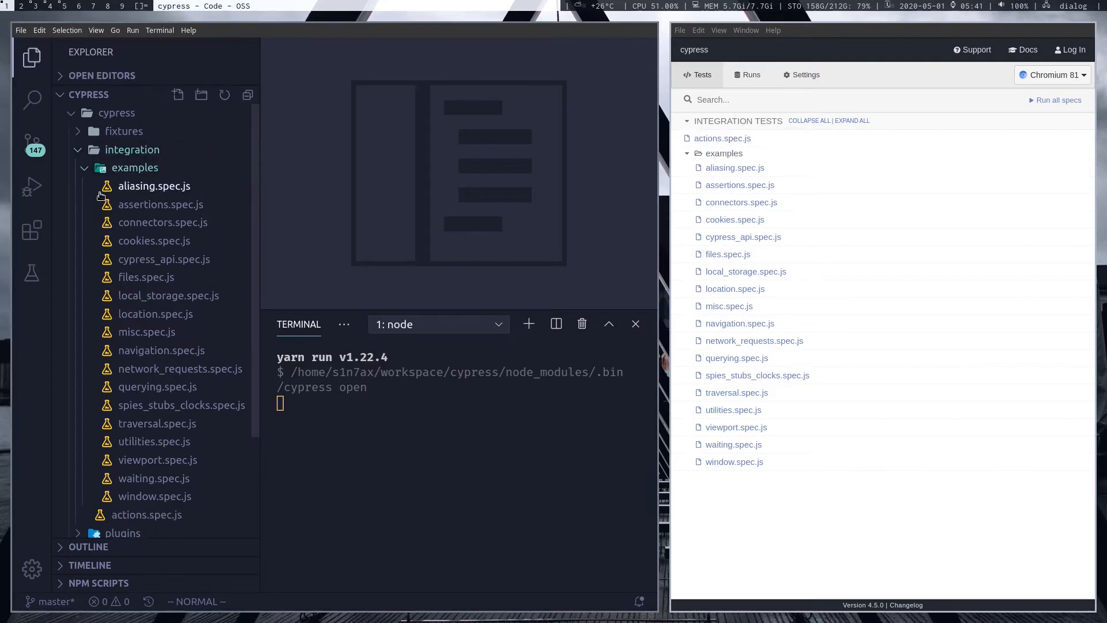
Run the cypress_api.spec.js example and relaunch yarn cypress open.
right_click(154, 185)
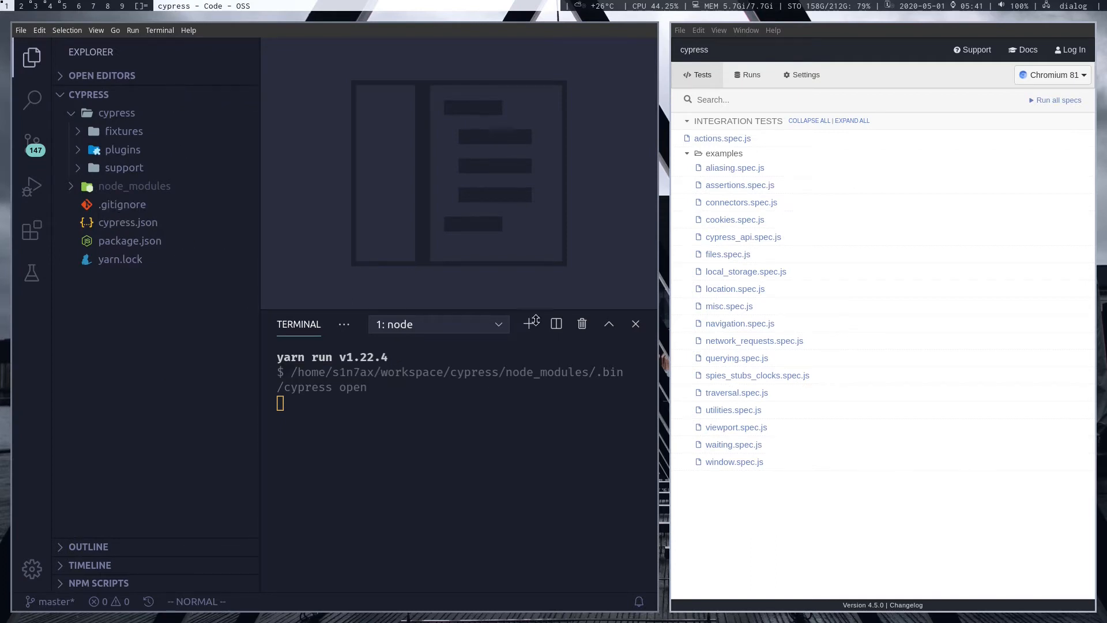
left_click(743, 237)
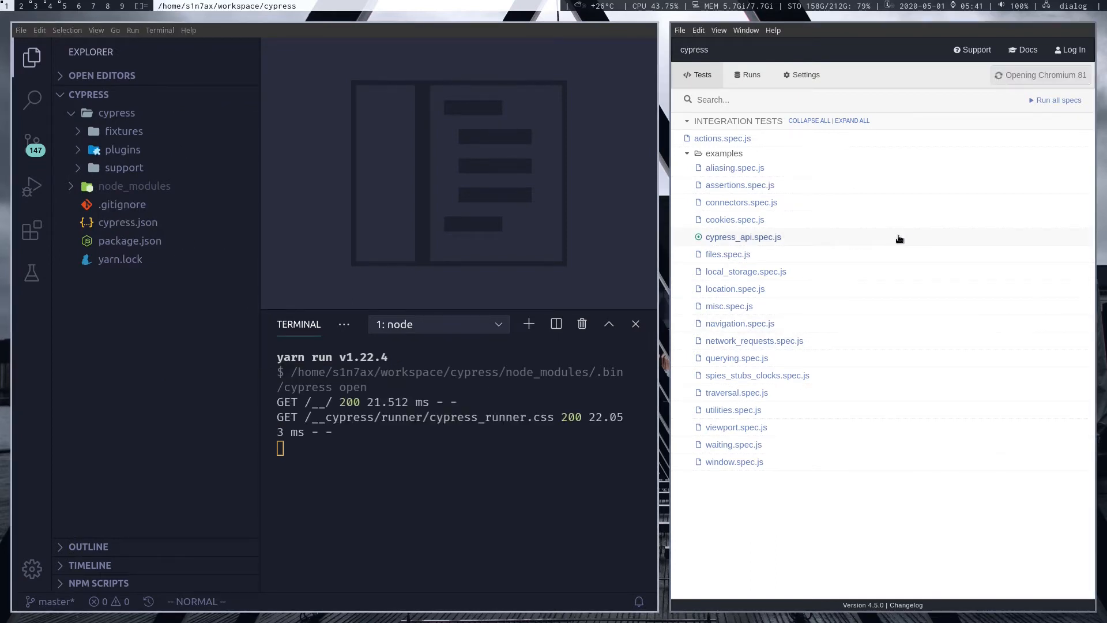
left_click(742, 237)
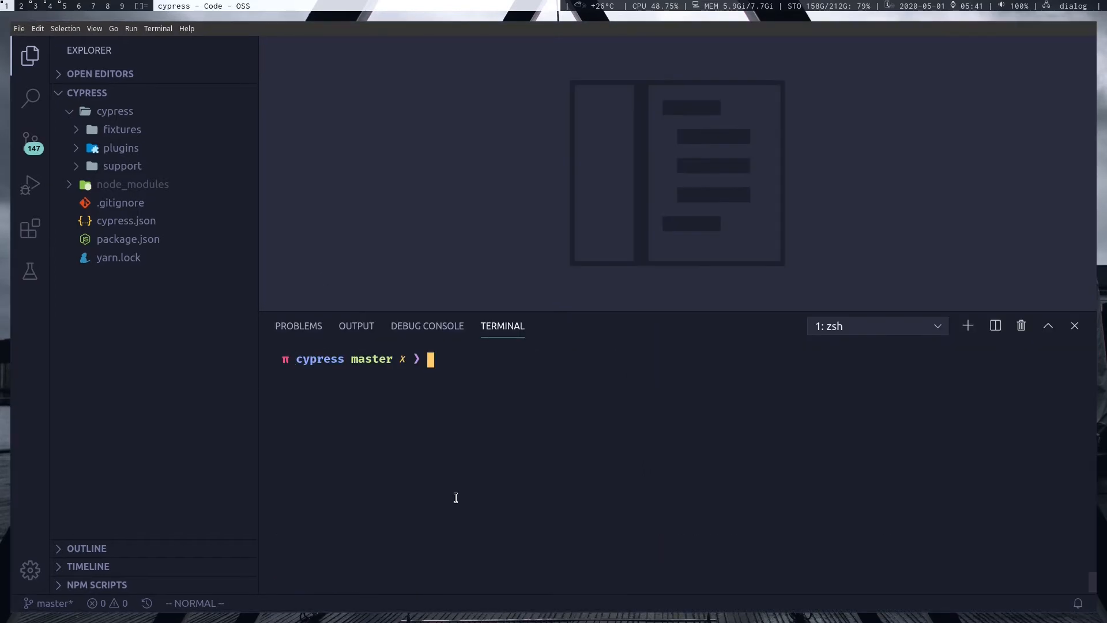
type("yarn cypress open")
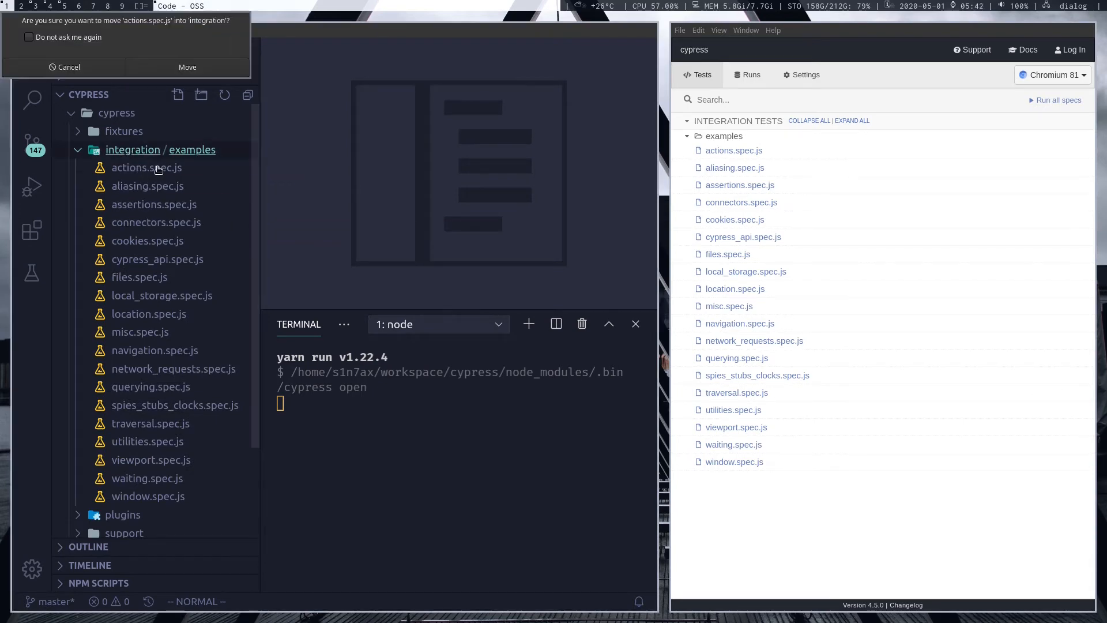
Move actions.spec.js into integration, delete the examples folder, and stop Cypress.
left_click(187, 67)
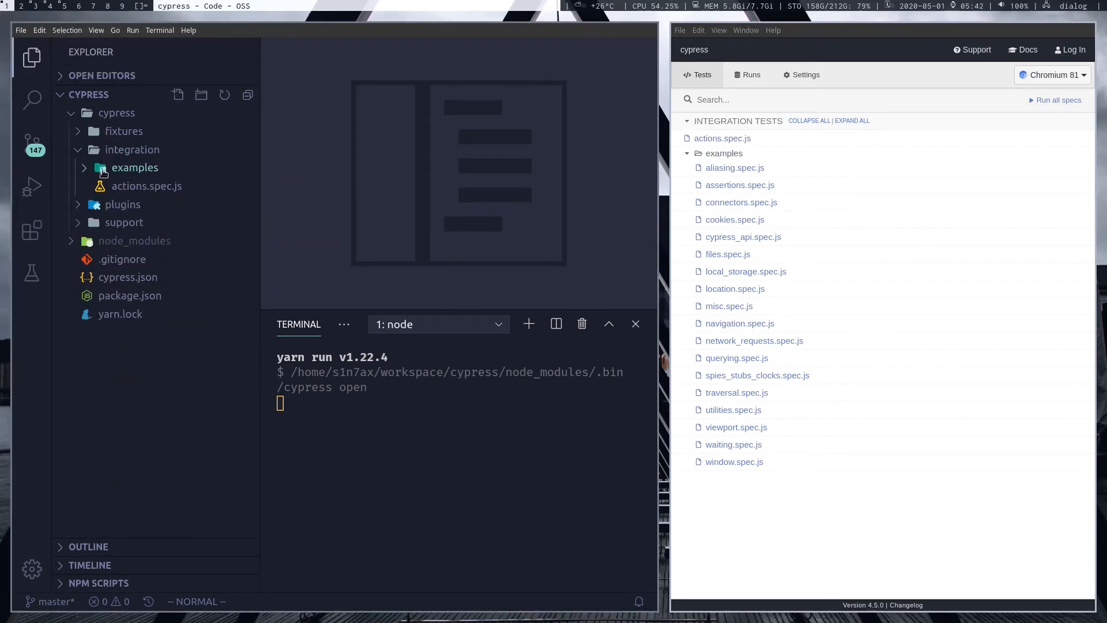
right_click(134, 167)
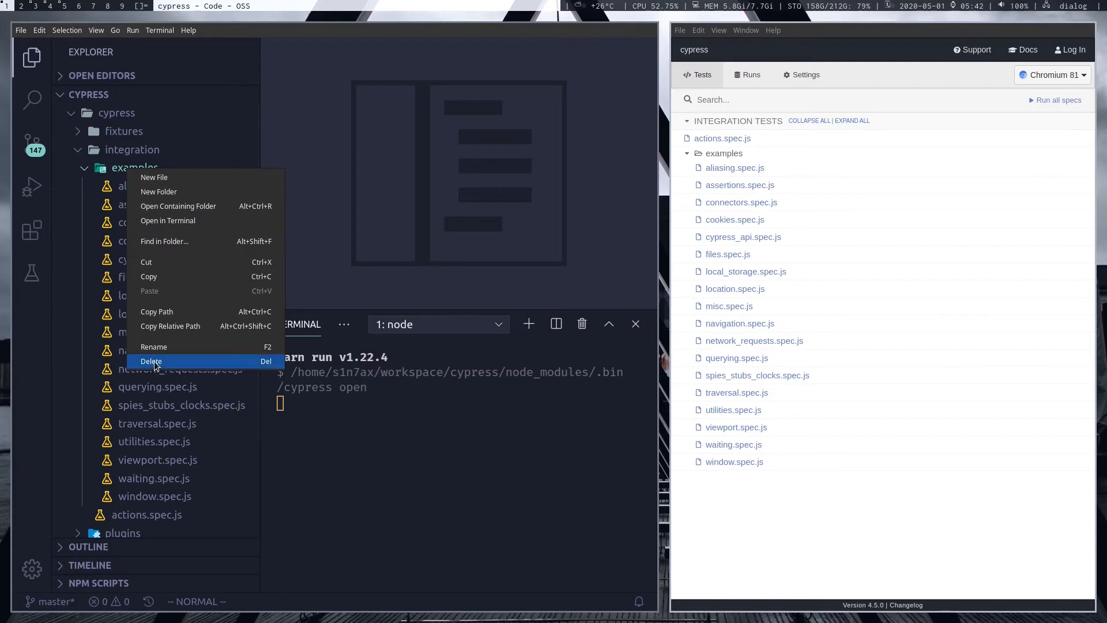
left_click(151, 361)
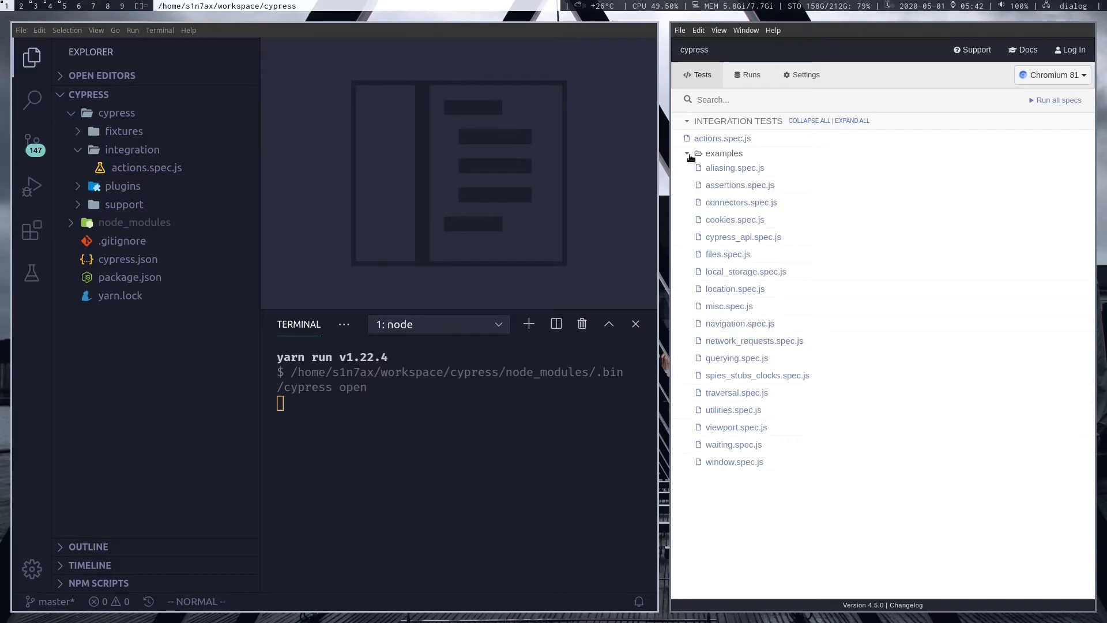
key("ctrl+c")
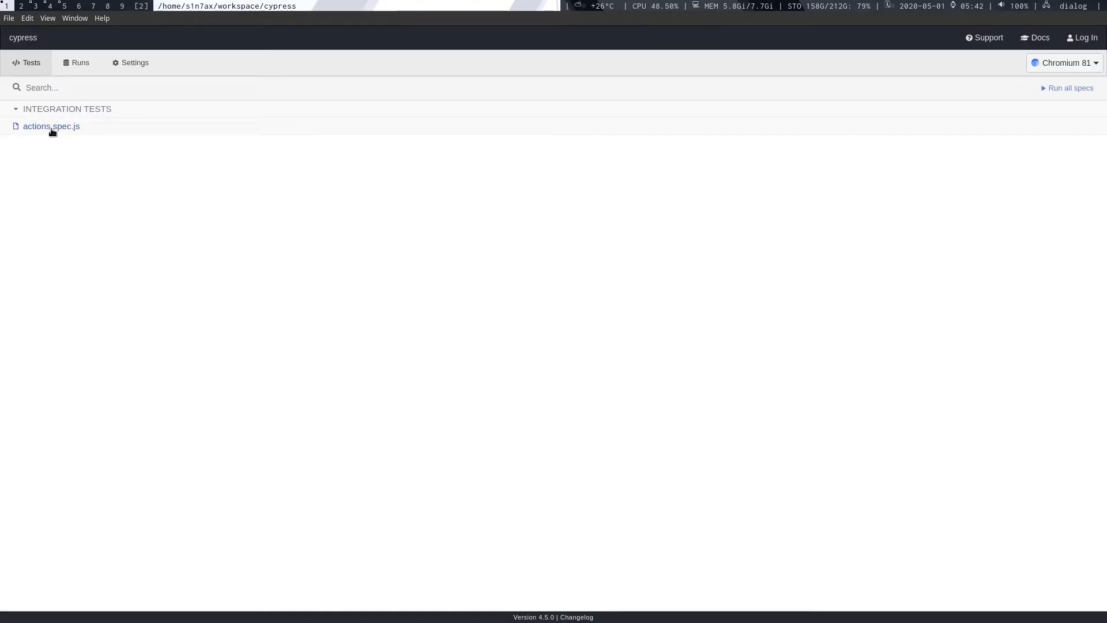
Run actions.spec.js in Chromium 81 from the Cypress Test Runner.
left_click(1065, 63)
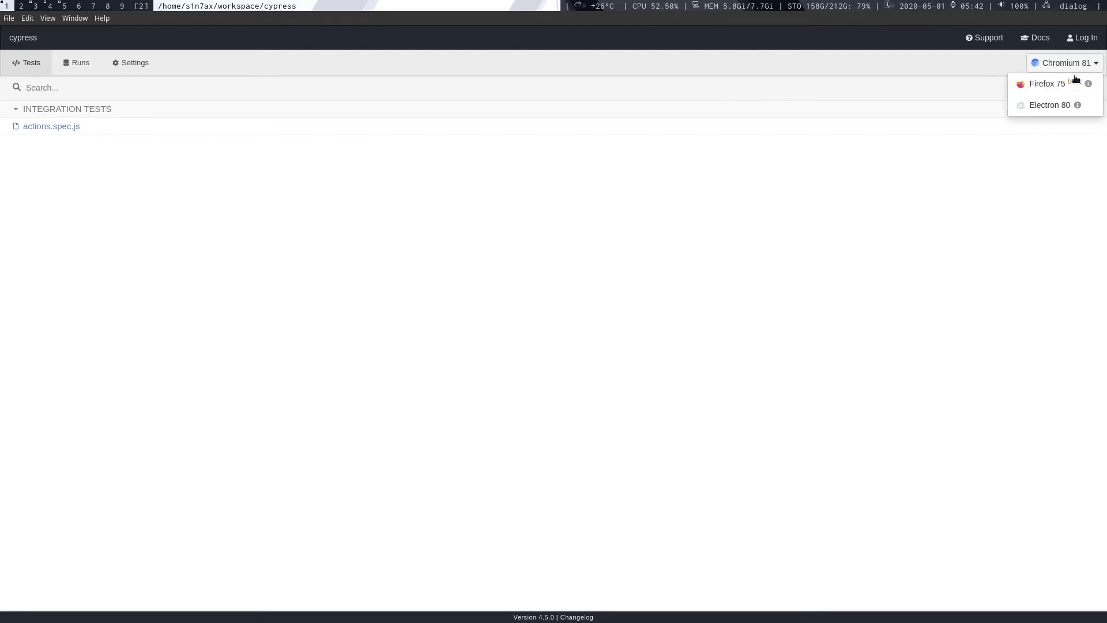
left_click(880, 81)
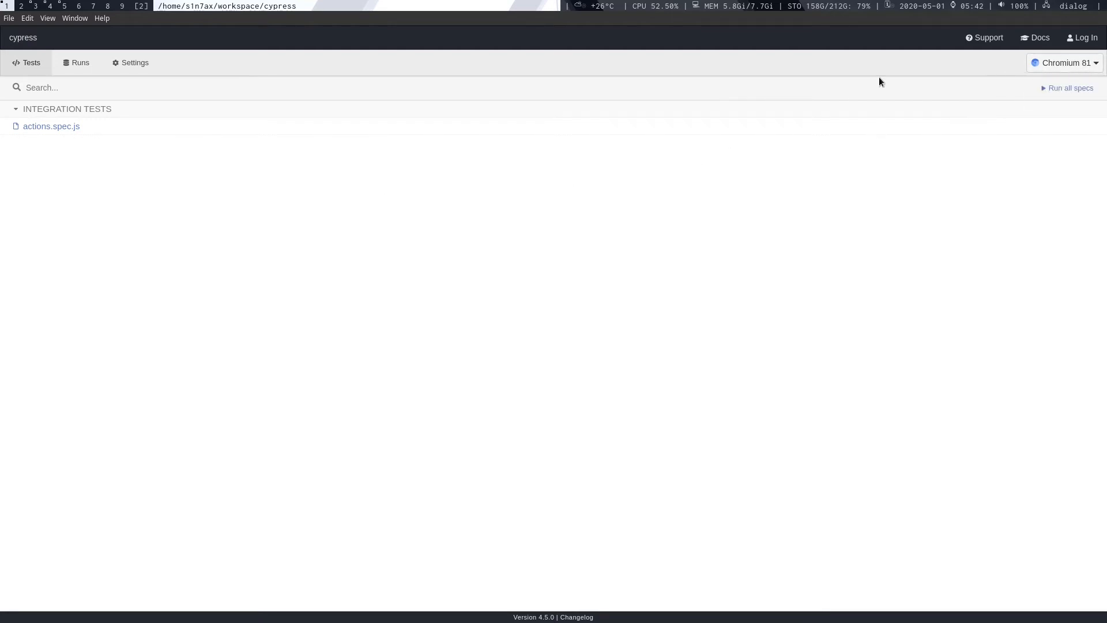
left_click(50, 126)
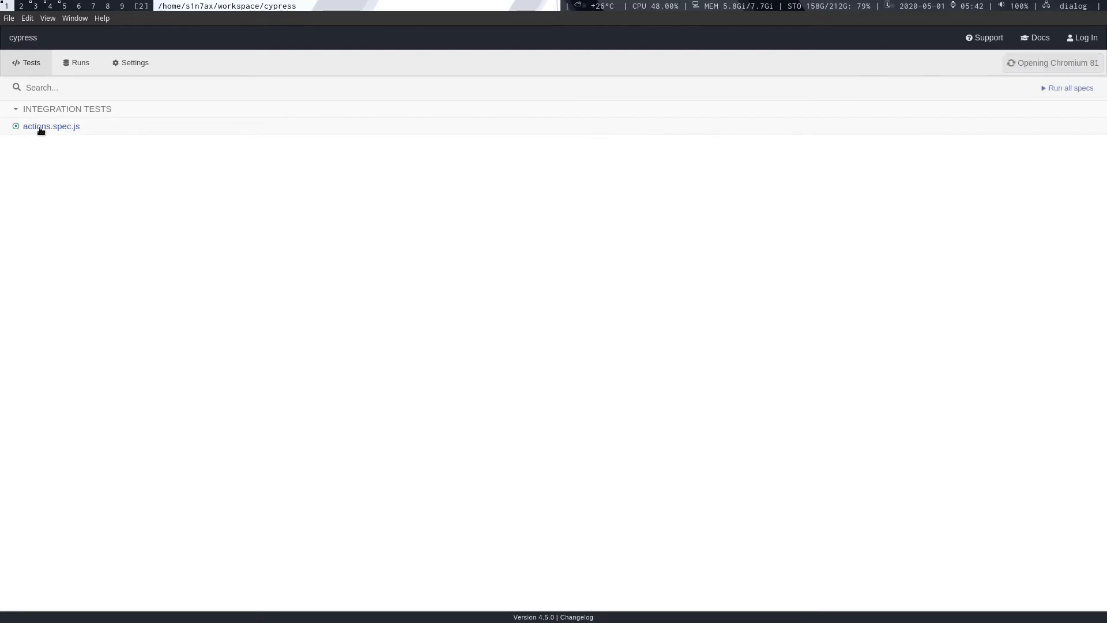
left_click(51, 126)
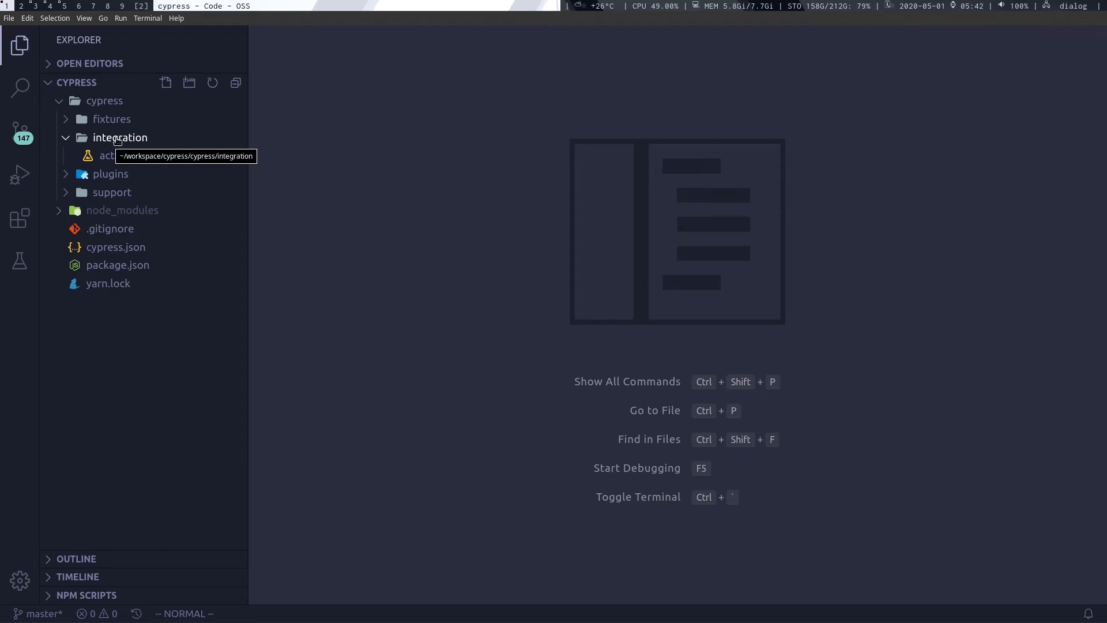
Create google-search.spec.js inside the integration folder.
right_click(120, 137)
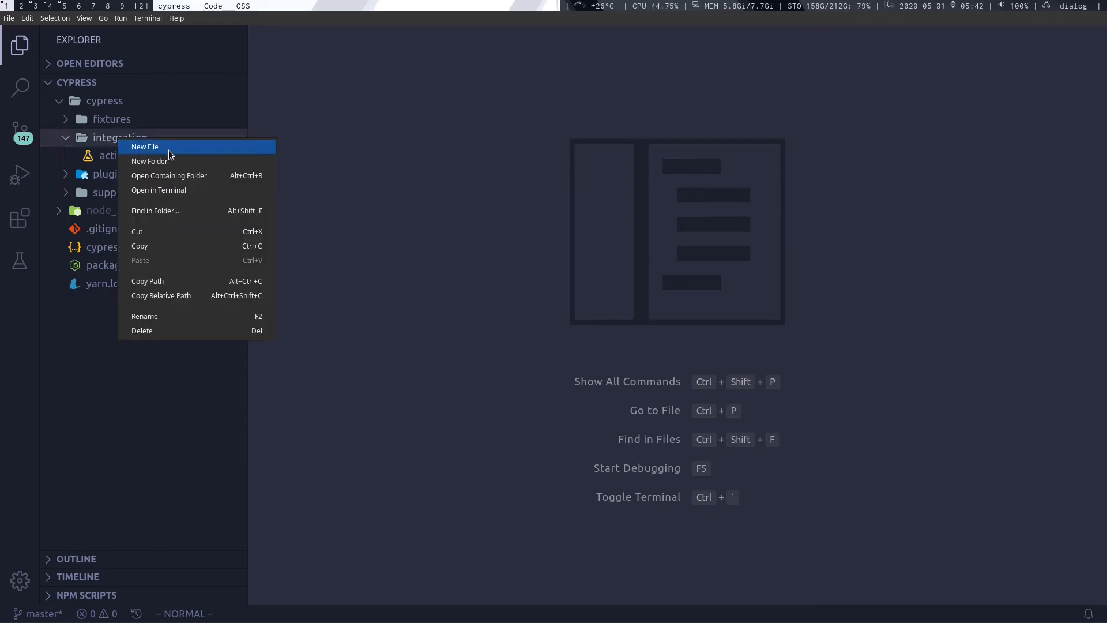
left_click(145, 147)
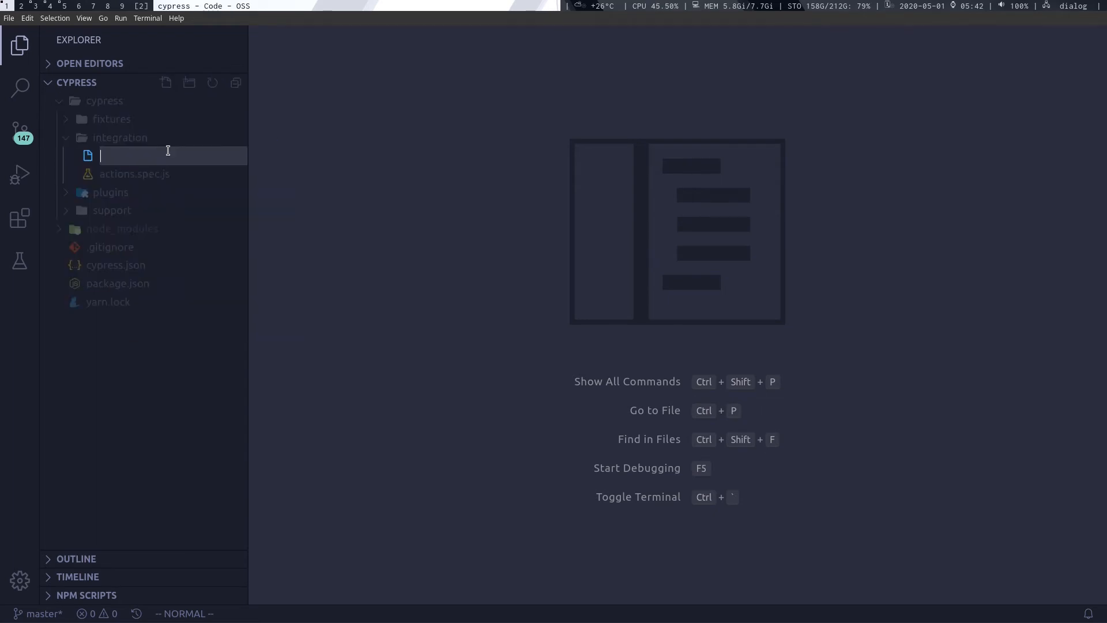
type("google-sea")
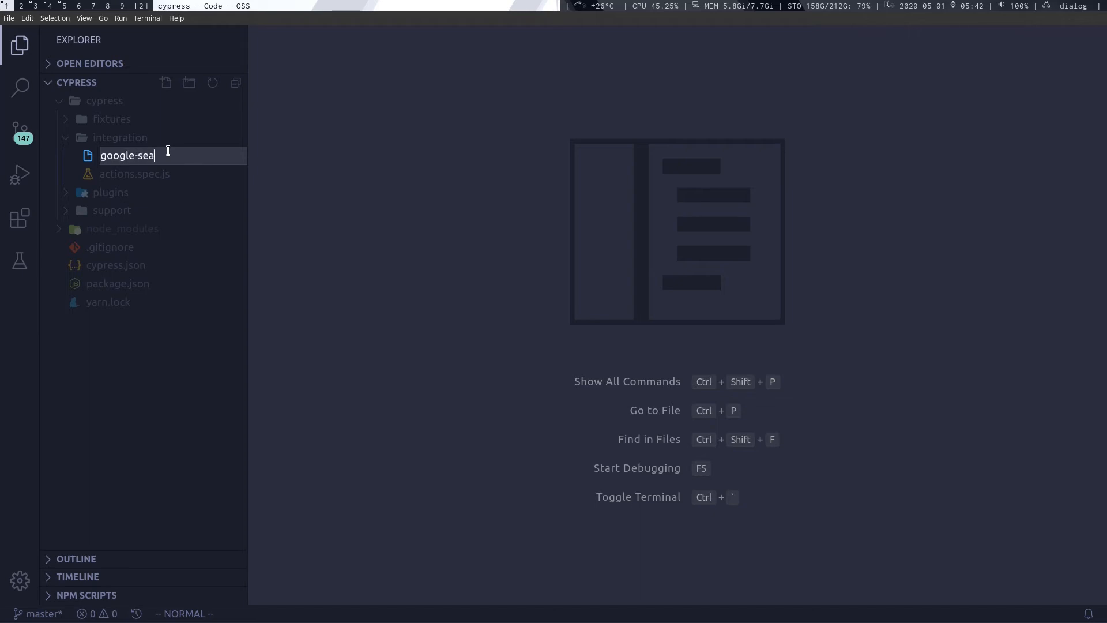
type("rch.spe")
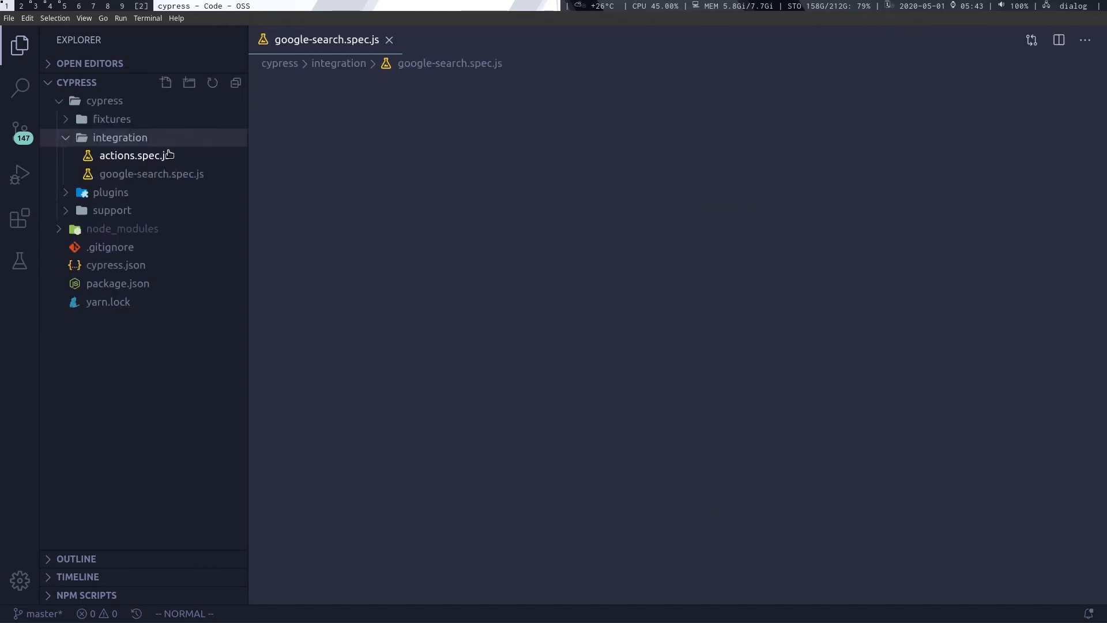
left_click(151, 173)
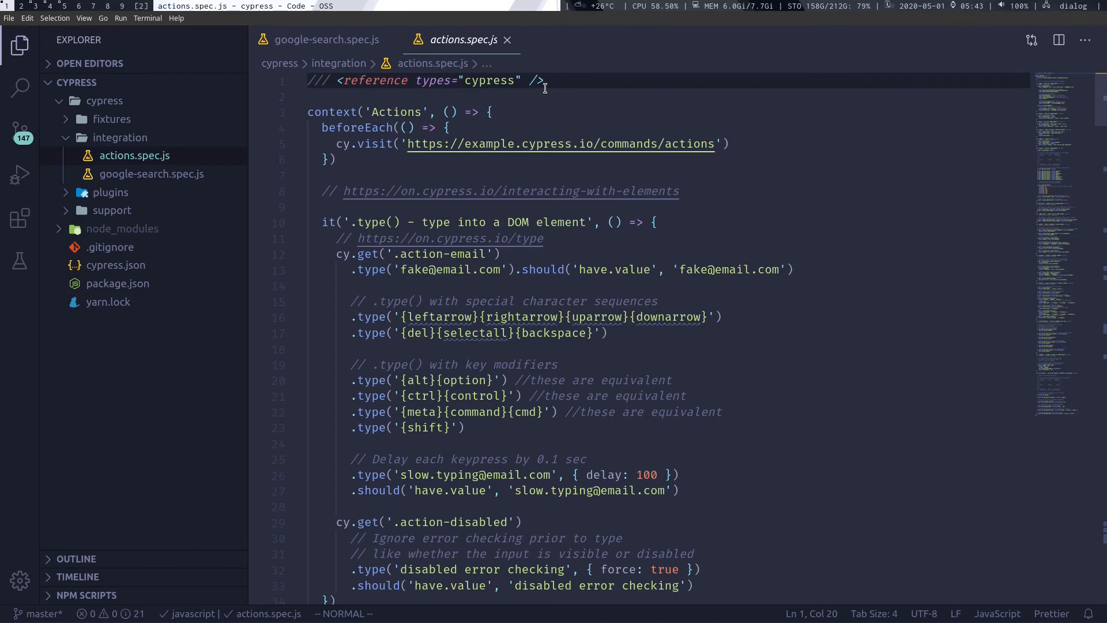
left_click(150, 174)
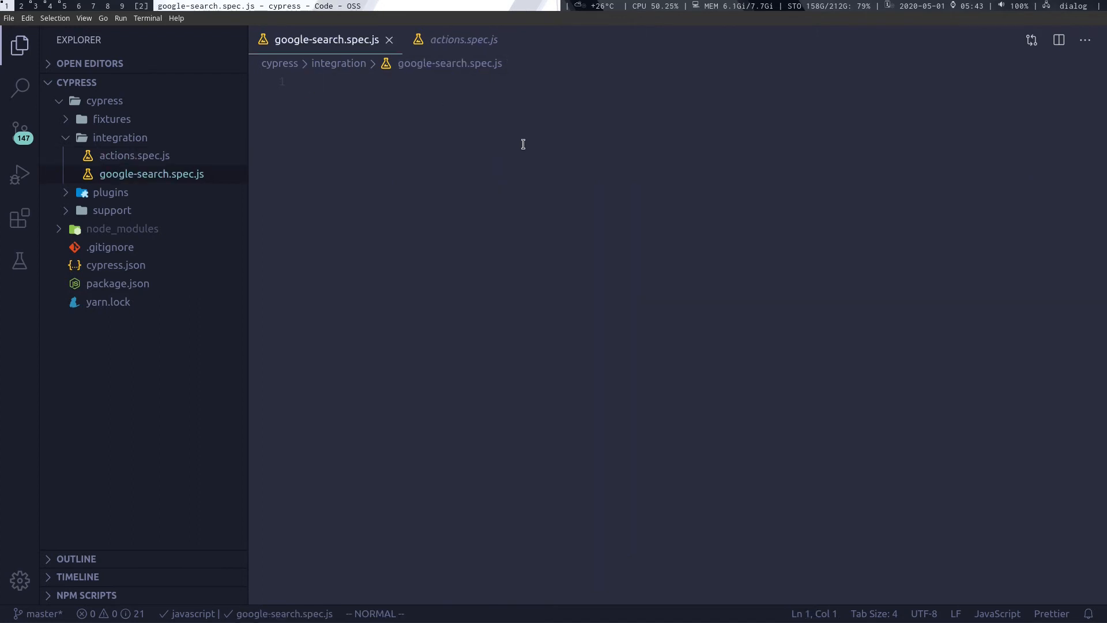
Add the /// <reference types="cypress" /> line and begin typing cy.
type("/// <reference types=\"cypress\" />")
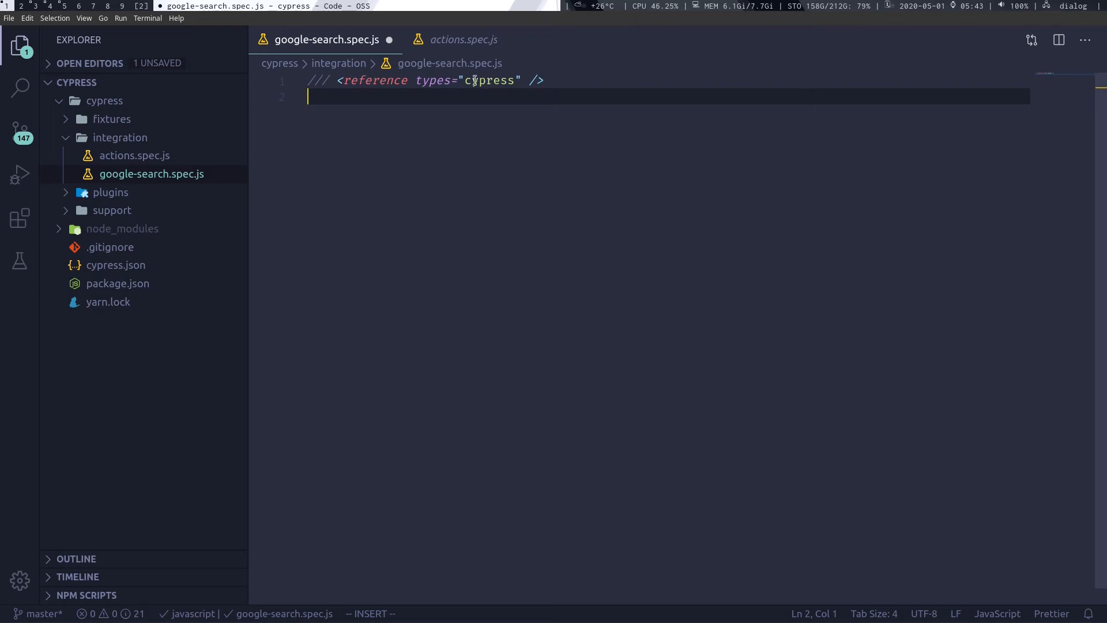
double_click(488, 80)
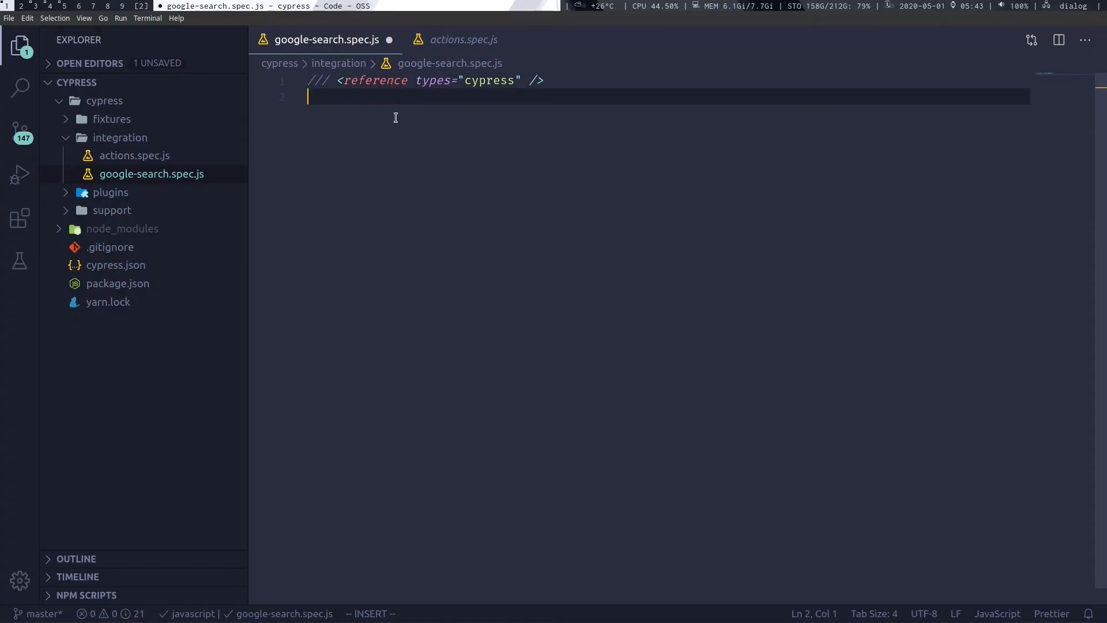
type("cy")
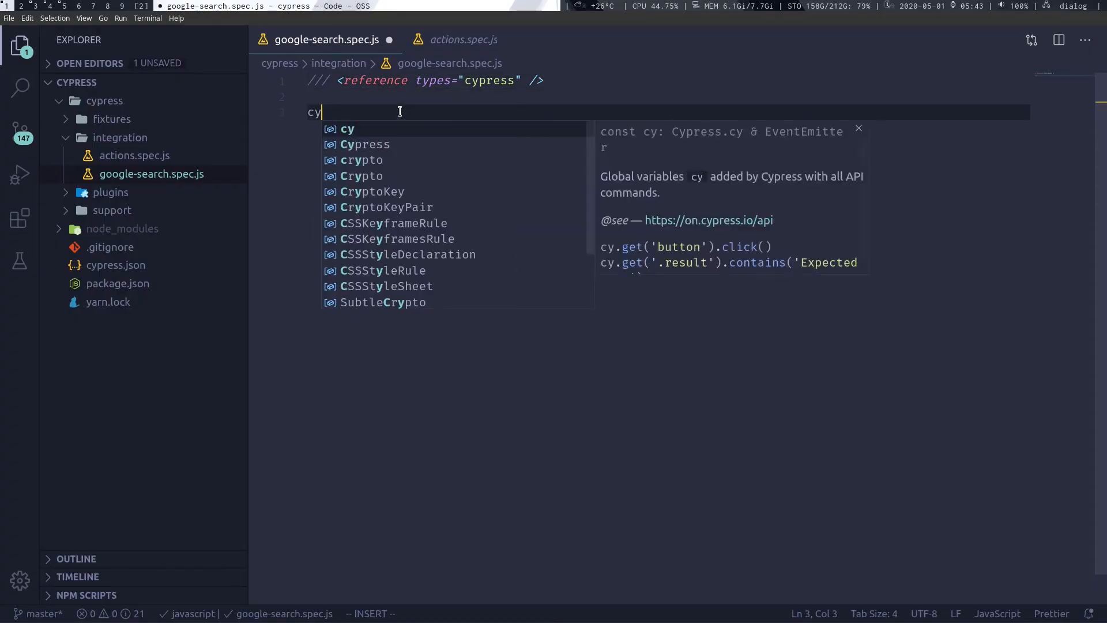
type(".")
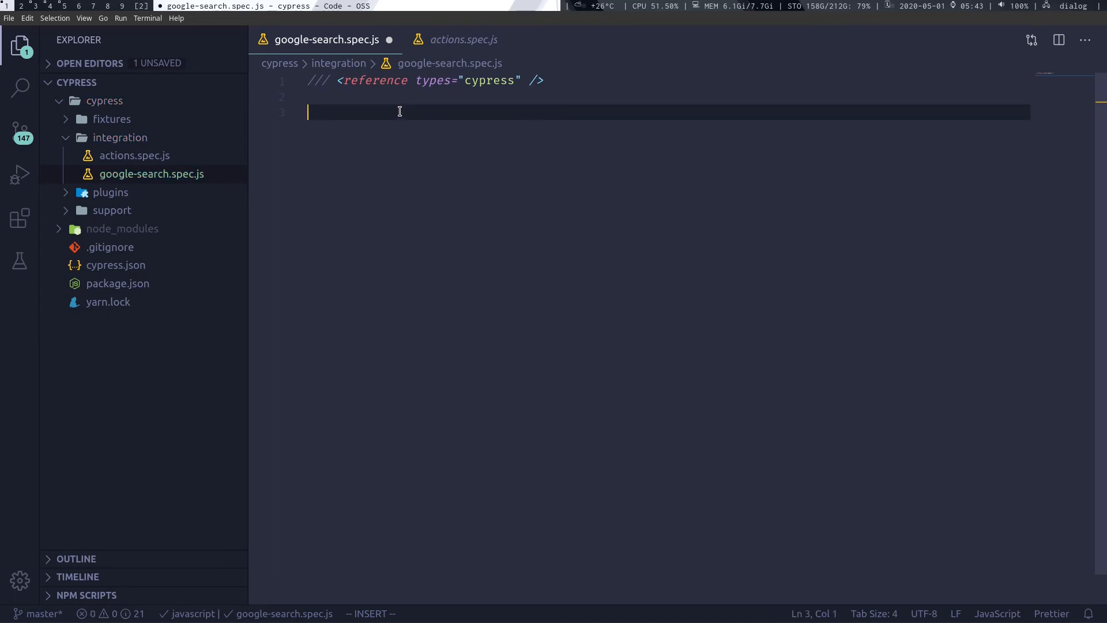
Write describe('google search') wrapping an empty it('should search the given value') test.
type("describe")
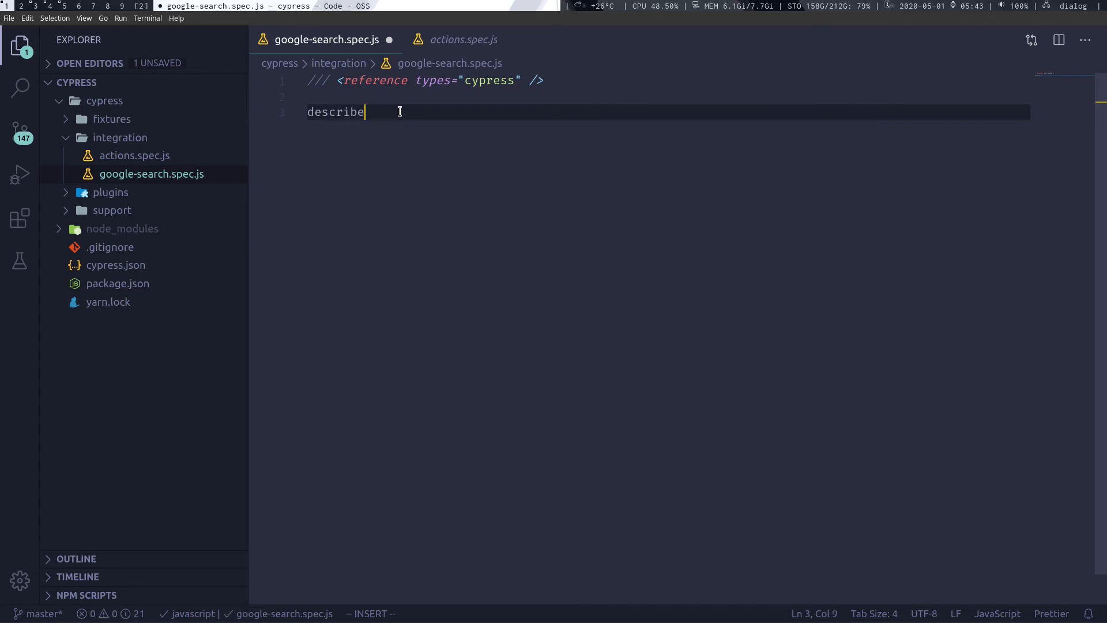
type("('")
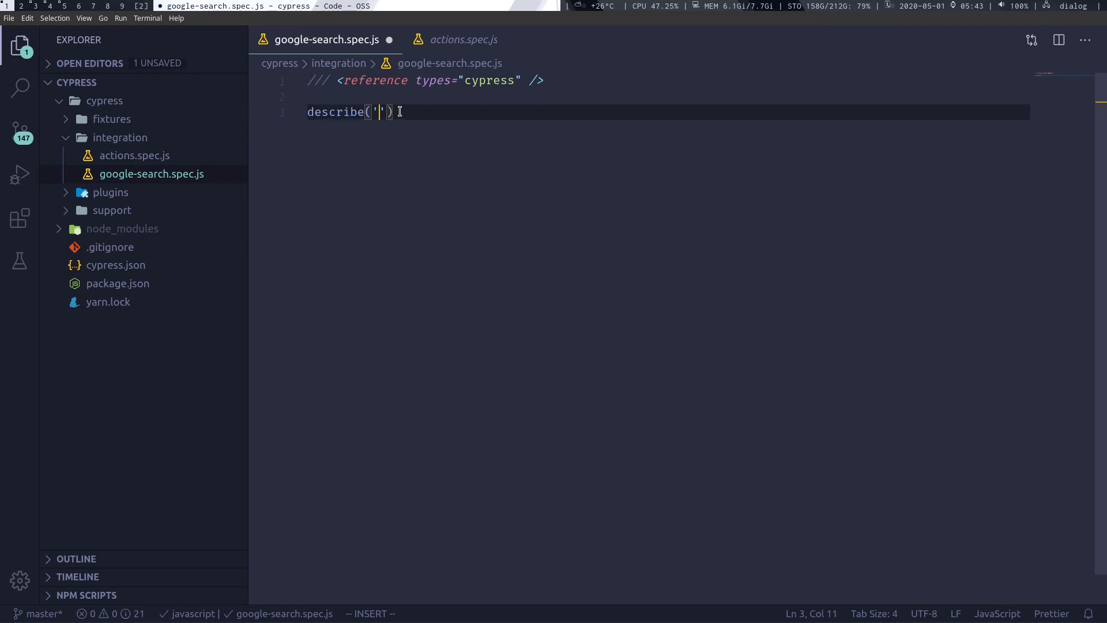
type("google search")
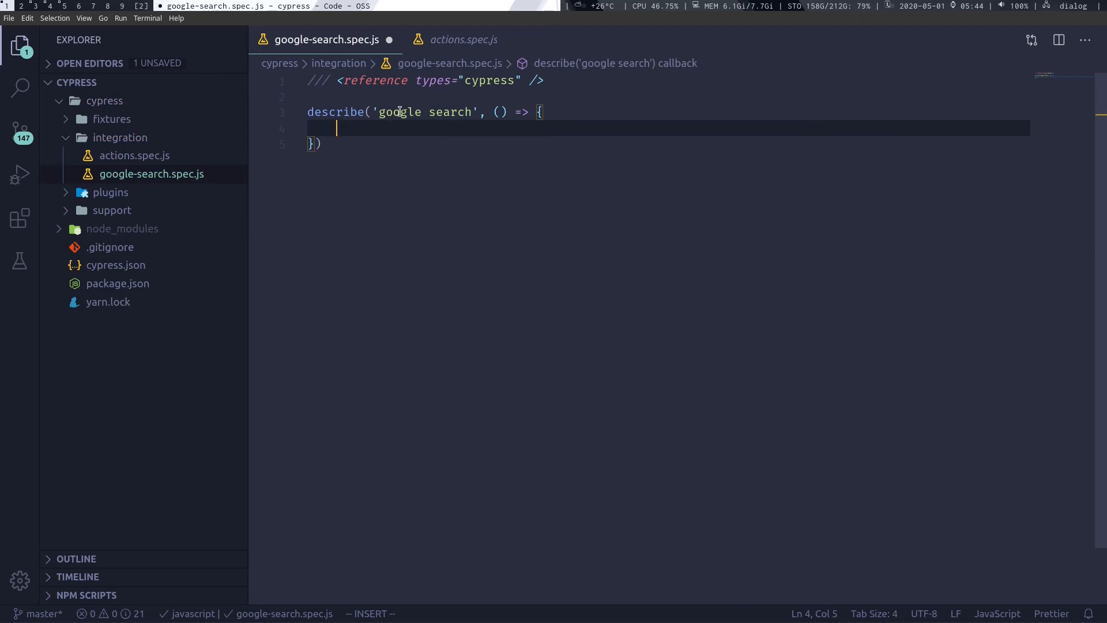
type("it('')")
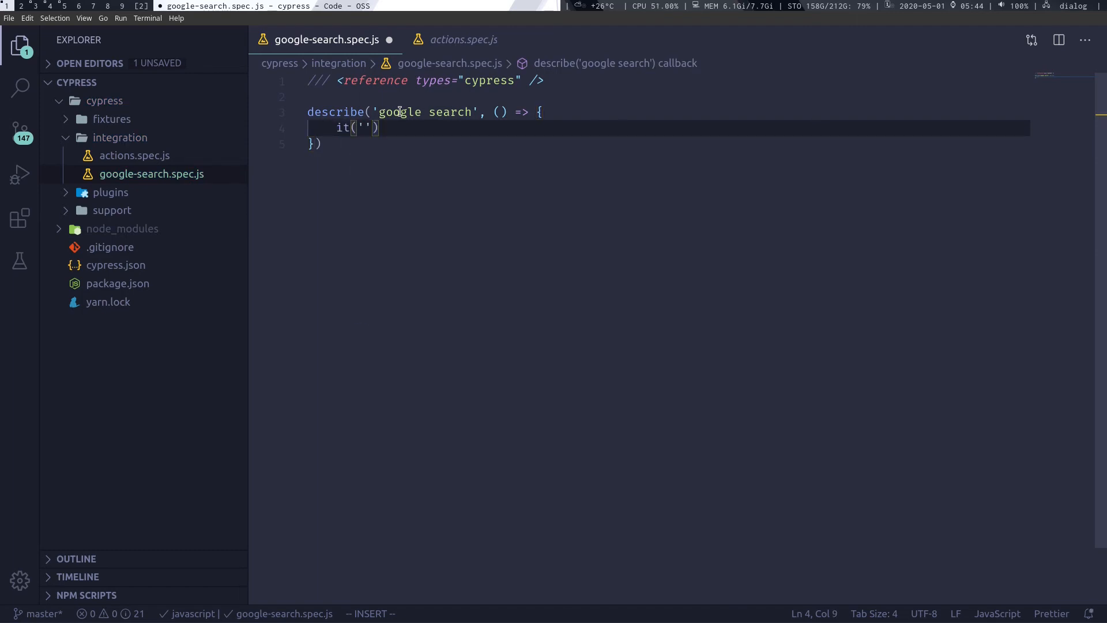
type("should")
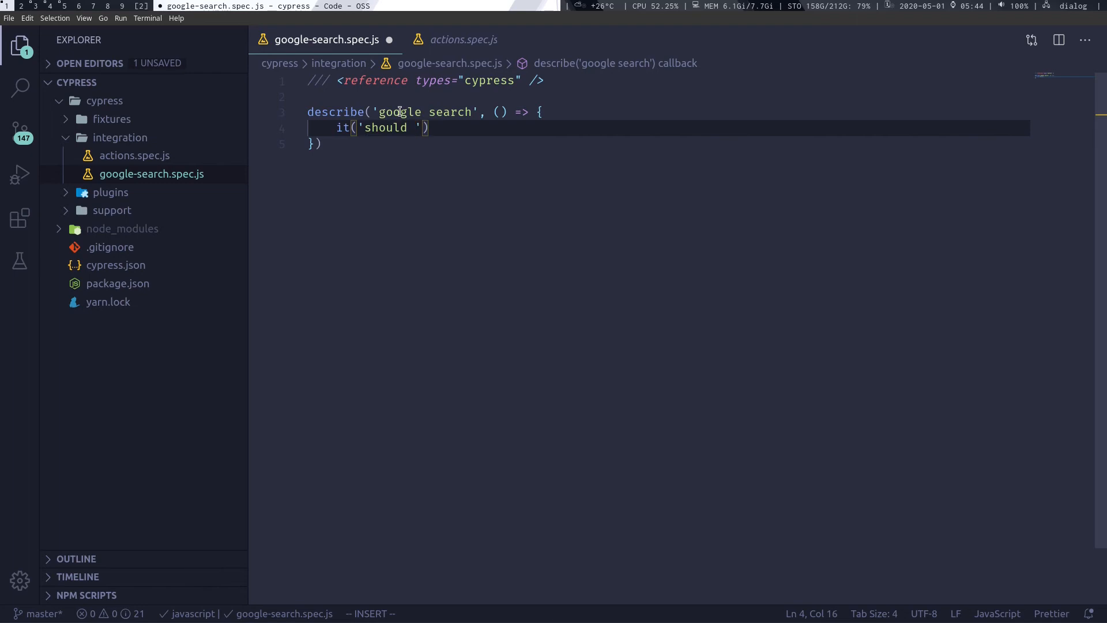
type("sea")
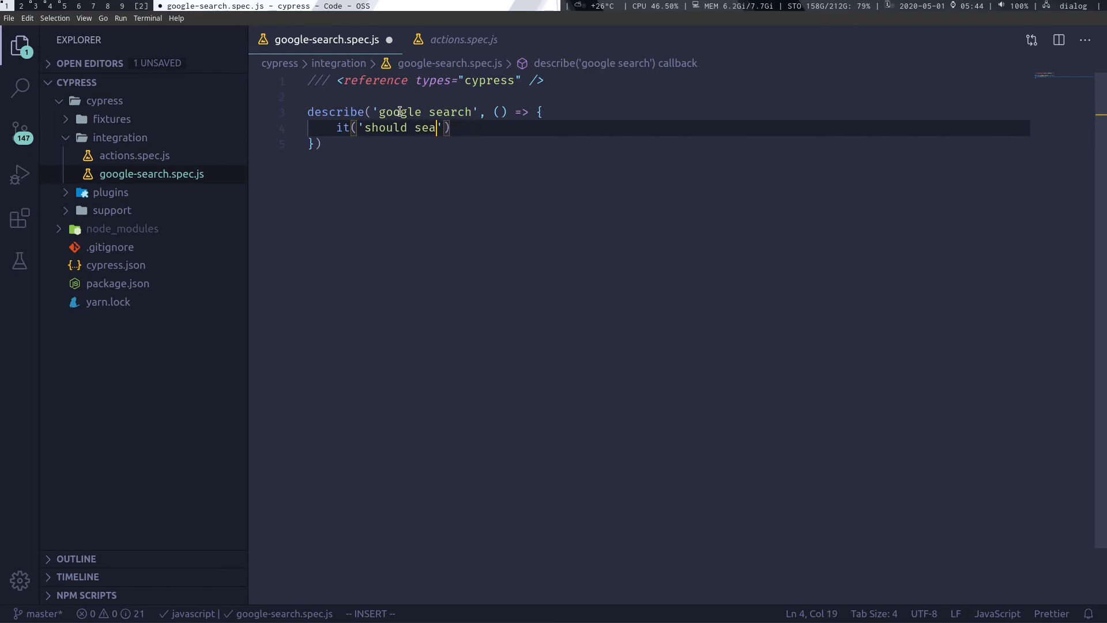
type("rch the given value")
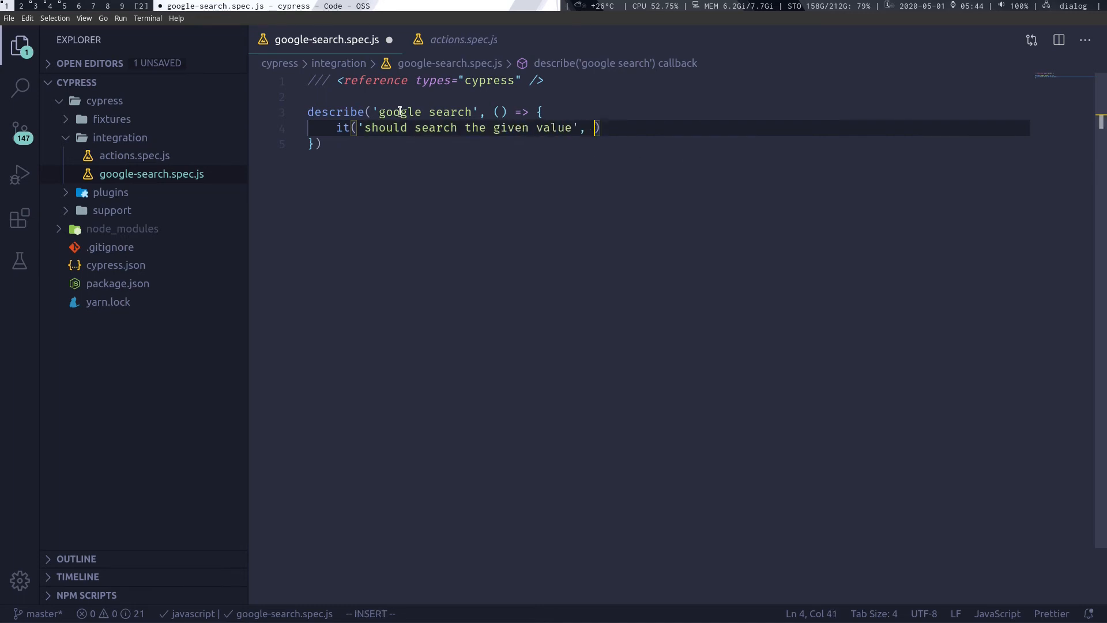
type("()")
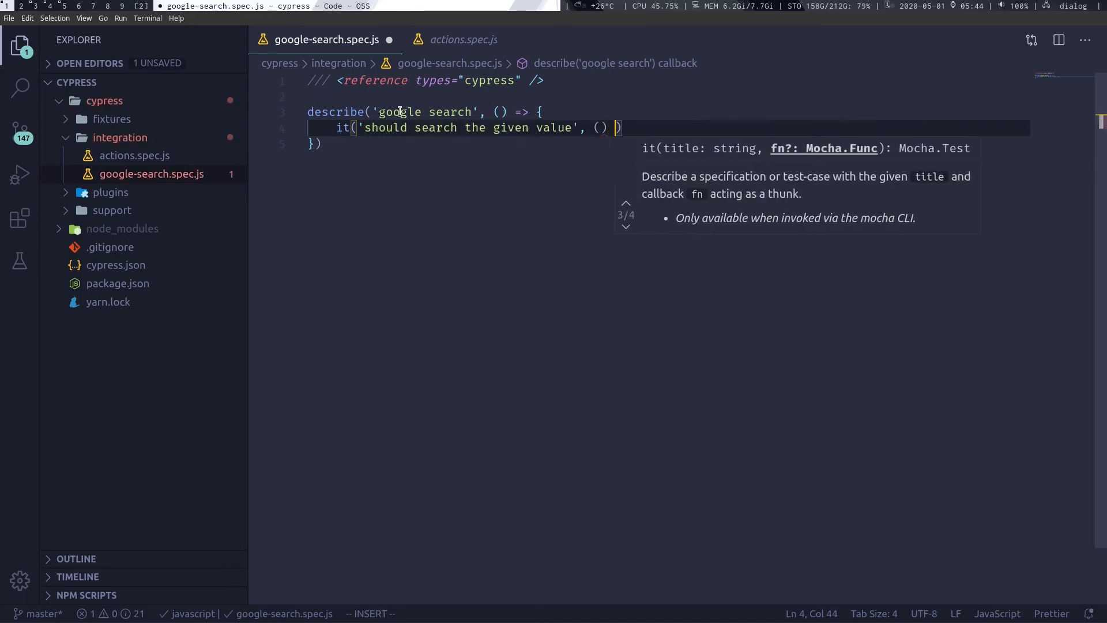
type("=> {")
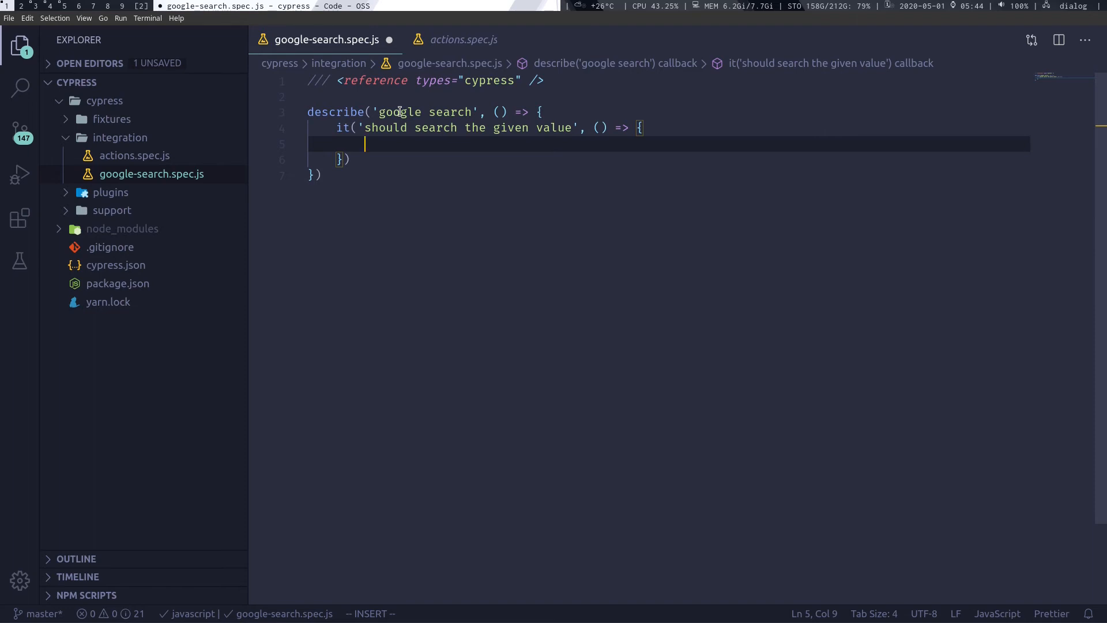
Add cy.viewport(1920, 1080) inside the test and begin the next cy. command.
type("cy")
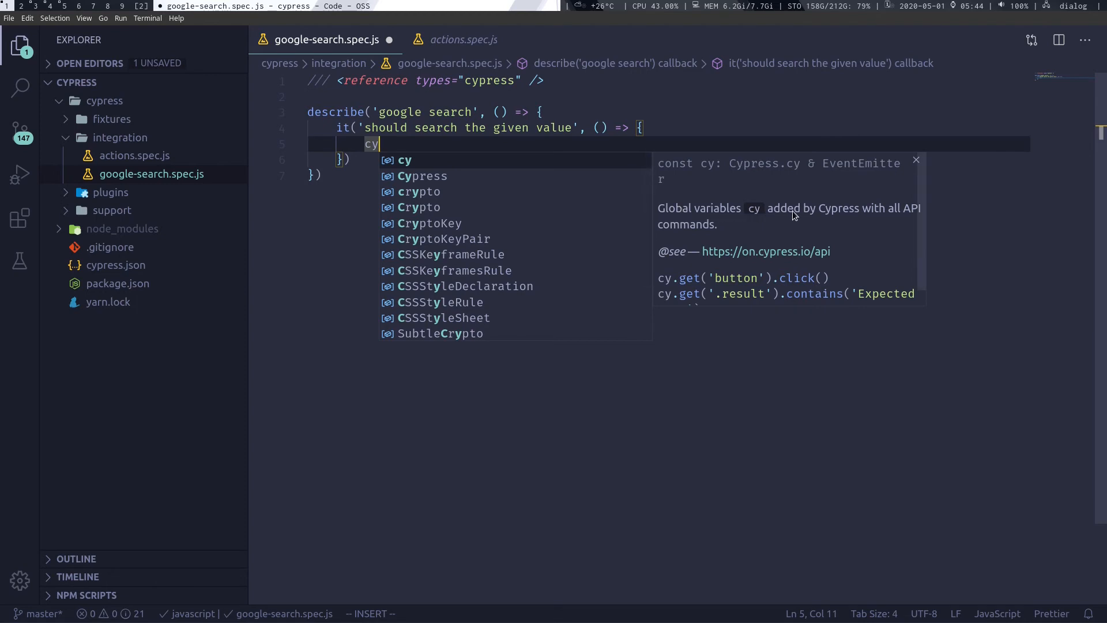
mouse_move(905, 217)
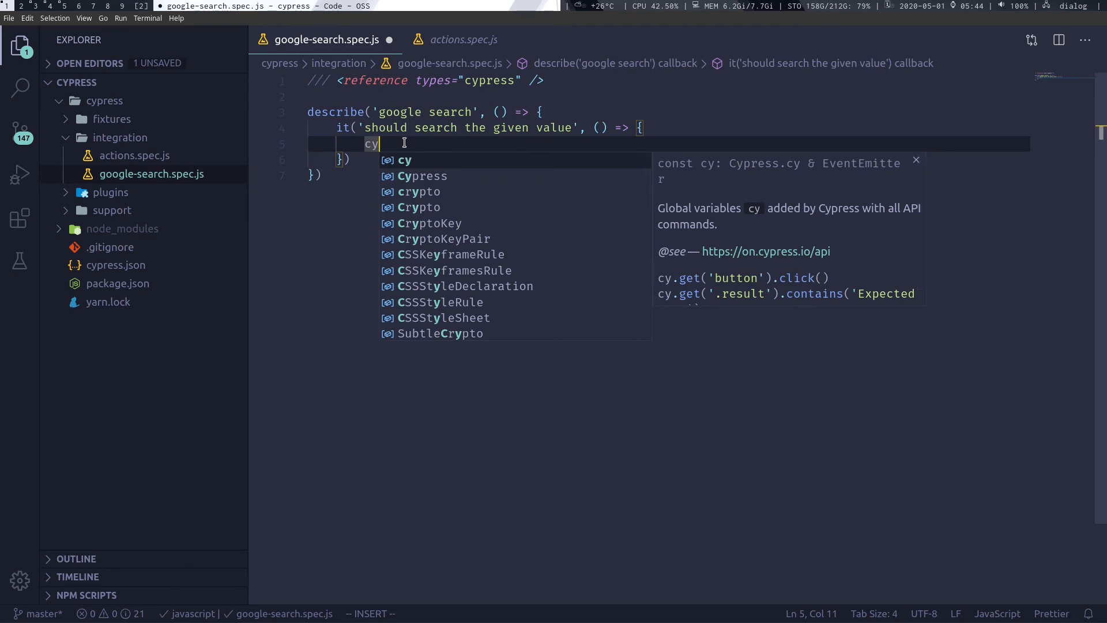
type(".")
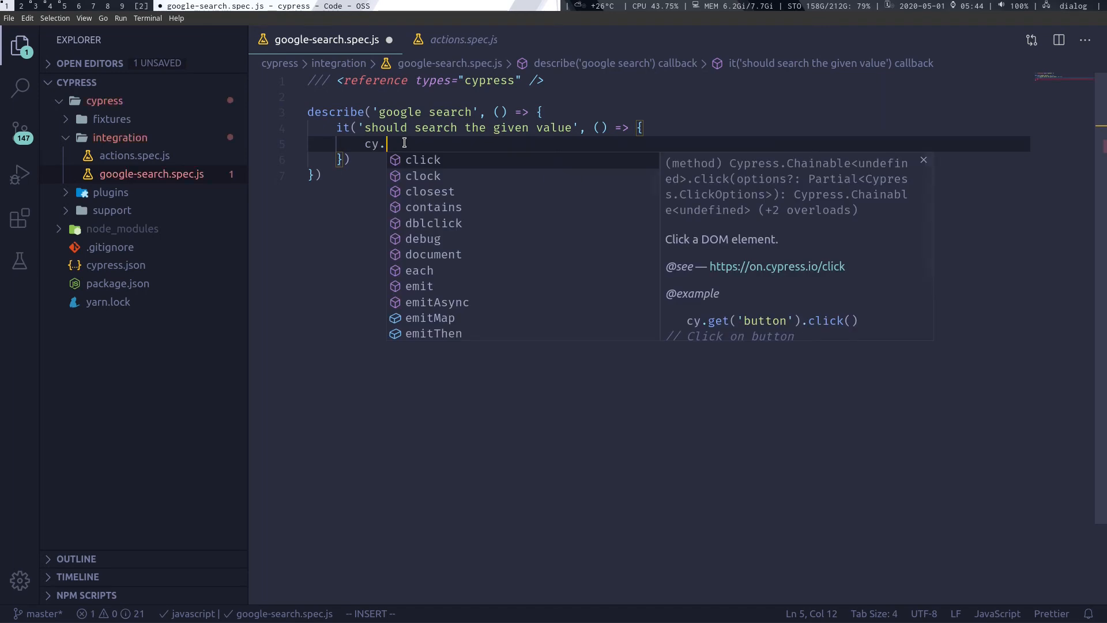
type("viewport(1920 1080")
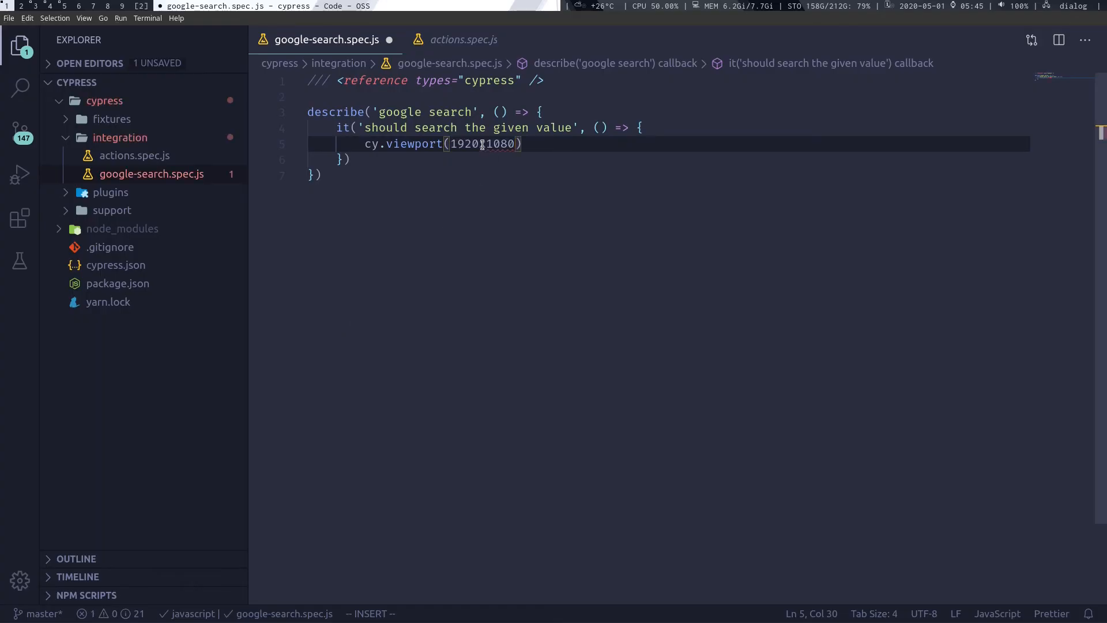
type("\" \"")
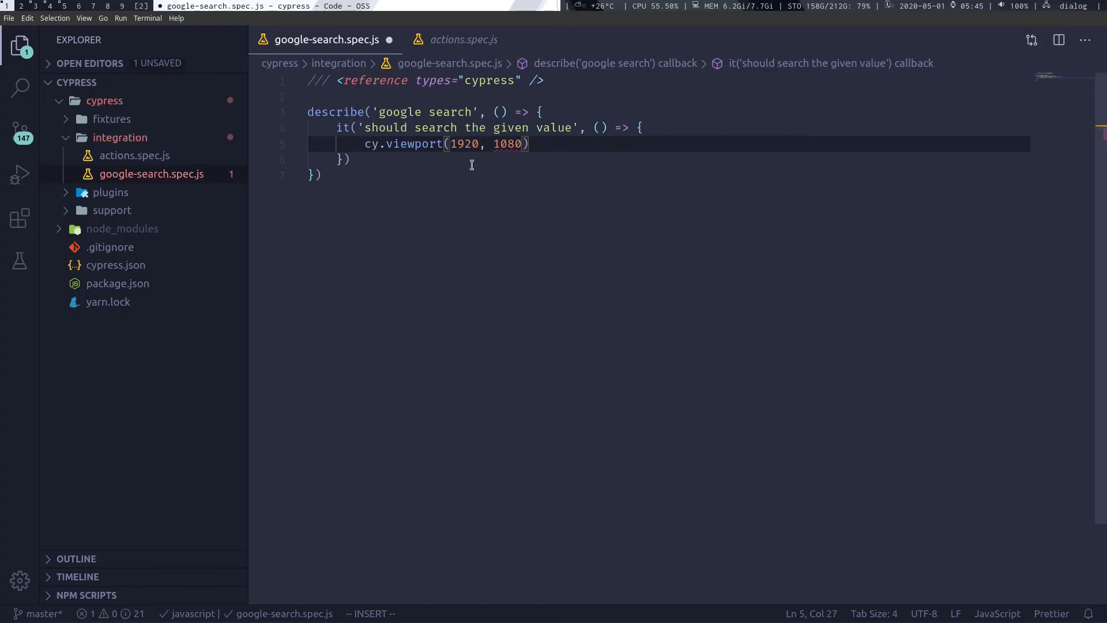
left_click(598, 144)
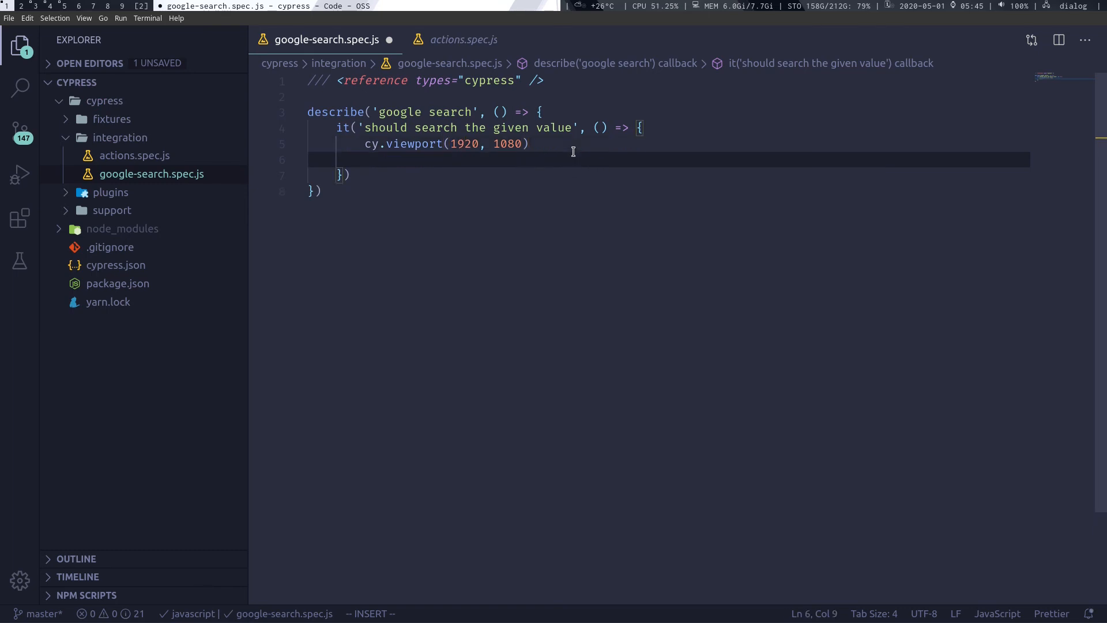
type("cy.")
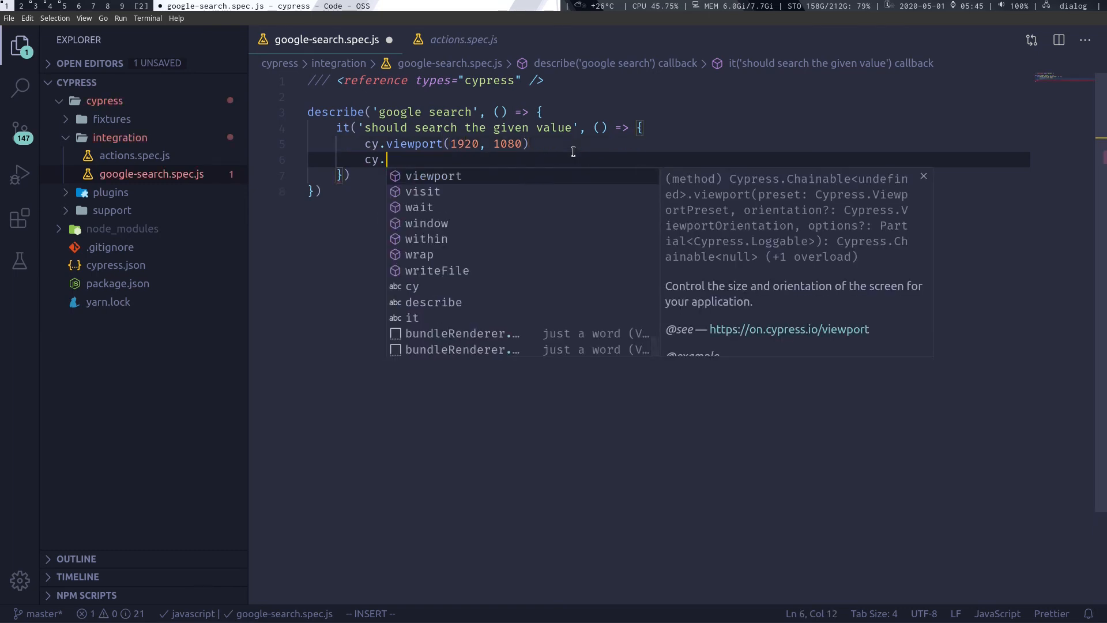
type("viewport")
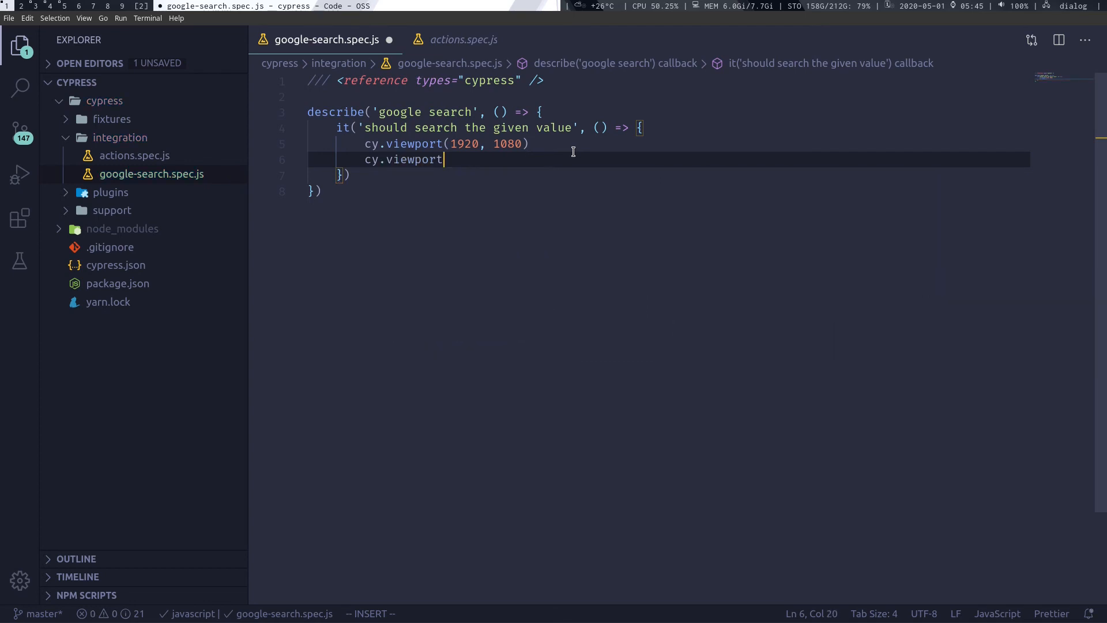
type("visi")
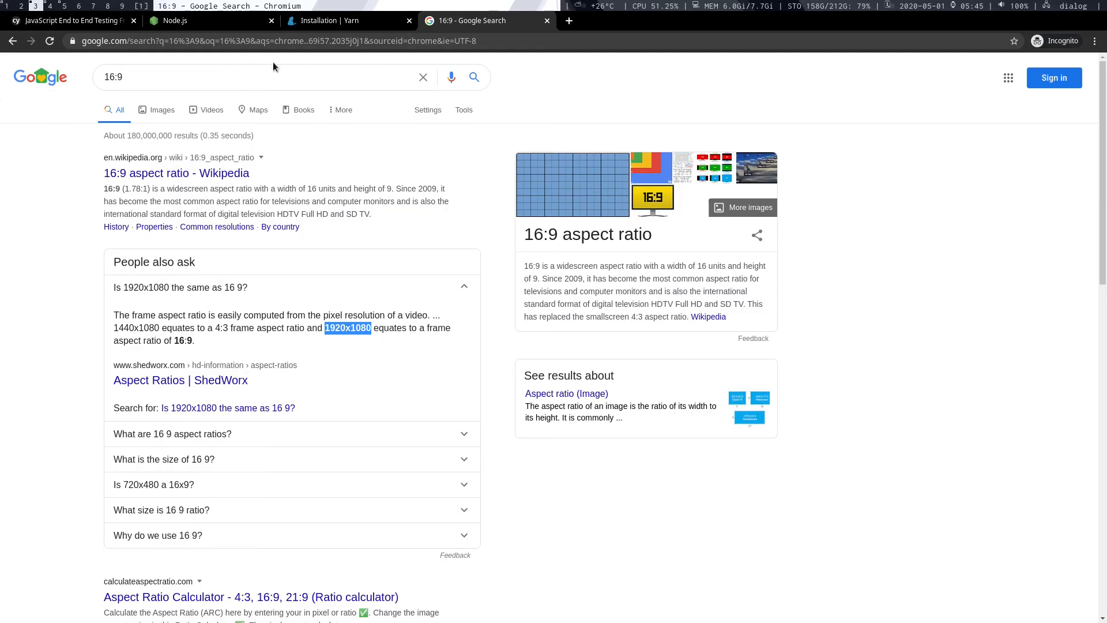
Load google.com in a new Chromium tab and inspect its search box element.
left_click(705, 21)
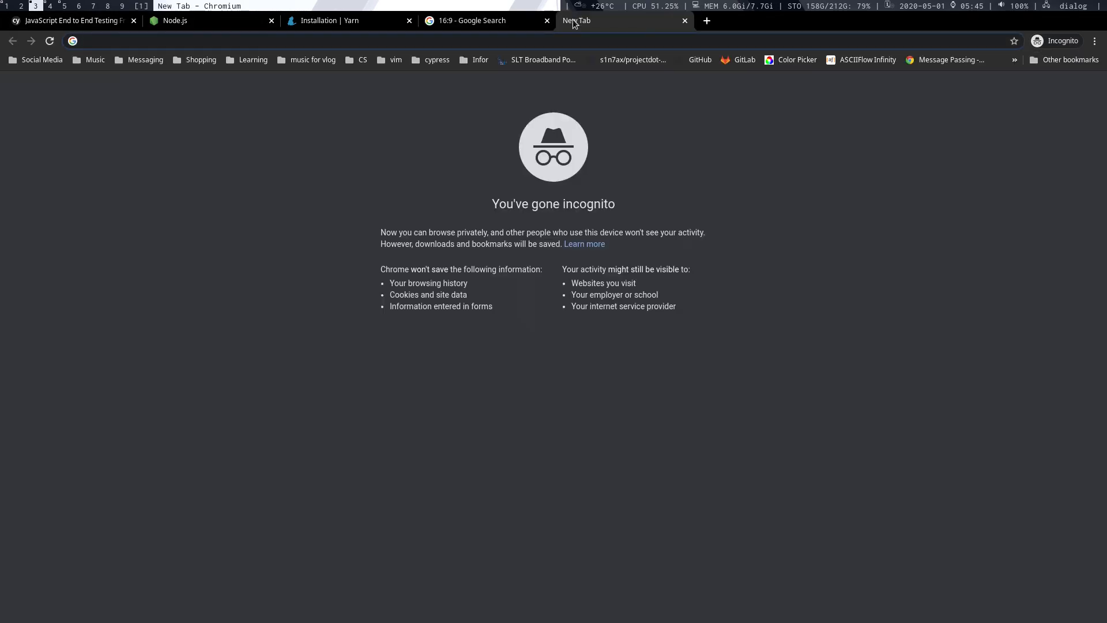
type("google.com")
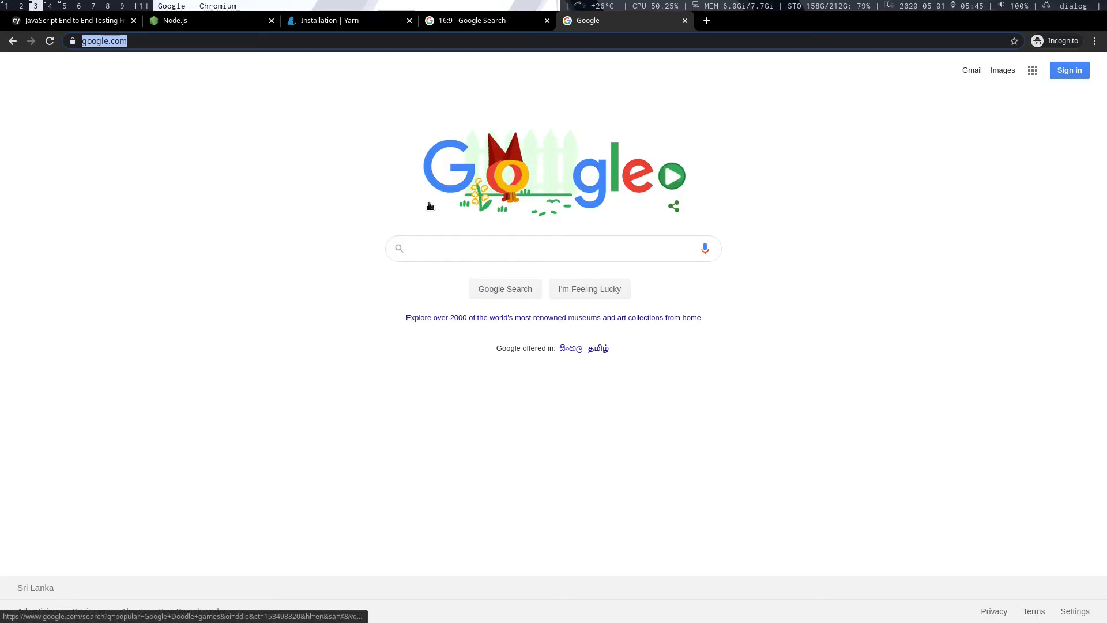
left_click(553, 248)
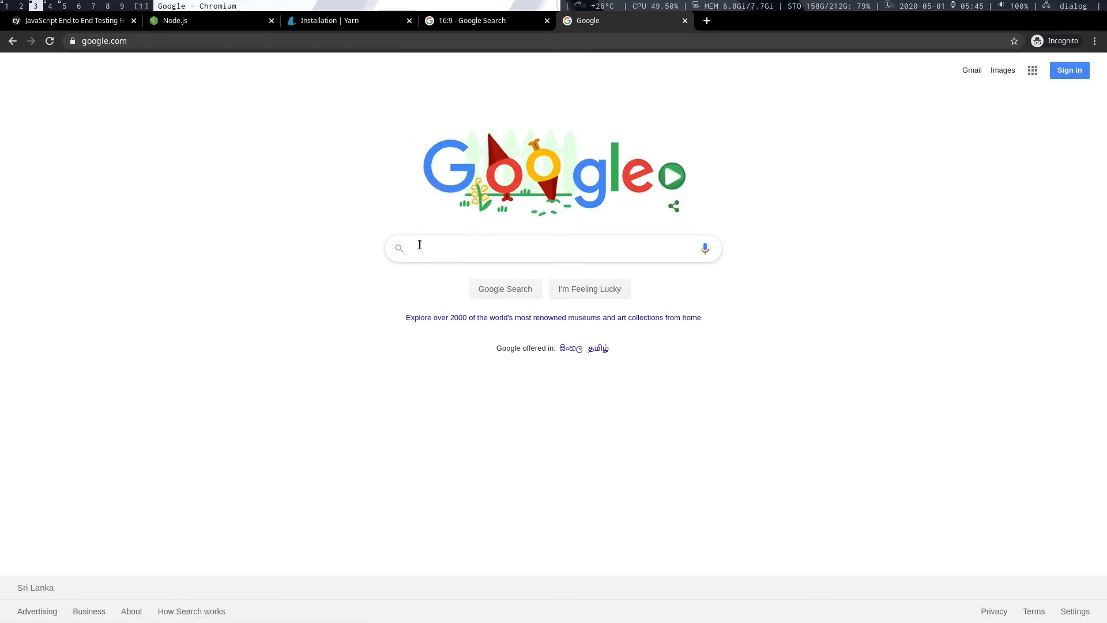
right_click(419, 248)
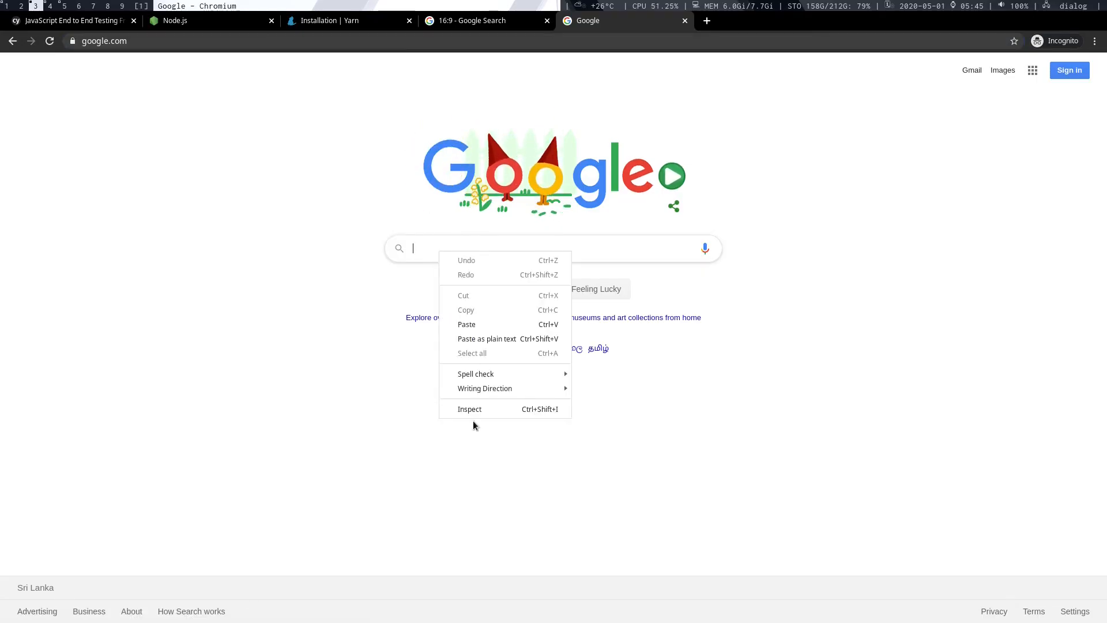
left_click(469, 408)
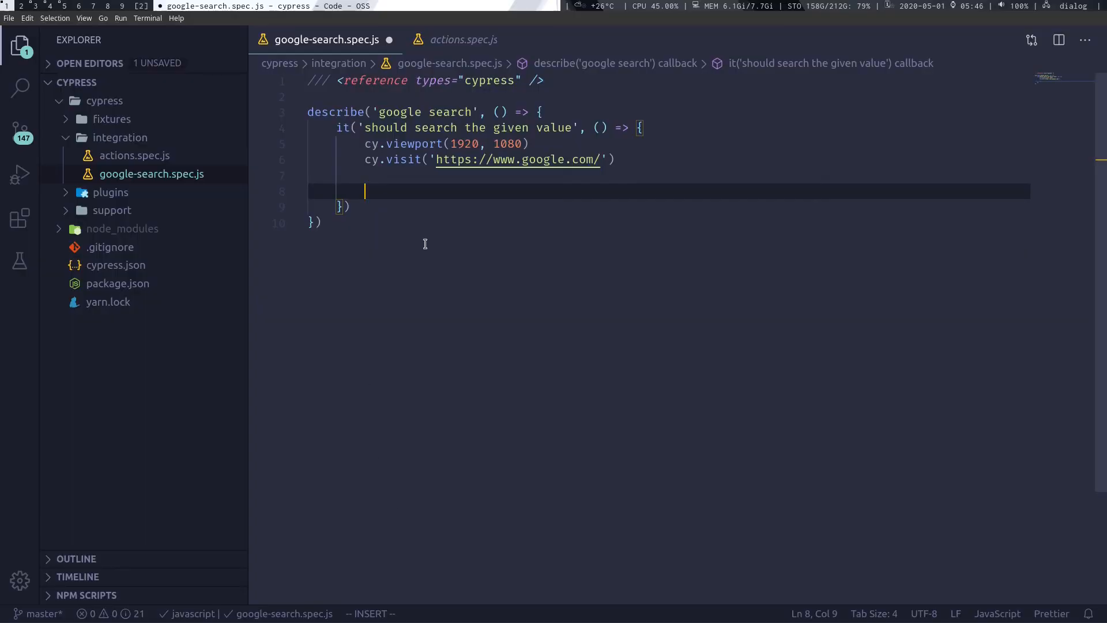
Add cy.get('[name="q"]').type('iphone') after the visit command.
type("cy.get('name=\"q")
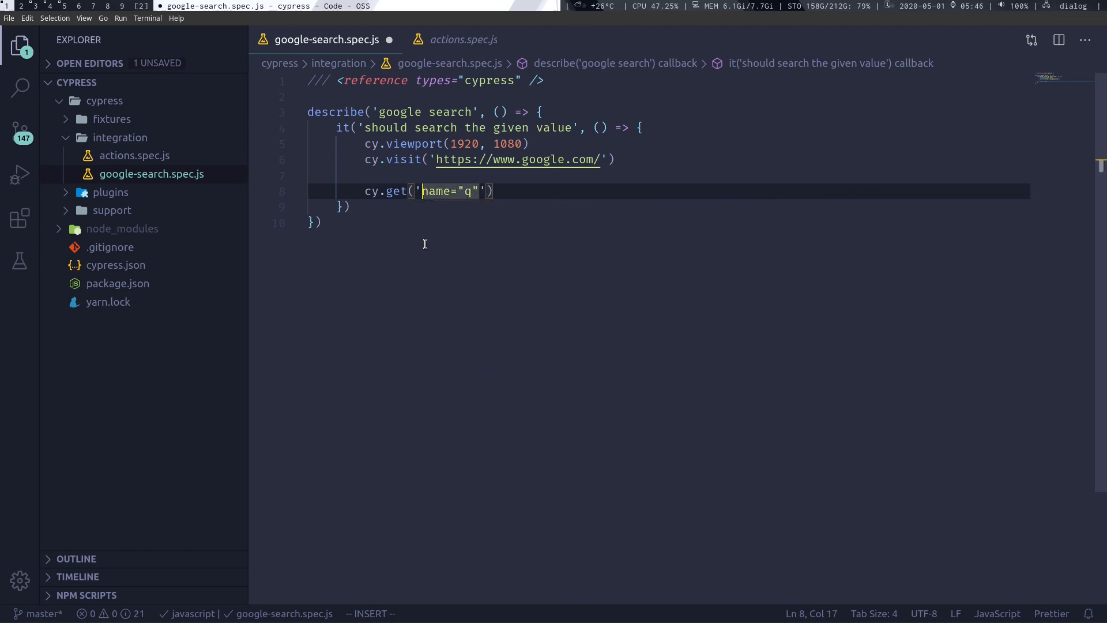
type("[")
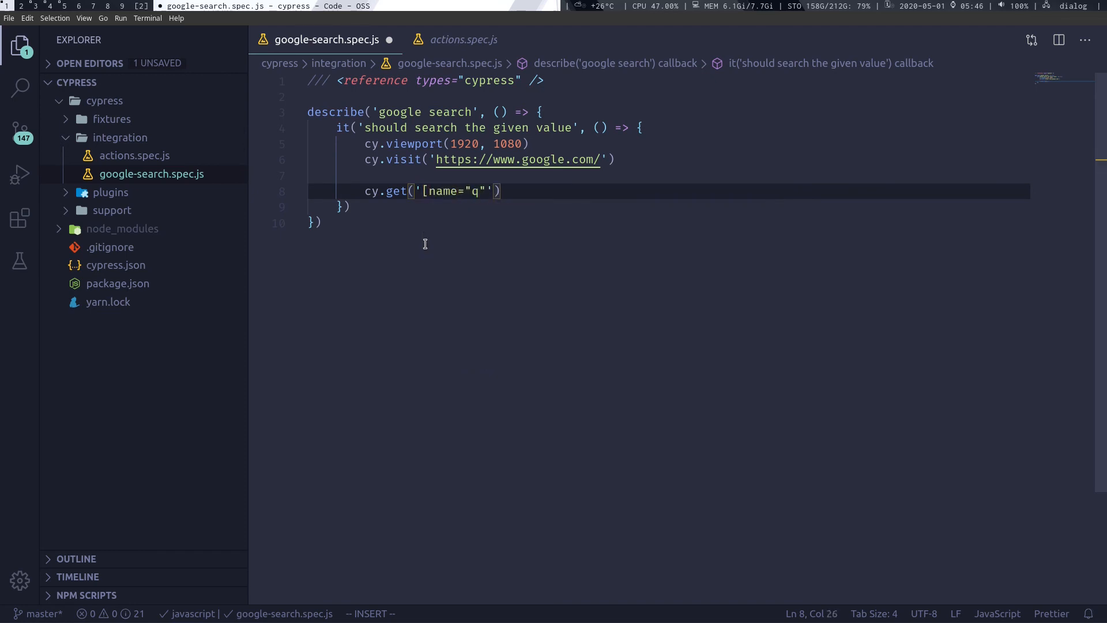
type("]")
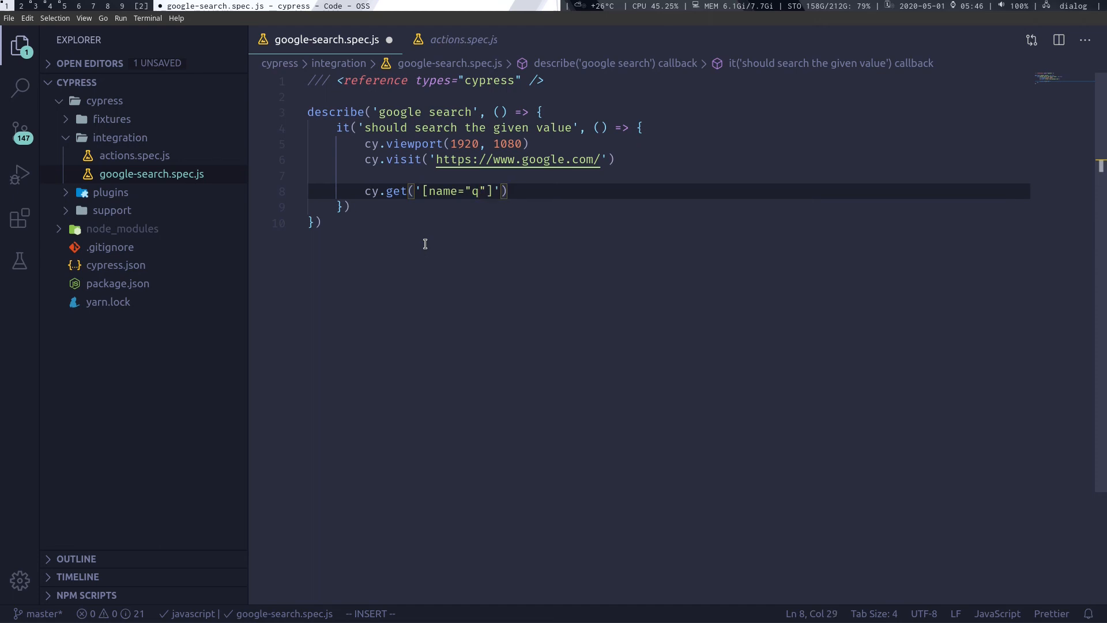
type(".")
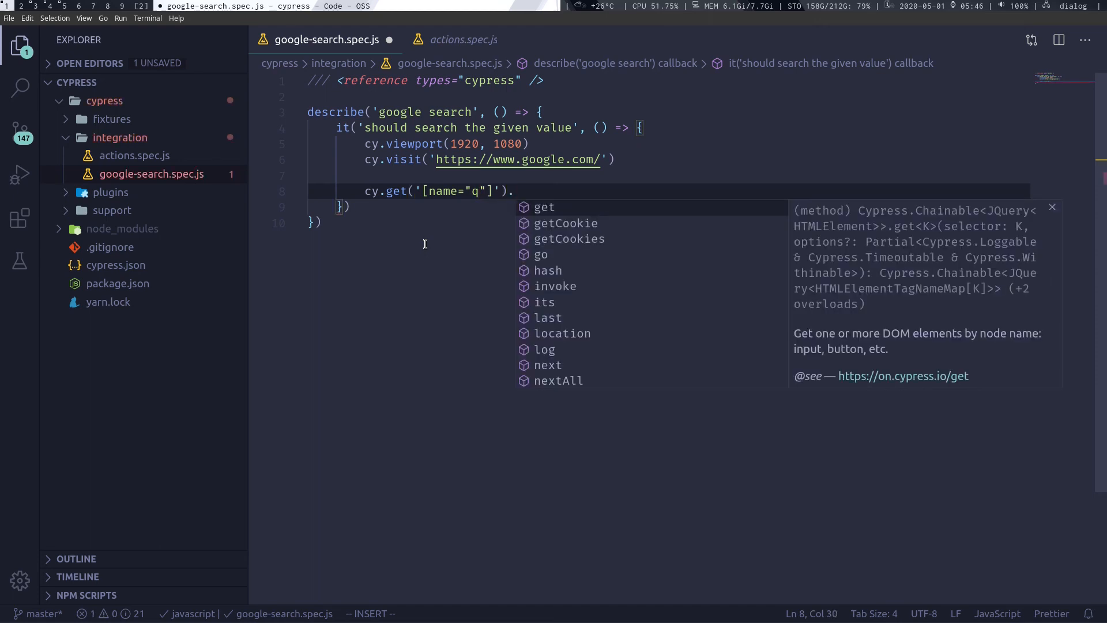
type("type()")
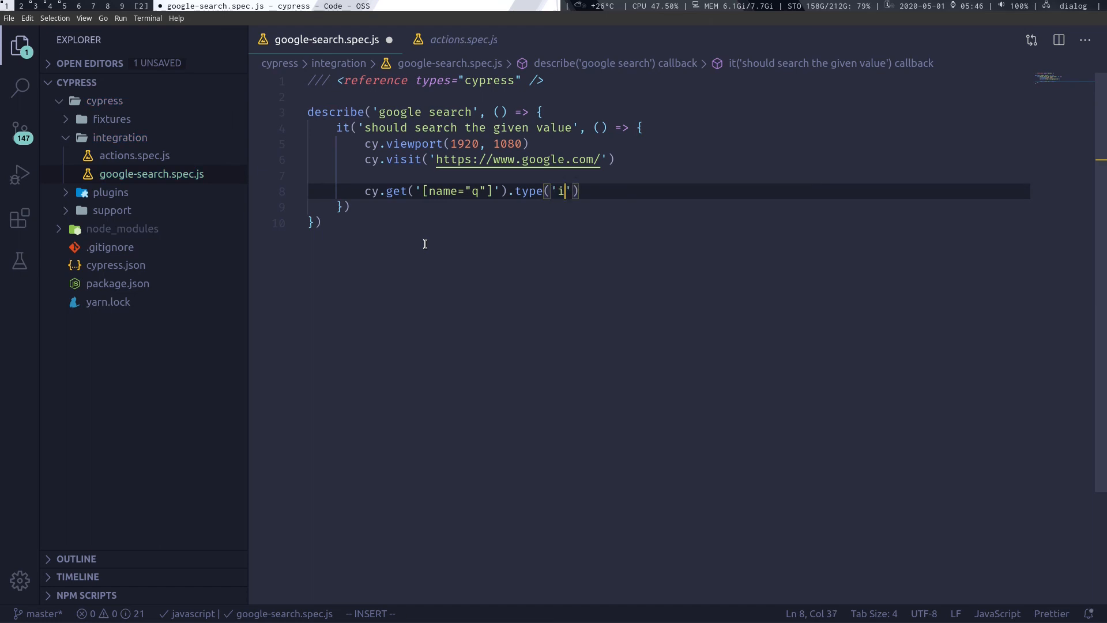
type("phone")
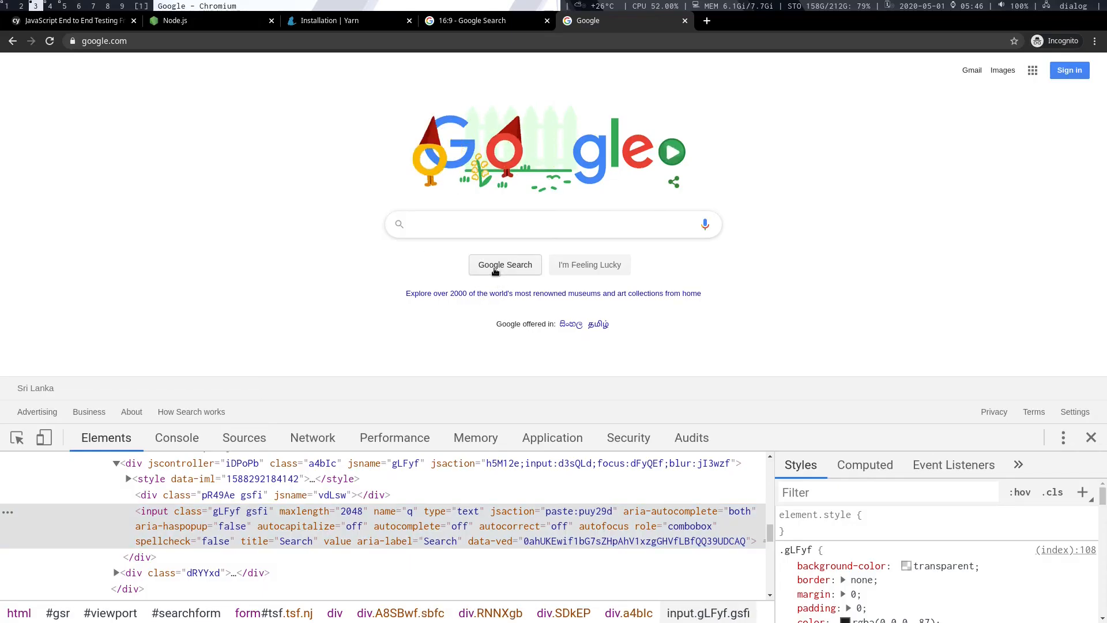
Enter 'iphone' into Google's search box in Chromium.
type("iphone")
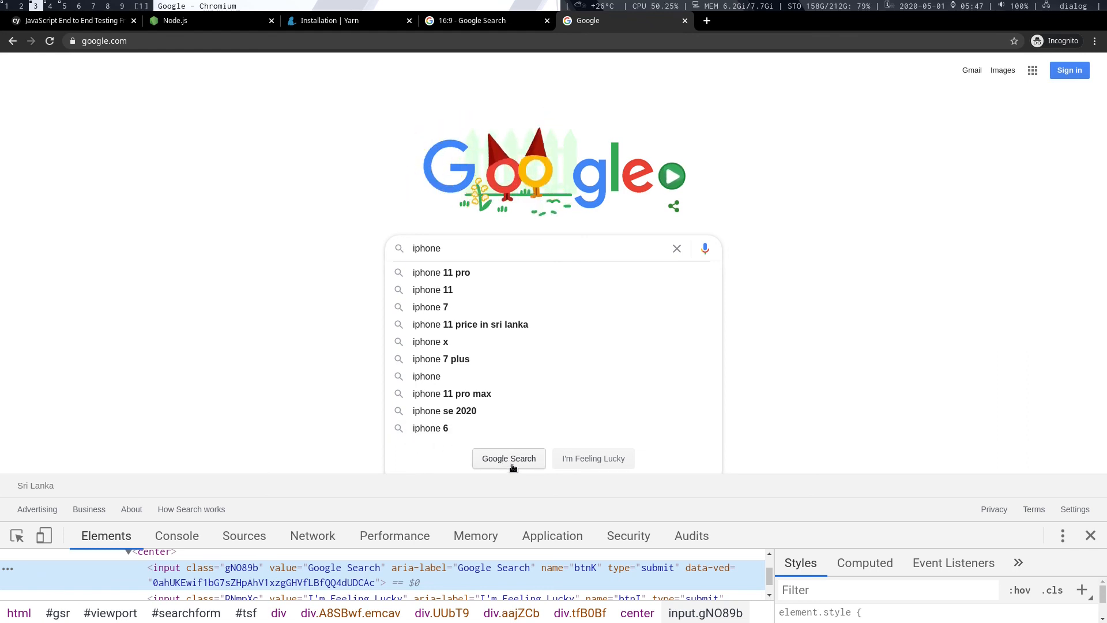
mouse_move(509, 458)
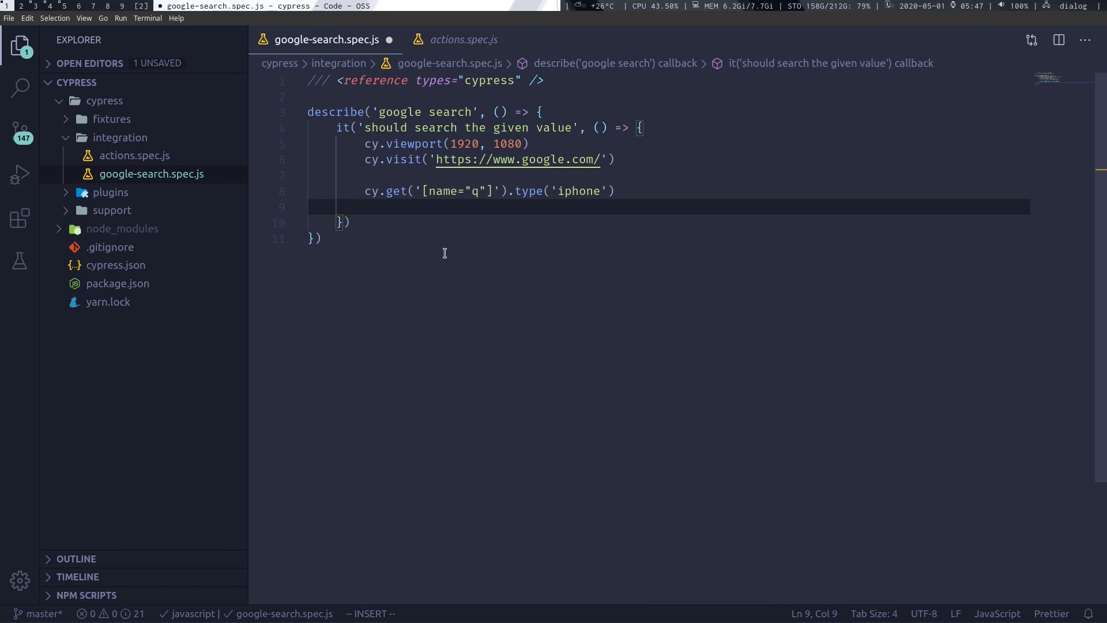
Add cy.contains('Google Search').click() as the next test line.
type("cy.contains")
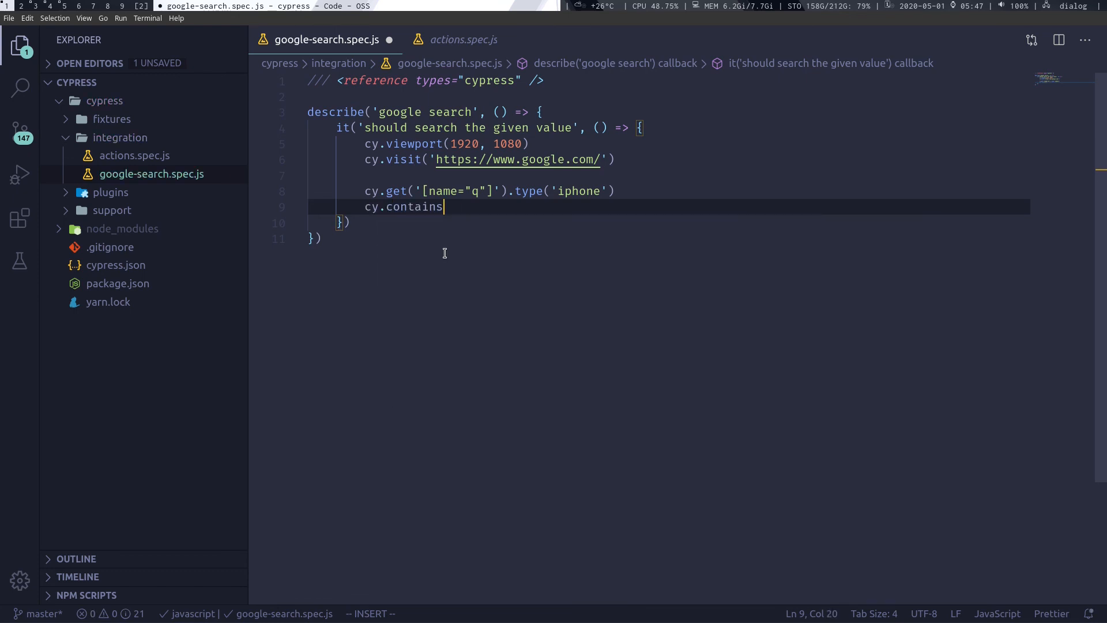
type("('Google Search')")
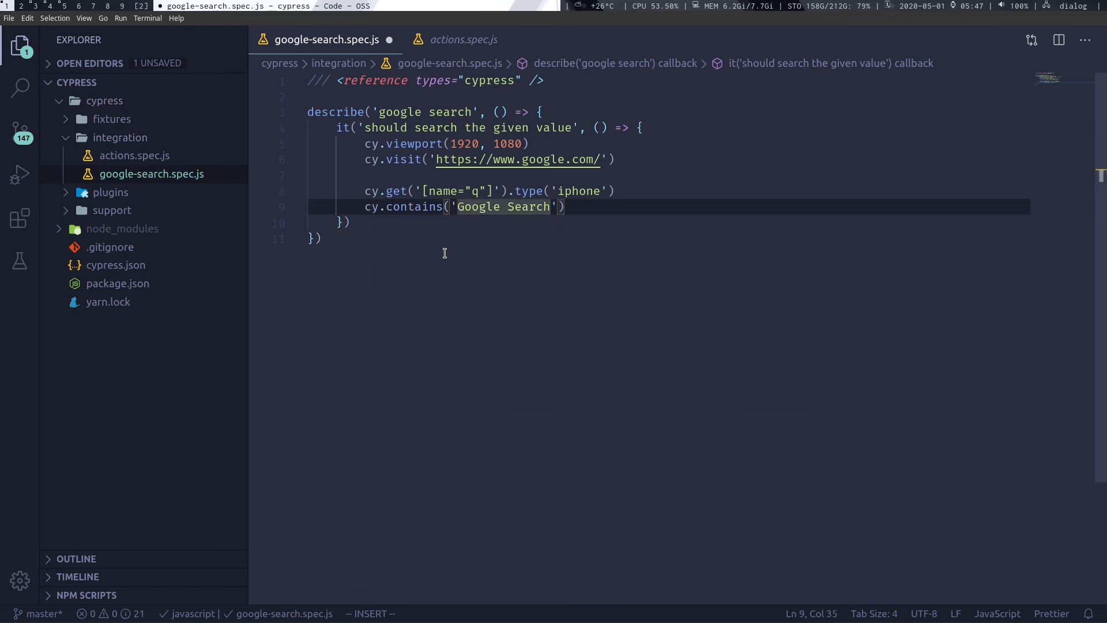
type(".")
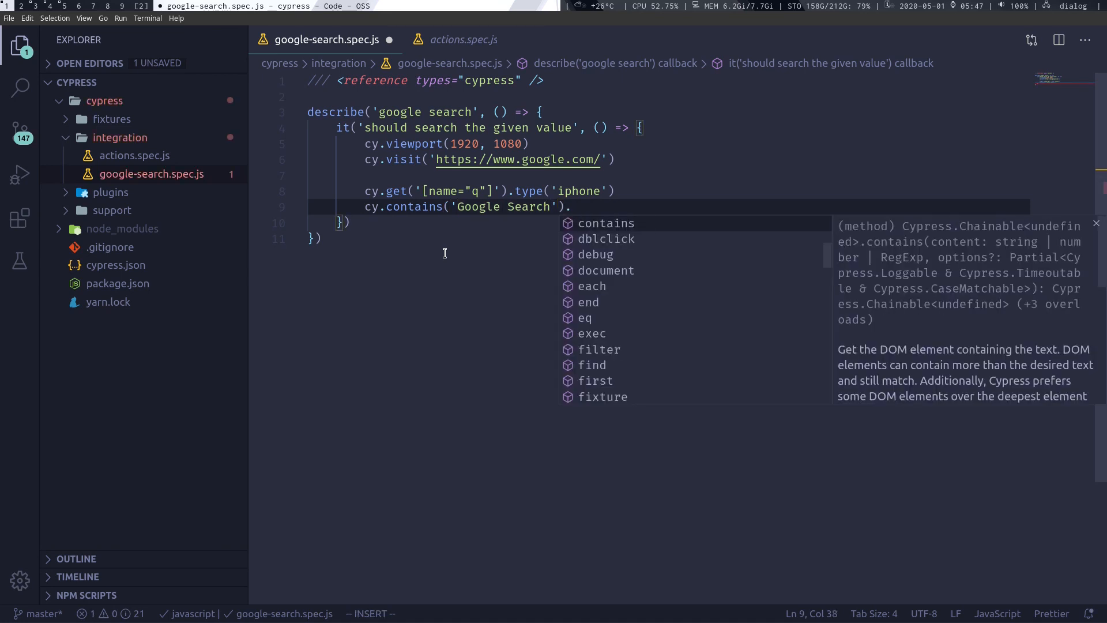
type(".click()")
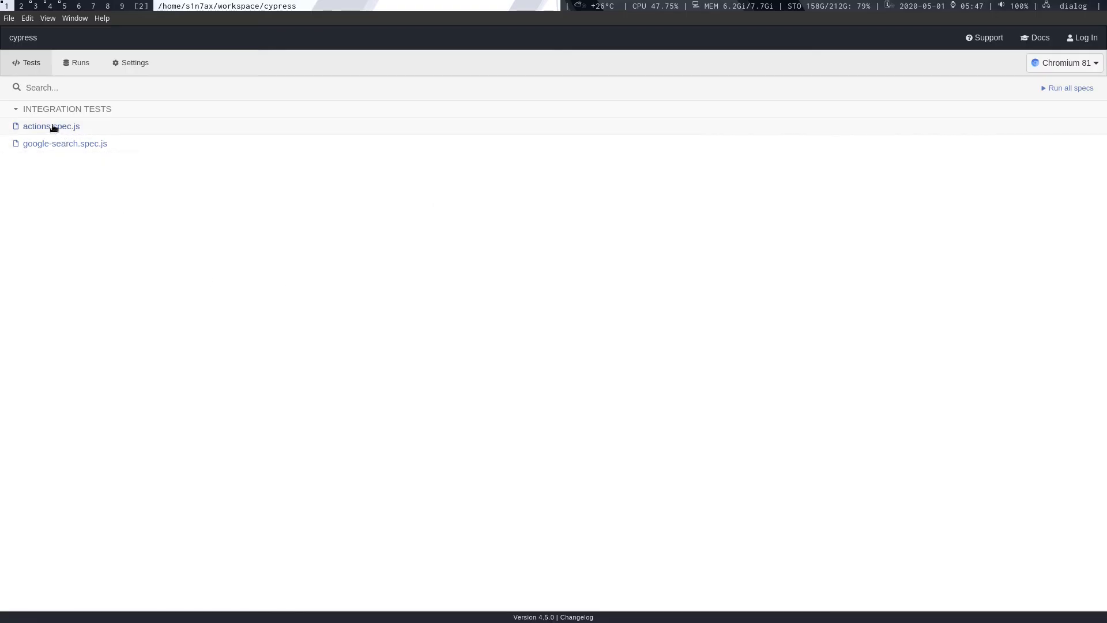
Launch google-search.spec.js from the Cypress Tests list in Chromium 81.
left_click(63, 144)
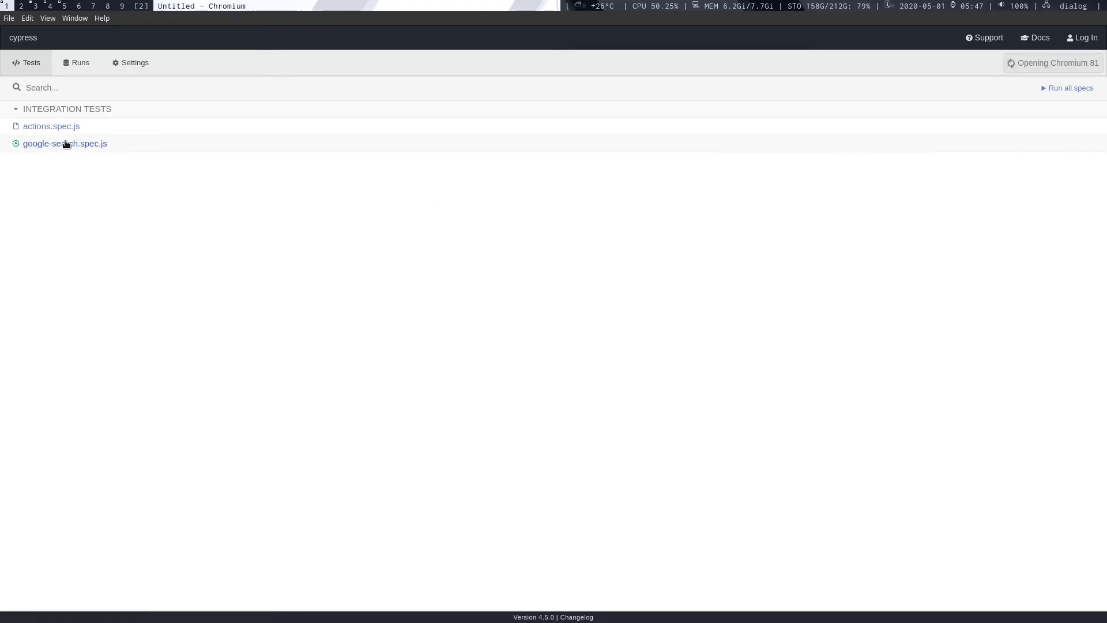
left_click(64, 143)
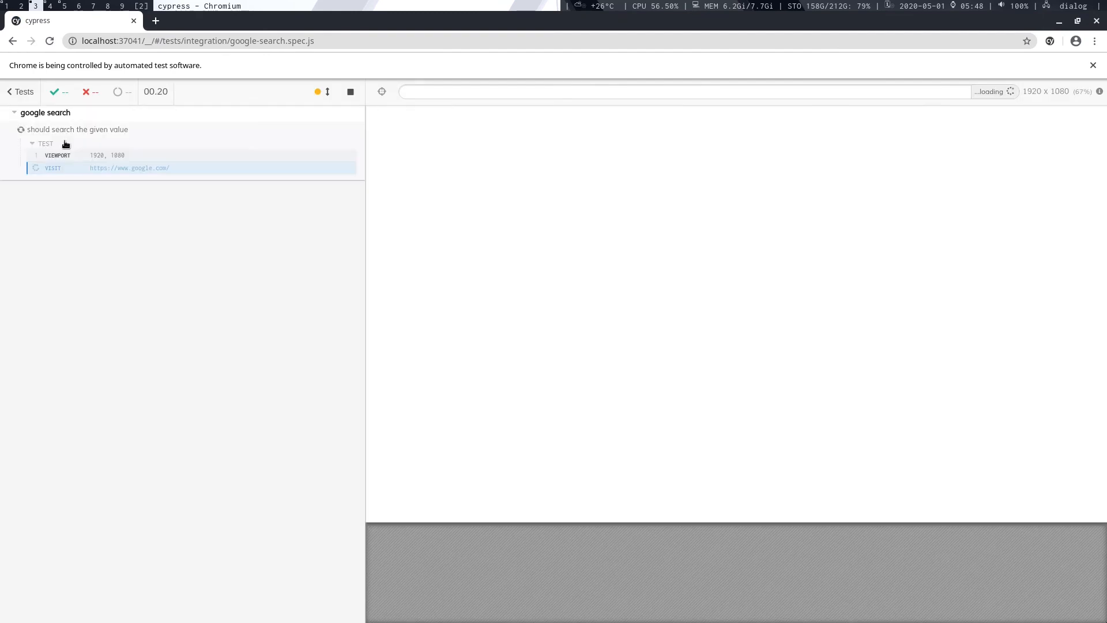